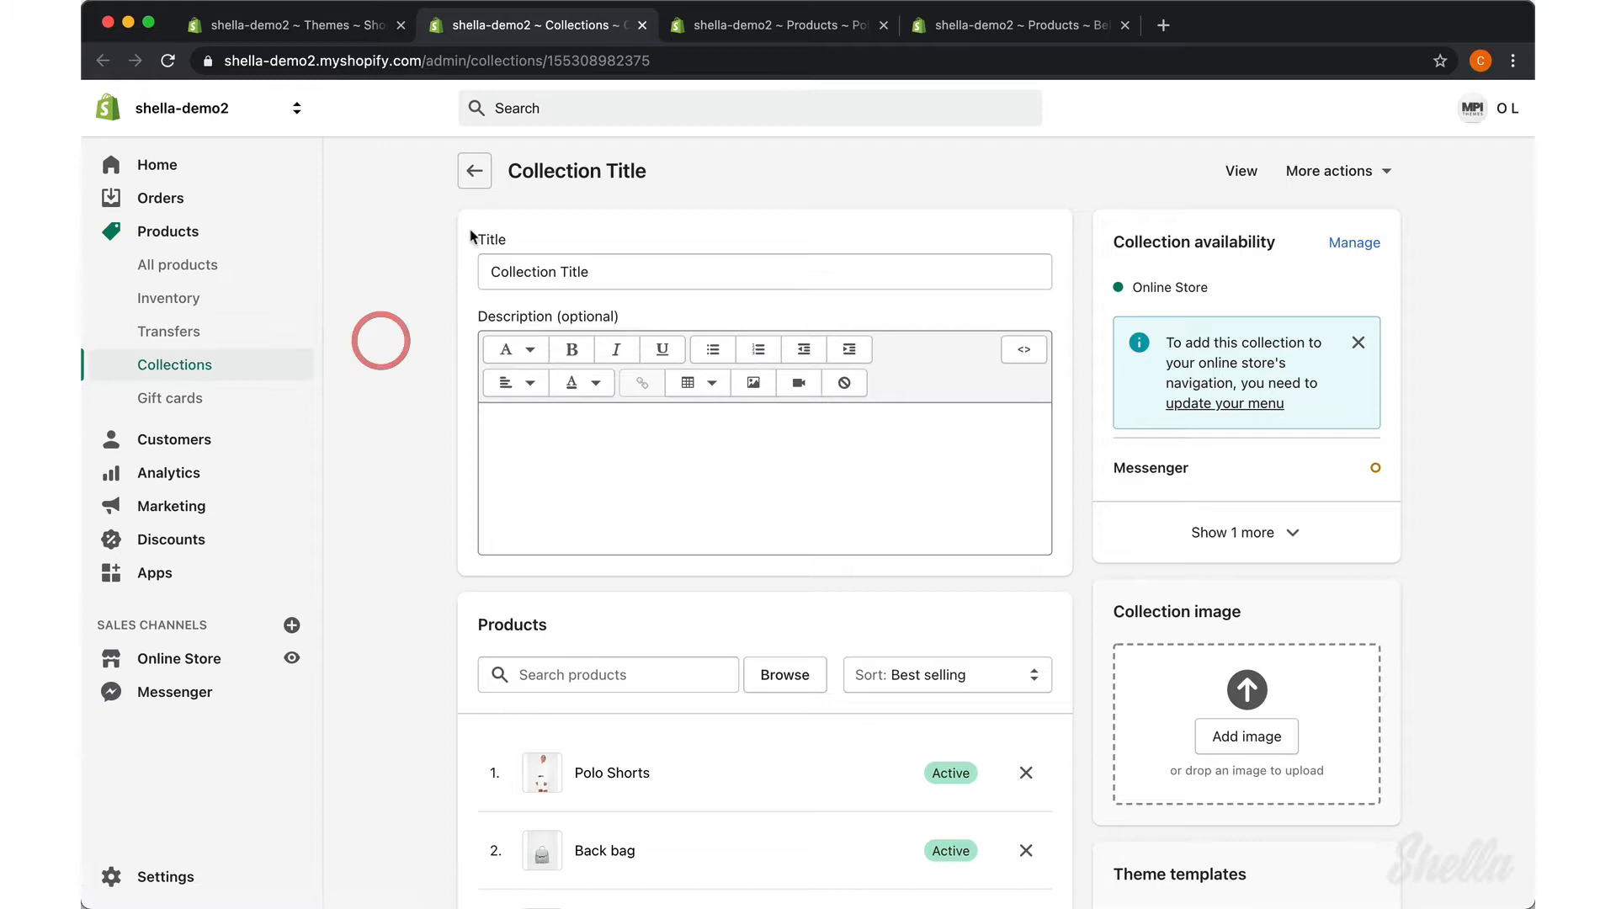
{"action": "mouse_move", "coordinate": [554, 579]}
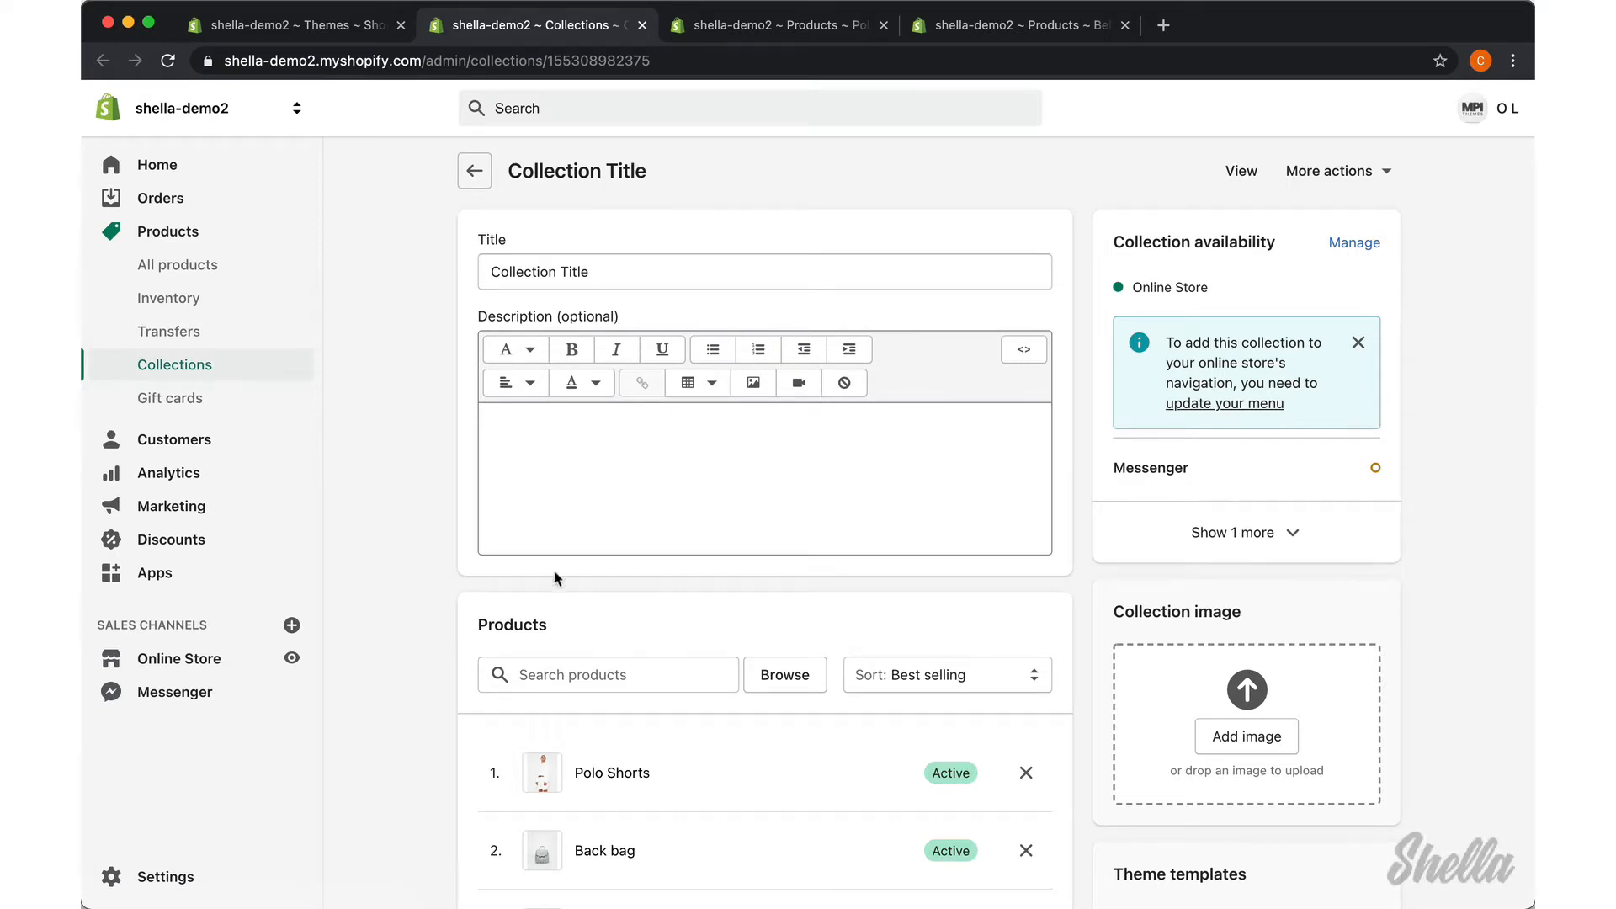
Step: Review the collection's products and the colour variants of Polo Shorts and the other product
{"action": "scroll", "scroll_direction": "down", "scroll_amount": 3}
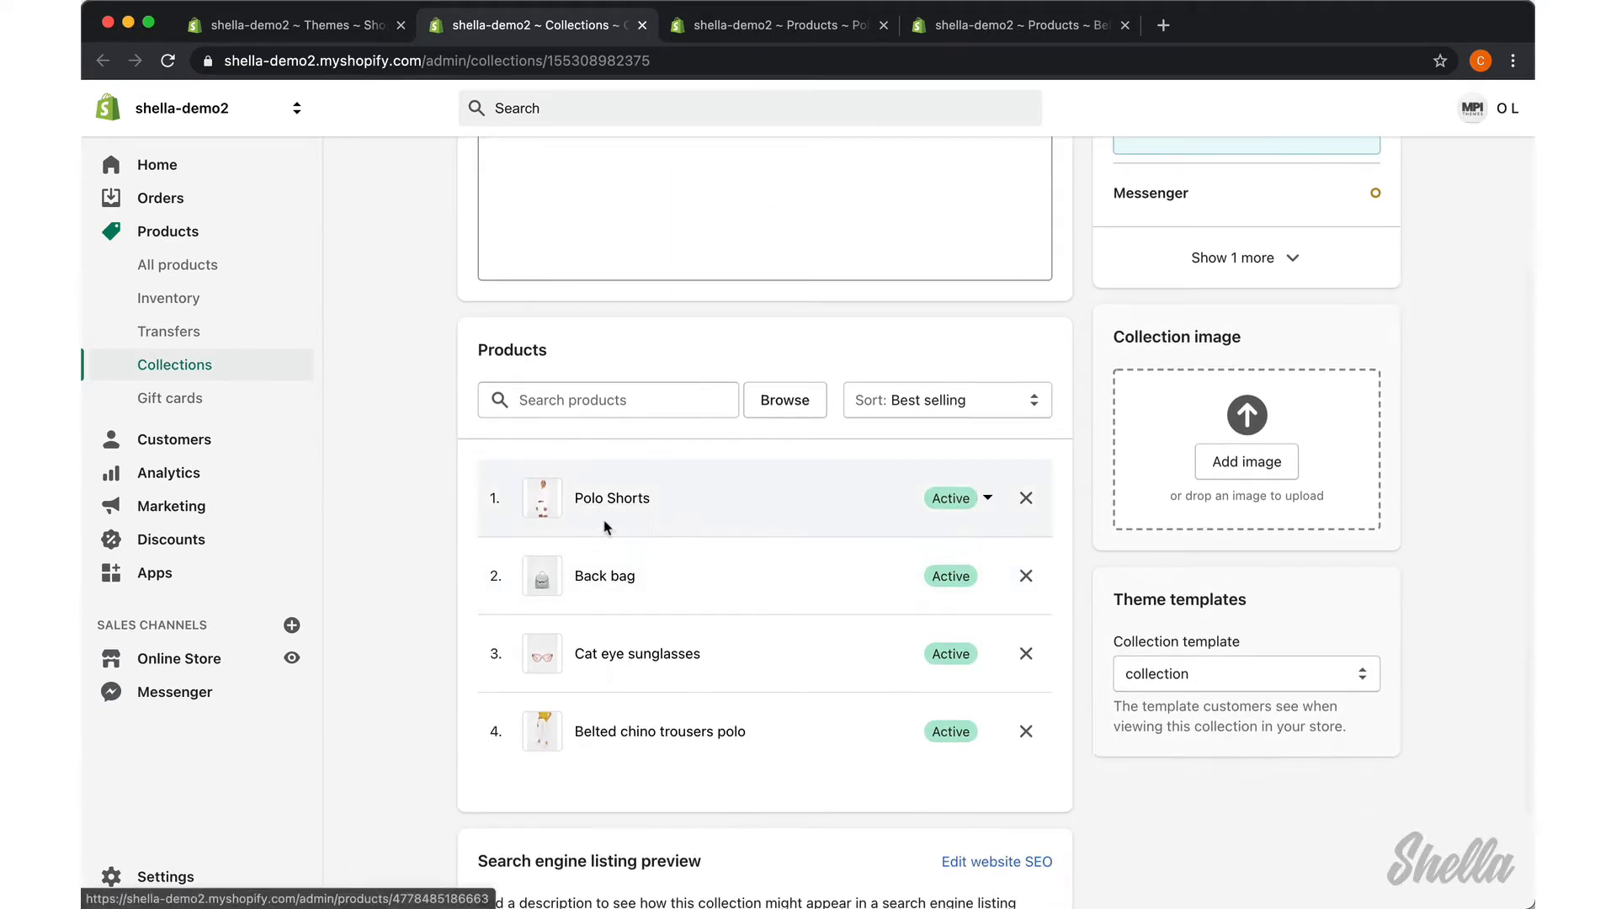
{"action": "mouse_move", "coordinate": [610, 730]}
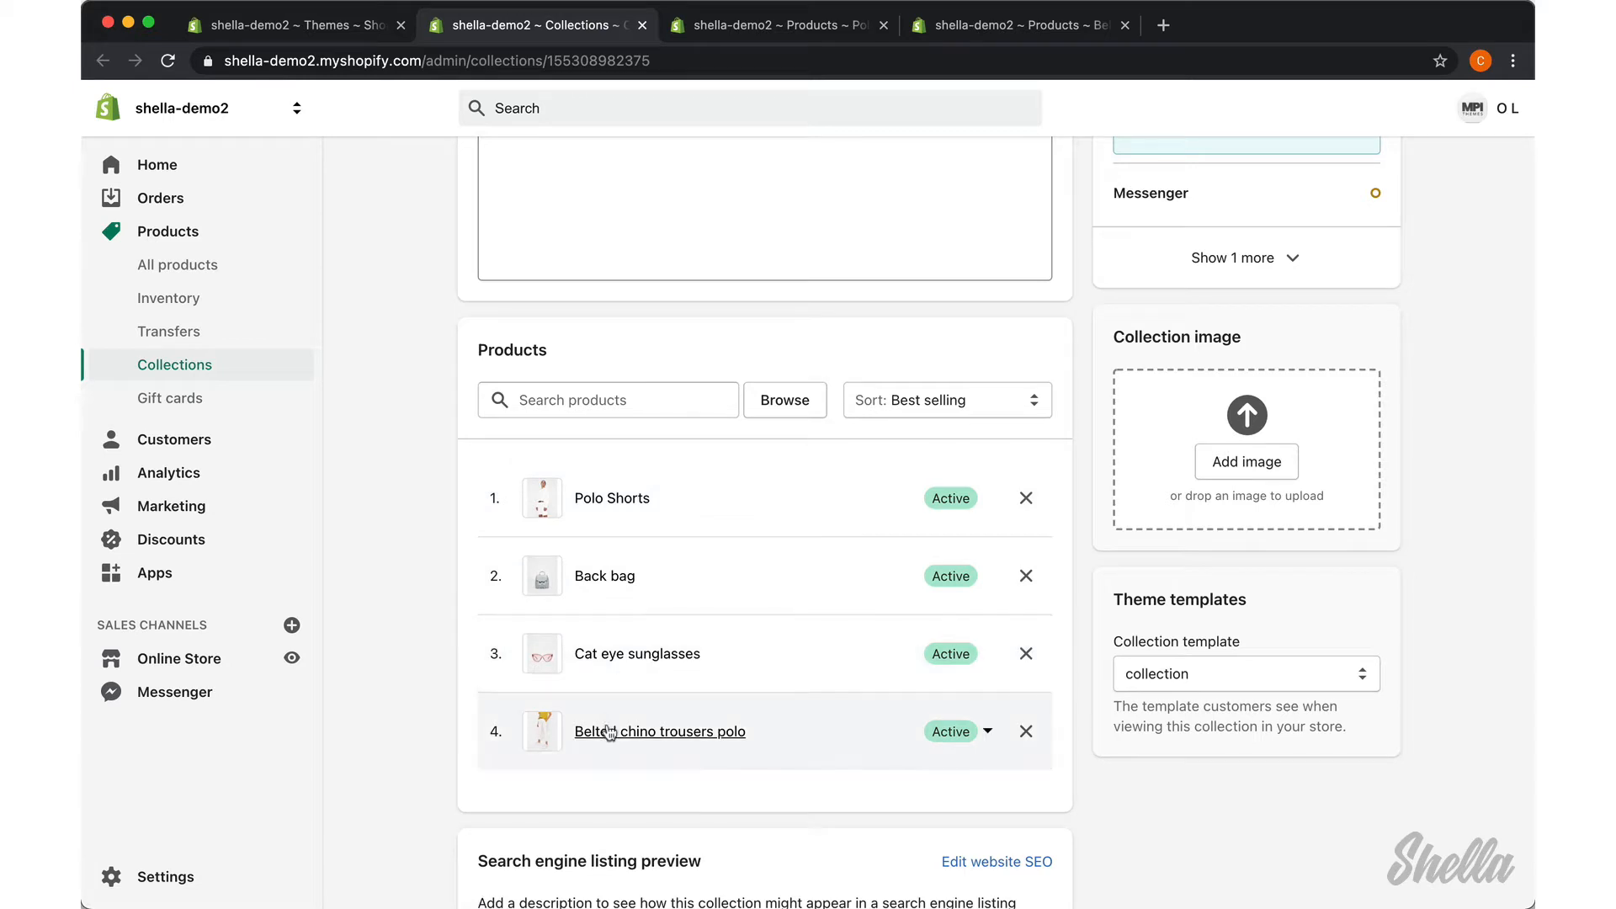
{"action": "left_click", "coordinate": [778, 24]}
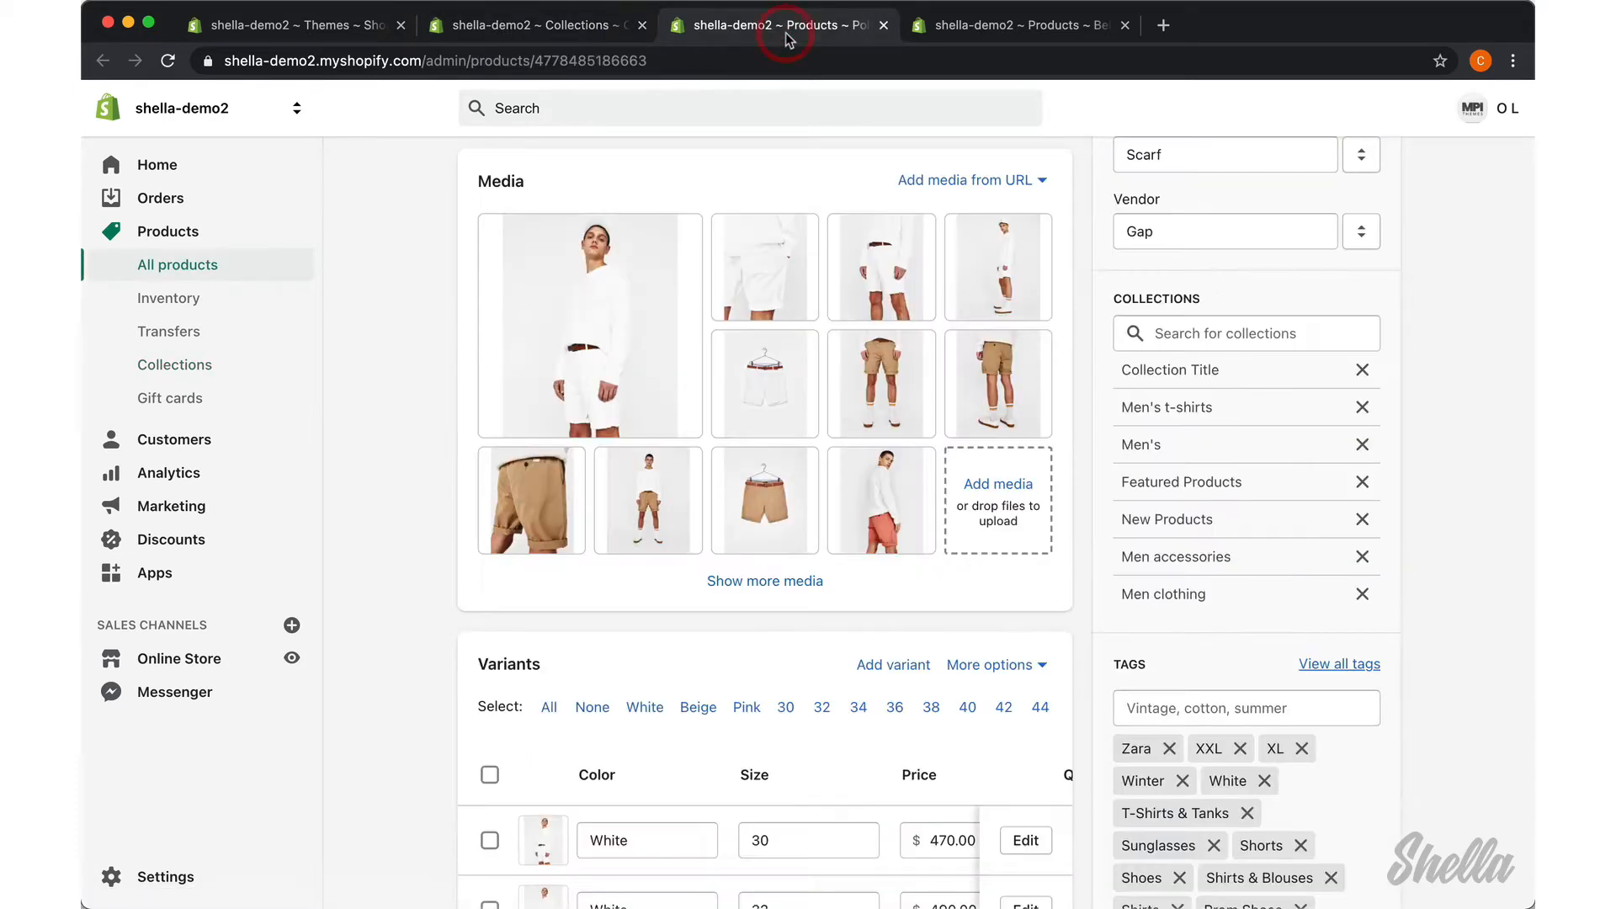
{"action": "scroll", "scroll_direction": "down", "scroll_amount": 3}
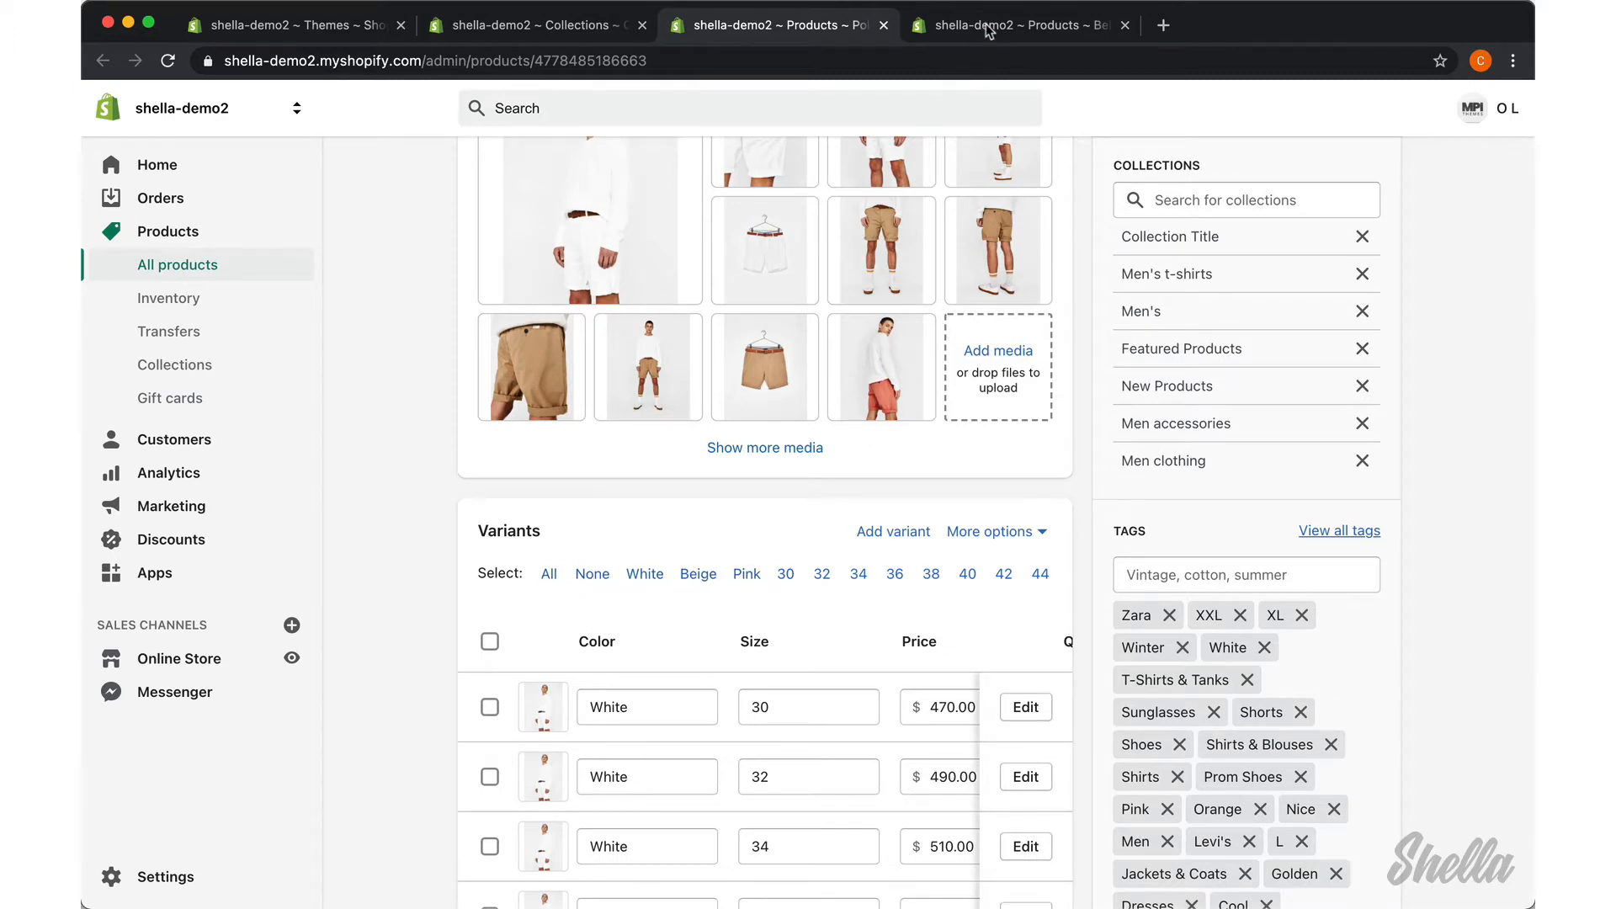
{"action": "left_click", "coordinate": [1019, 25]}
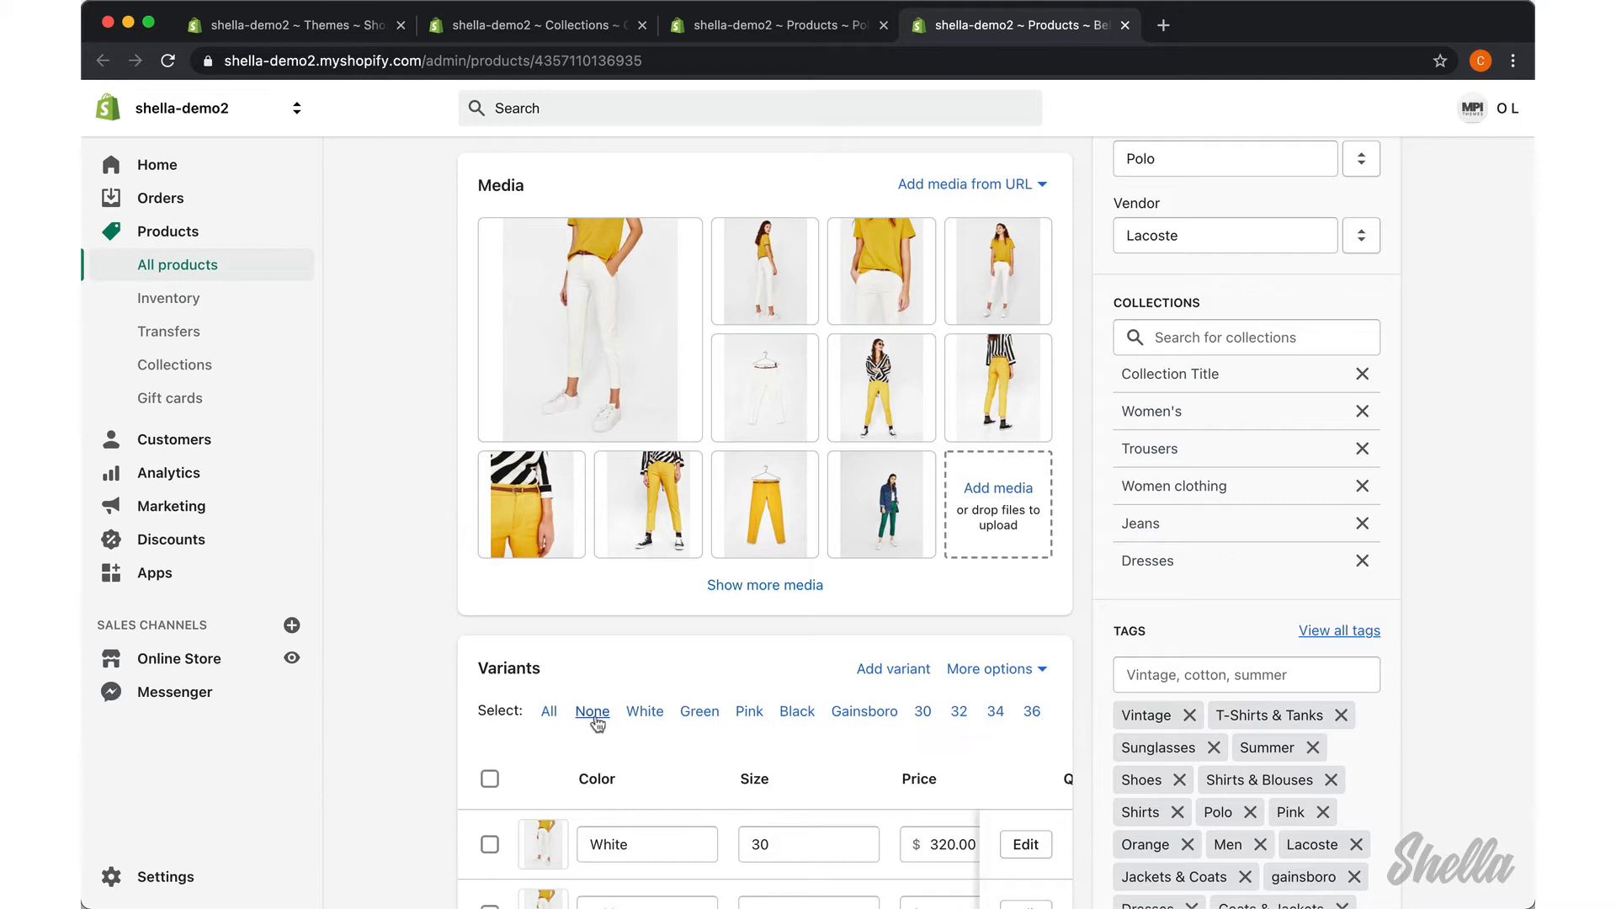
{"action": "mouse_move", "coordinate": [863, 711]}
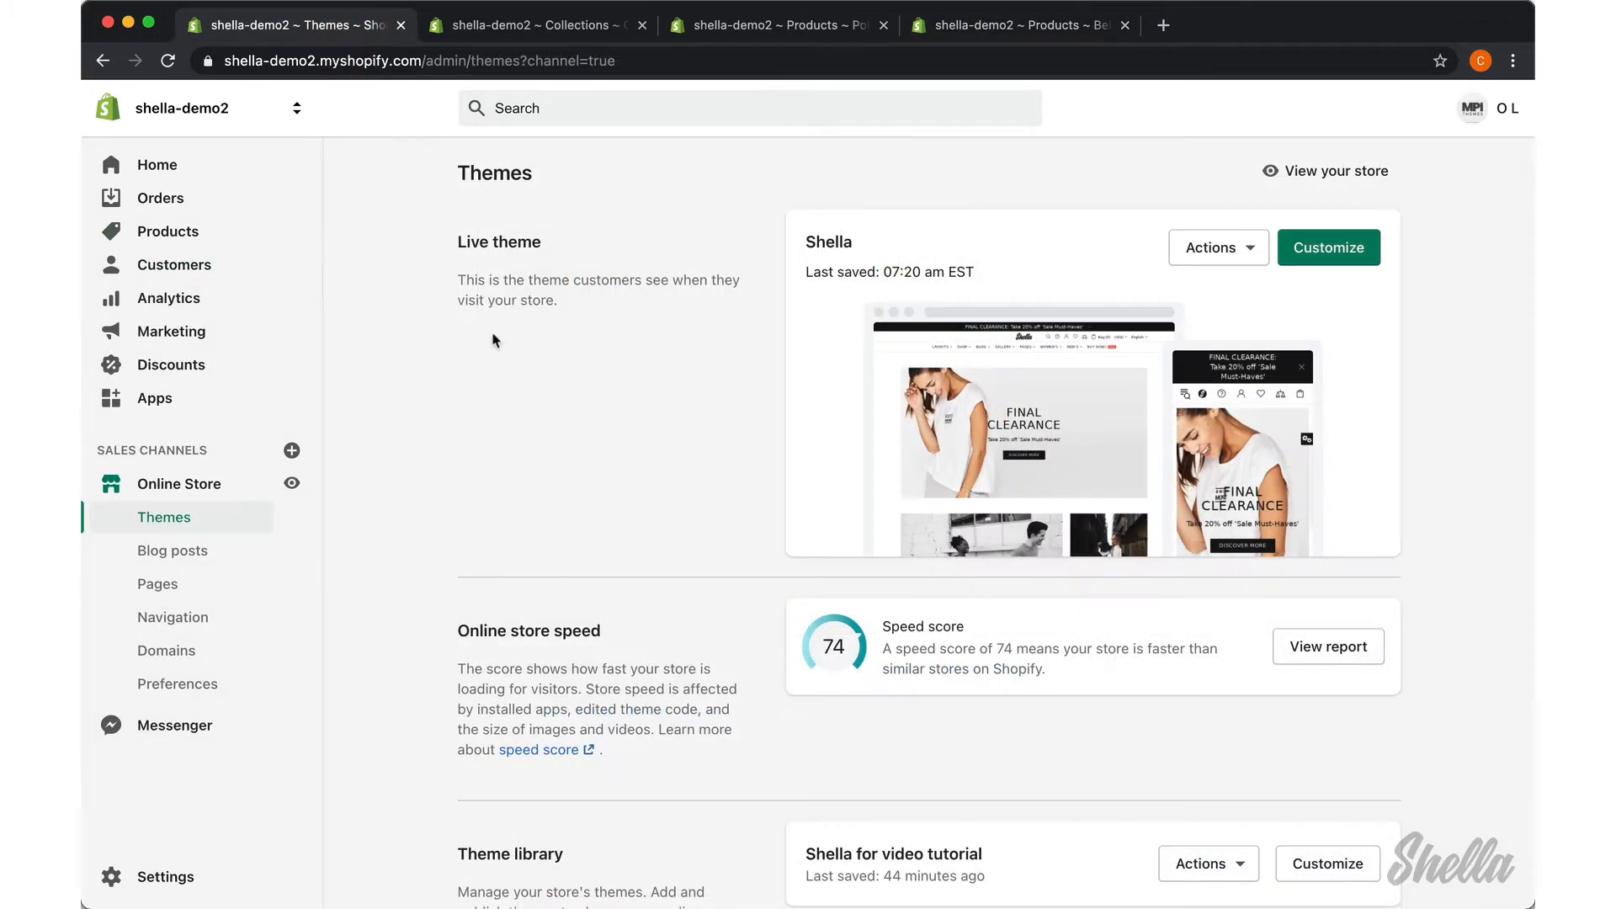
Step: Customize the Shella for video tutorial theme and preview the Collection pages template
{"action": "scroll", "scroll_direction": "down", "scroll_amount": 3}
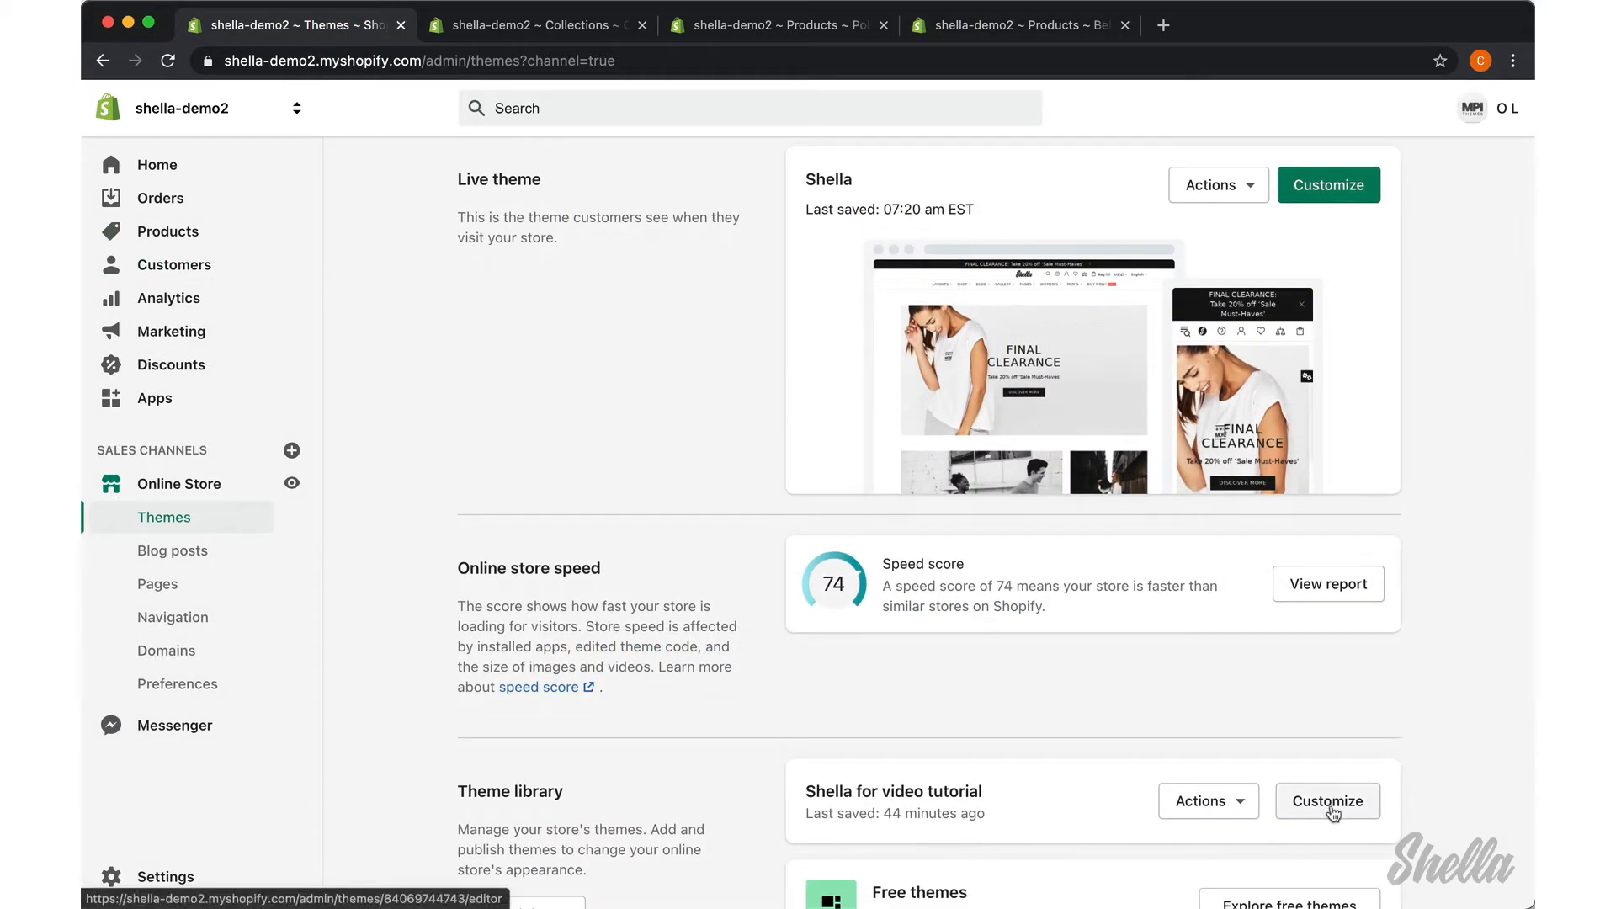
{"action": "left_click", "coordinate": [1326, 801]}
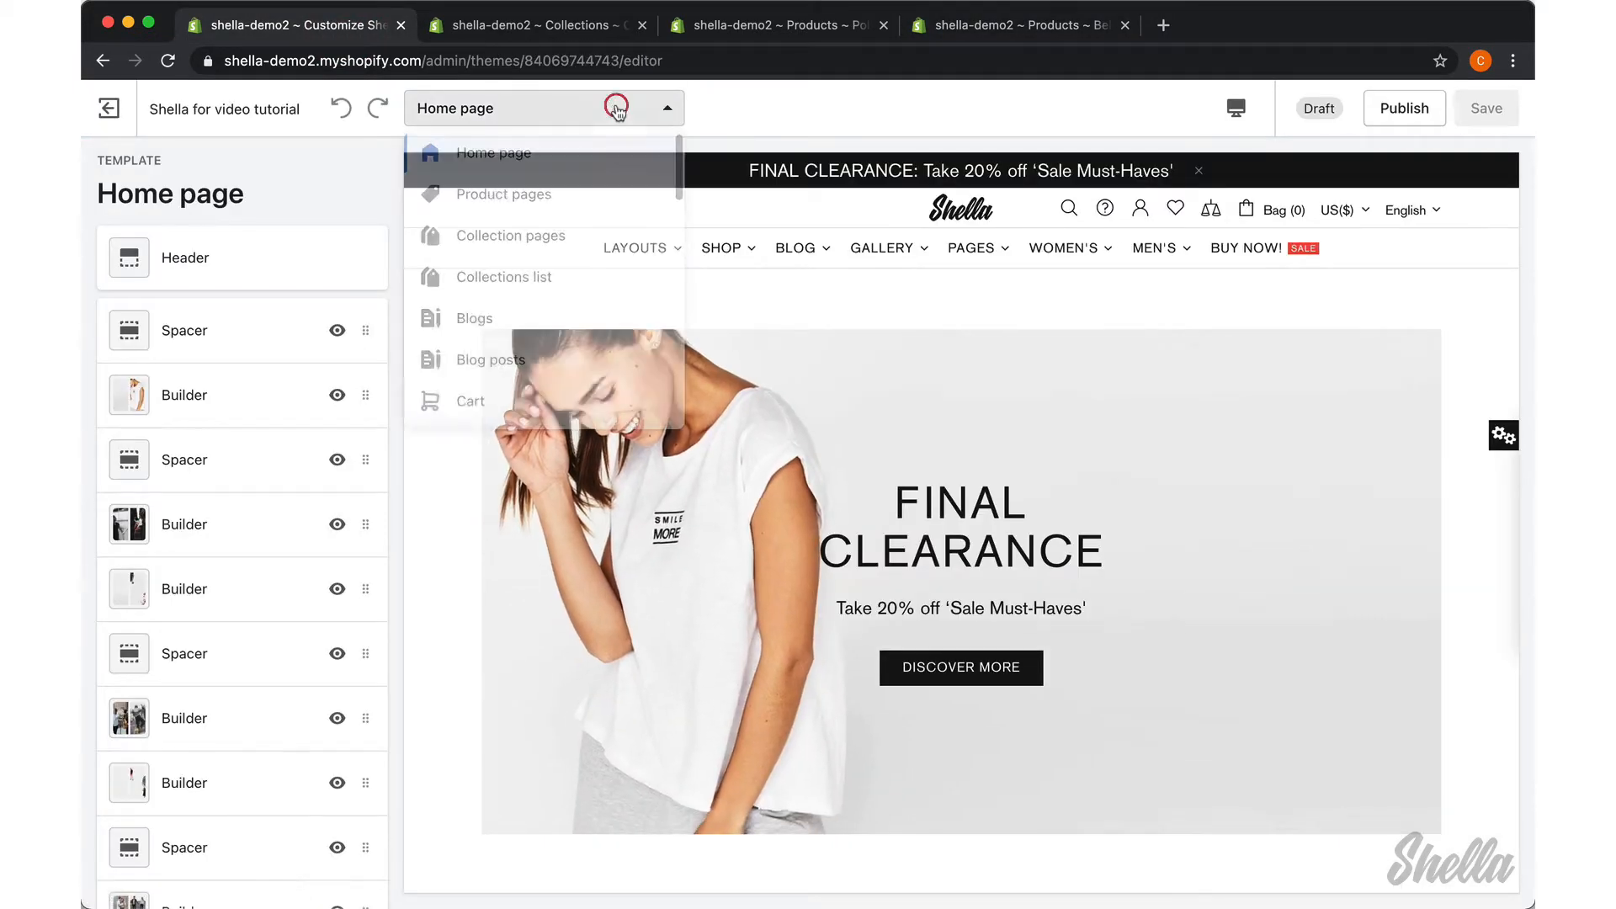
{"action": "left_click", "coordinate": [510, 235]}
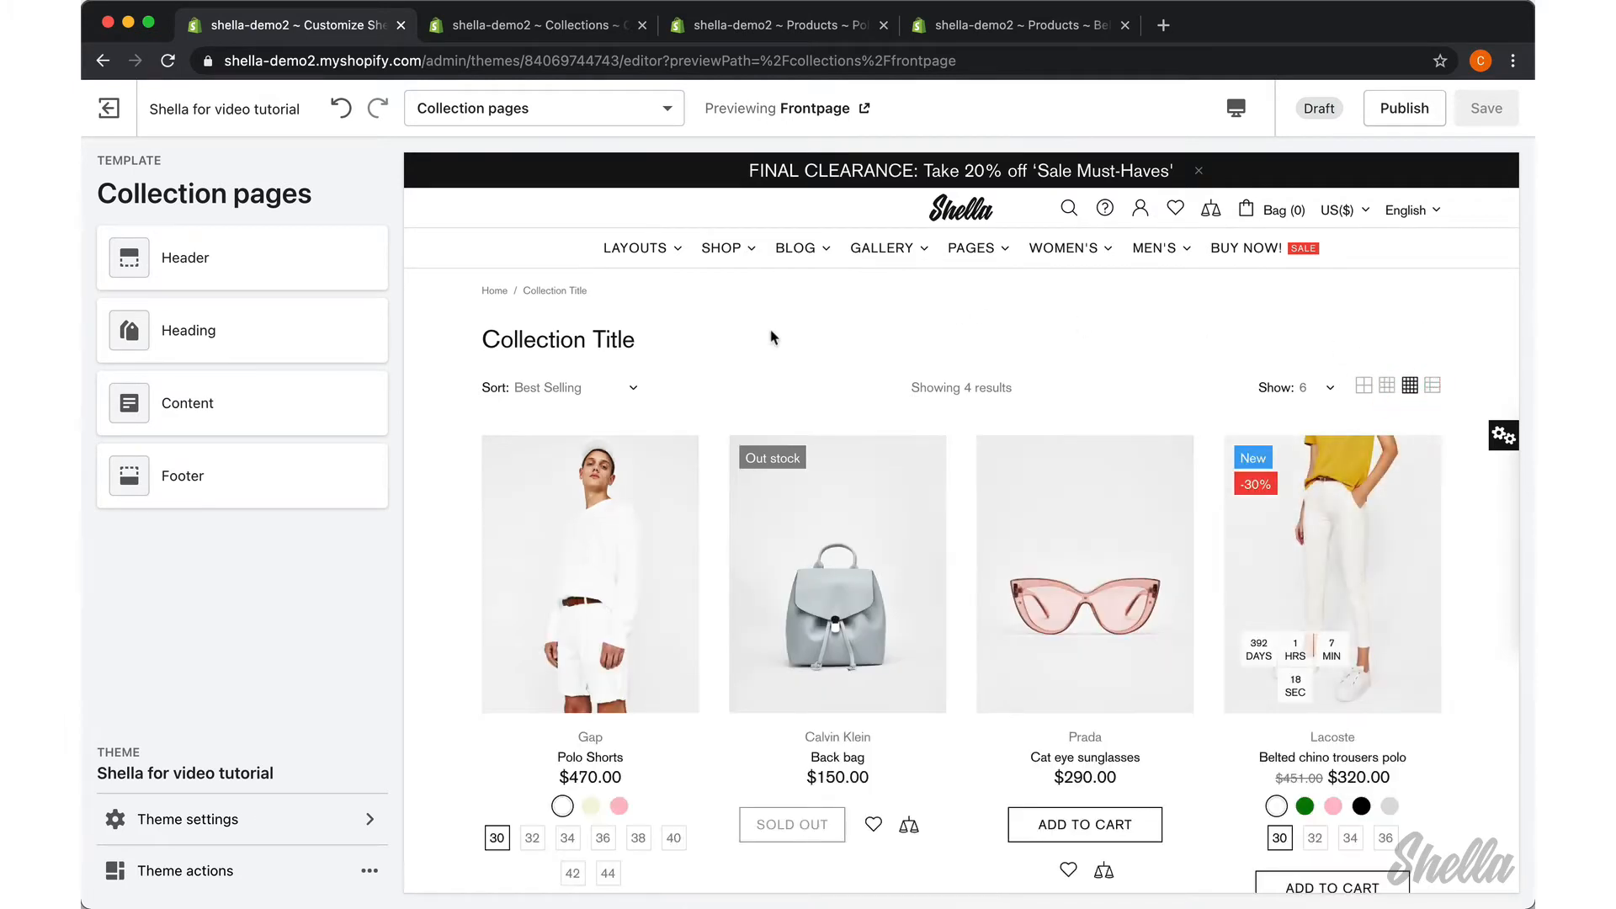
{"action": "mouse_move", "coordinate": [227, 670]}
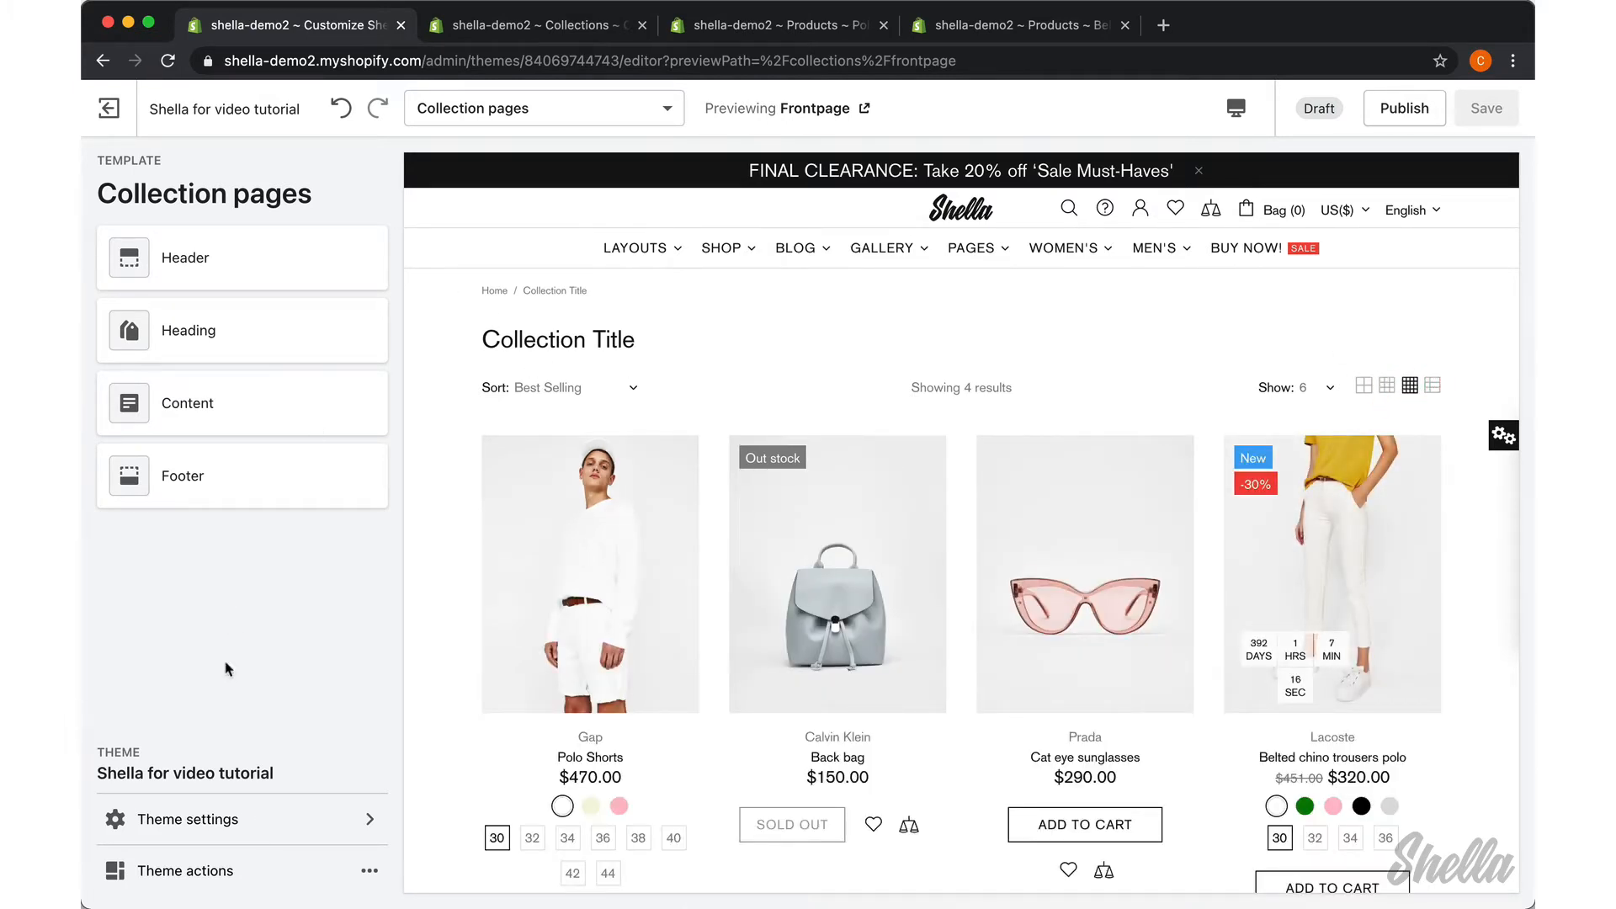
Step: Save Collection Page sidebar visibility as Desktop and mobile, then return to template sections
{"action": "left_click", "coordinate": [189, 819]}
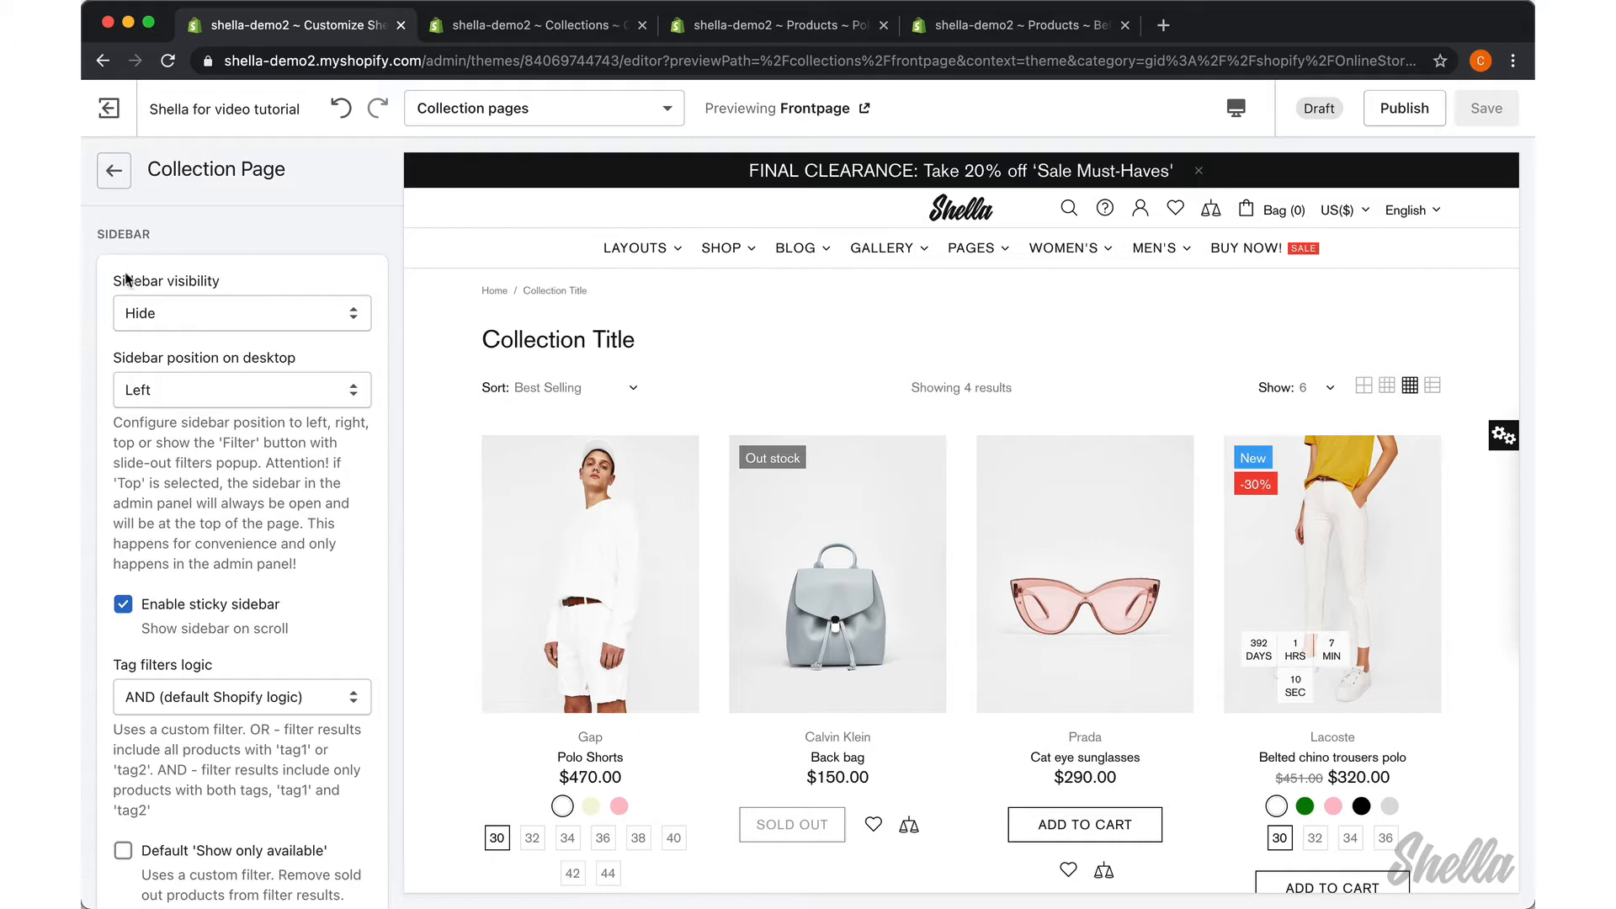
{"action": "left_click", "coordinate": [241, 313]}
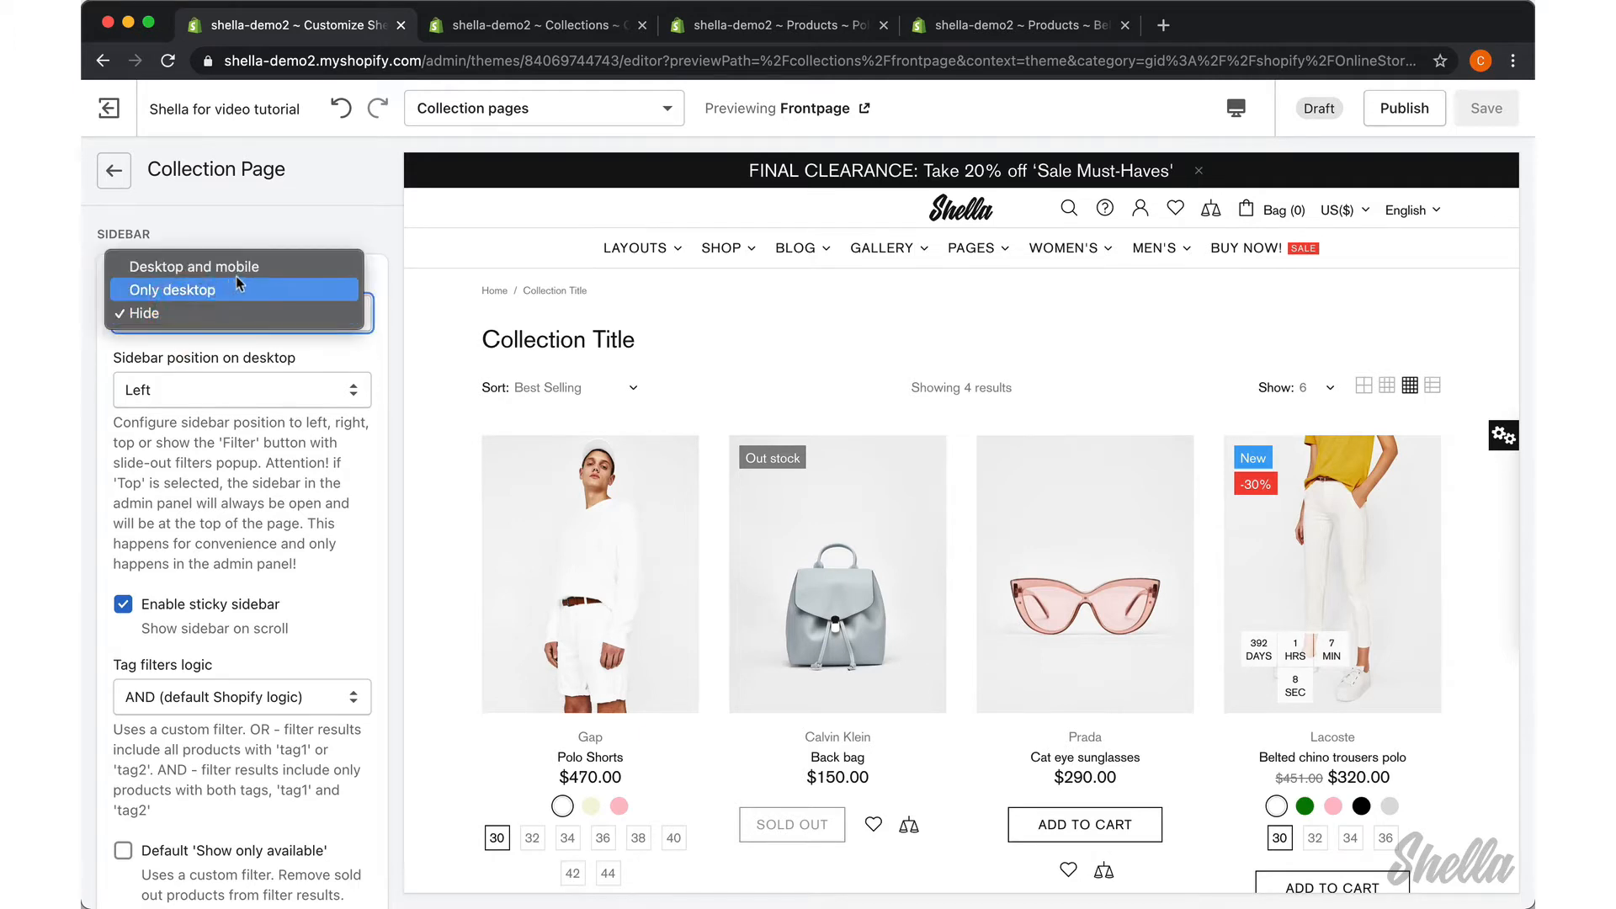
{"action": "left_click", "coordinate": [190, 266]}
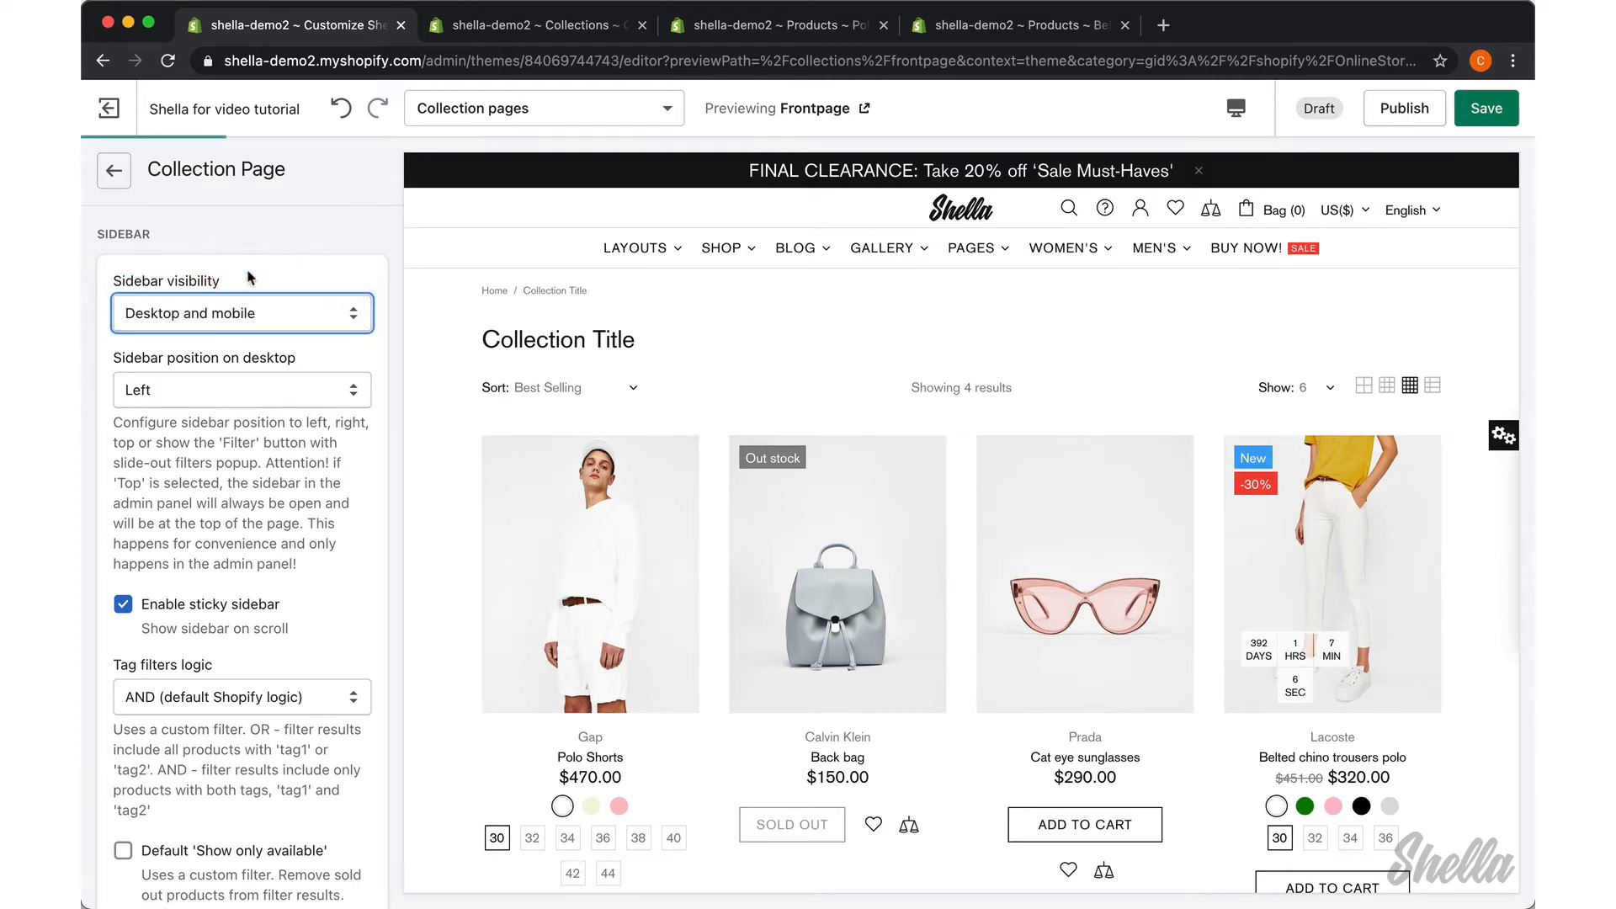
{"action": "left_click", "coordinate": [1487, 107]}
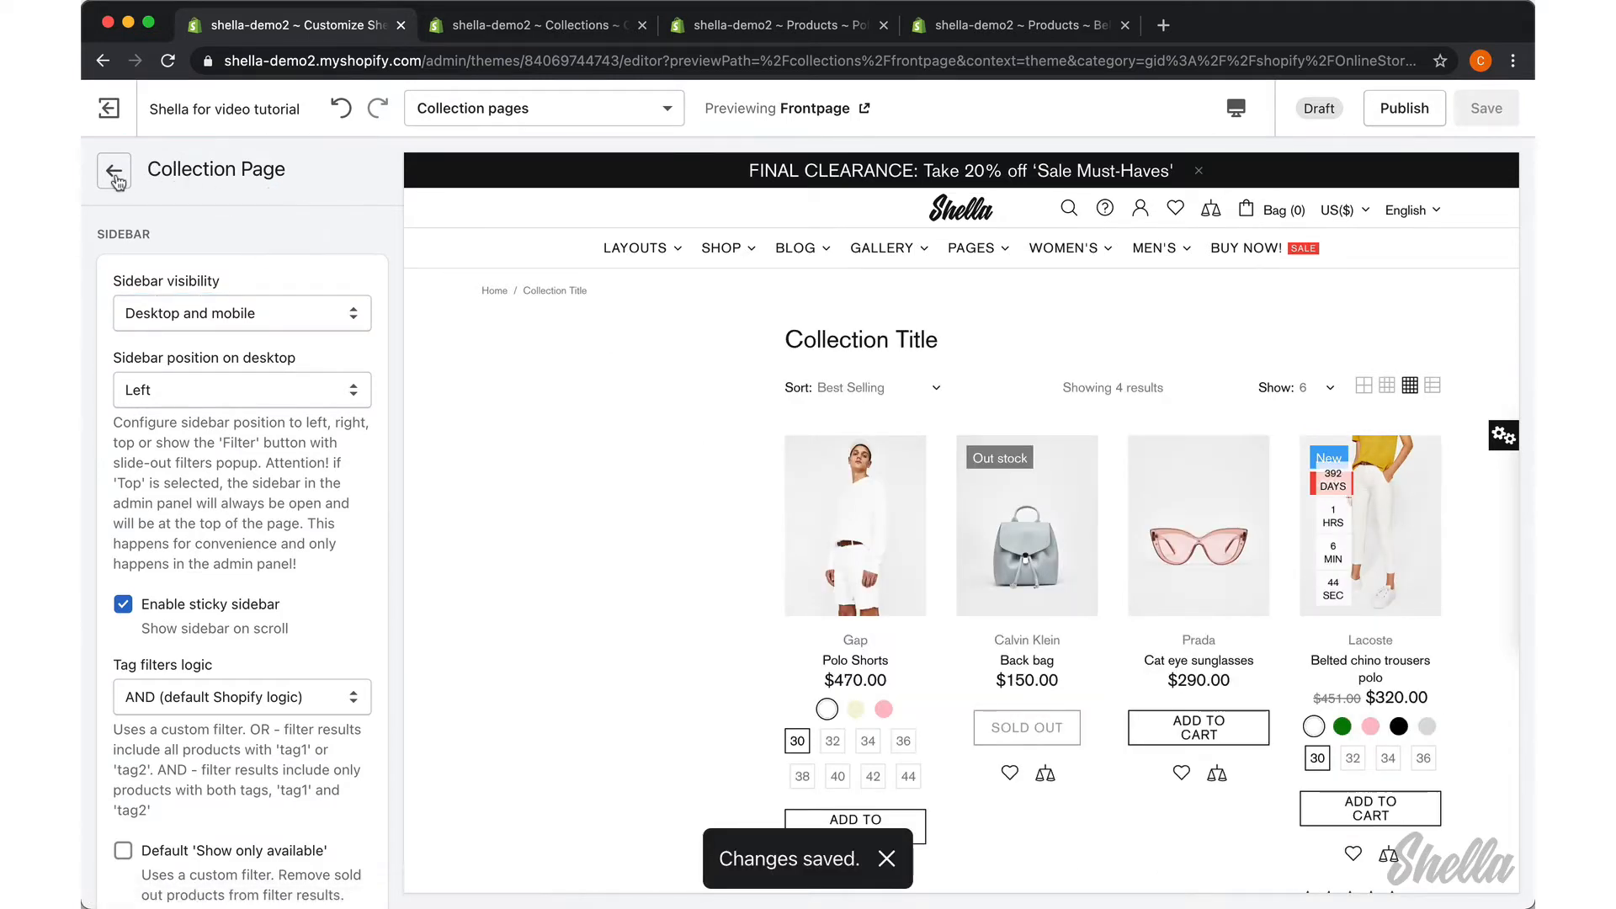
{"action": "mouse_move", "coordinate": [680, 757]}
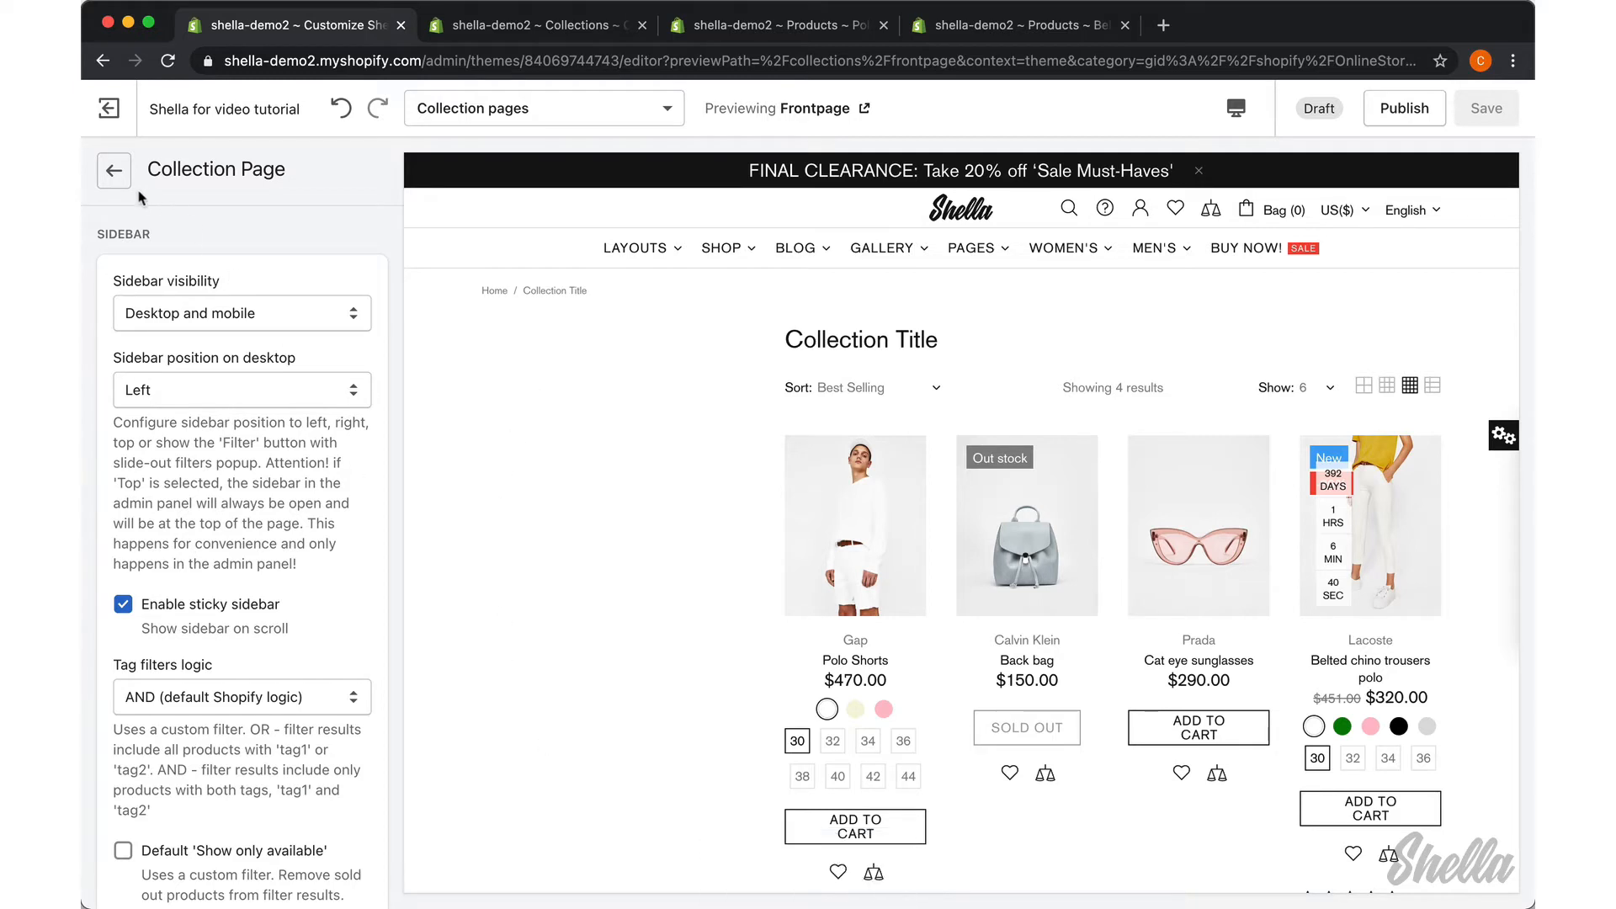
{"action": "left_click", "coordinate": [114, 170]}
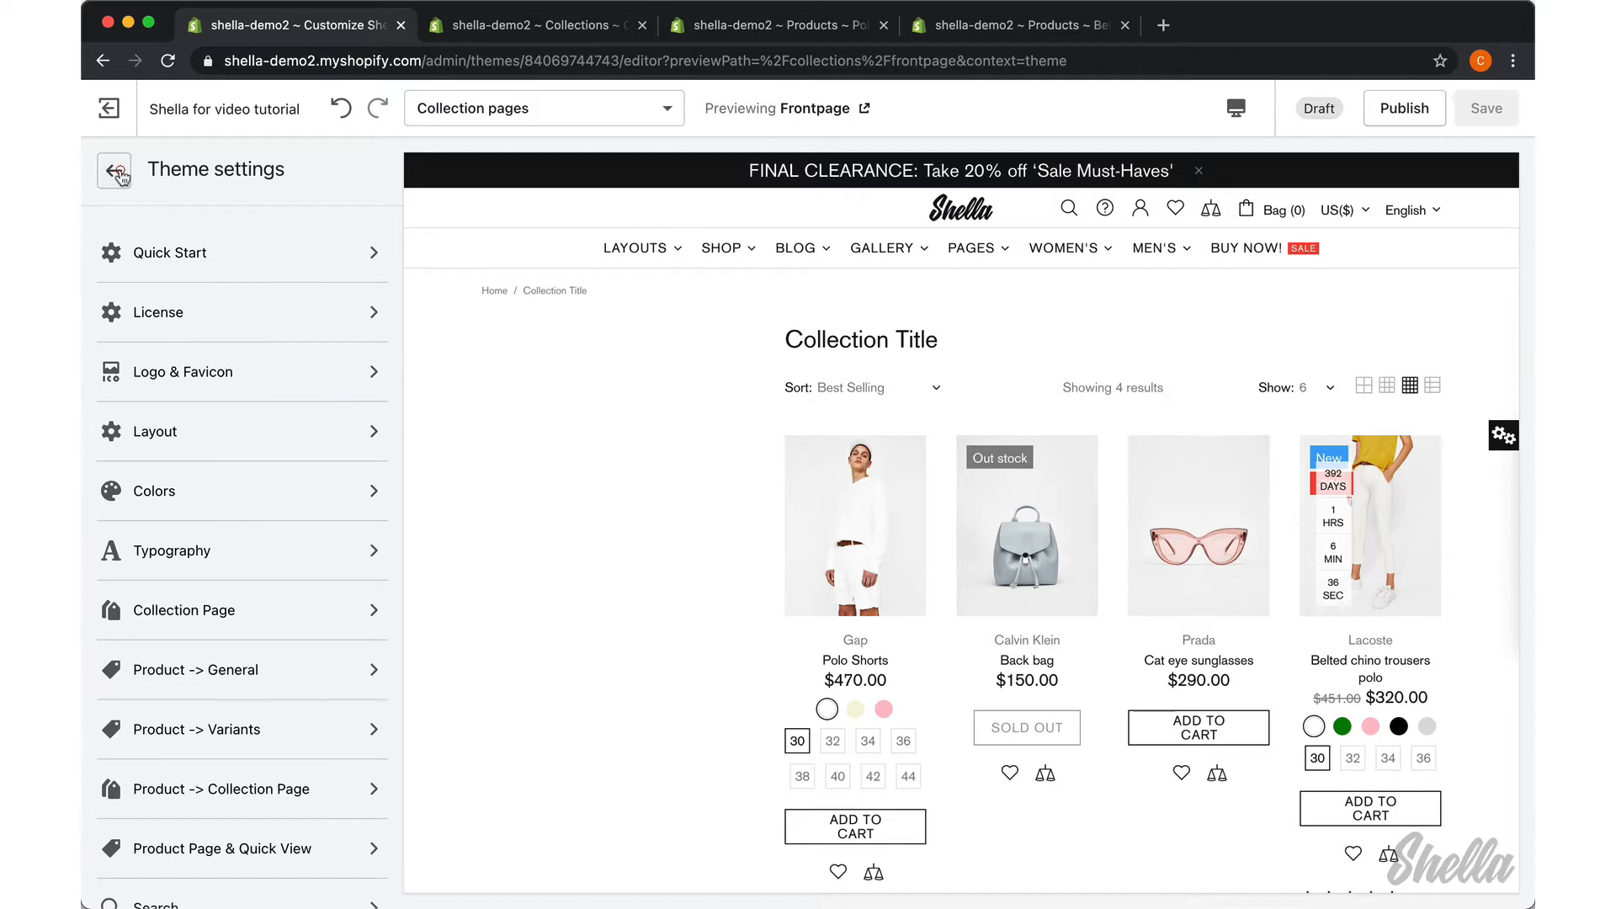
{"action": "left_click", "coordinate": [115, 171]}
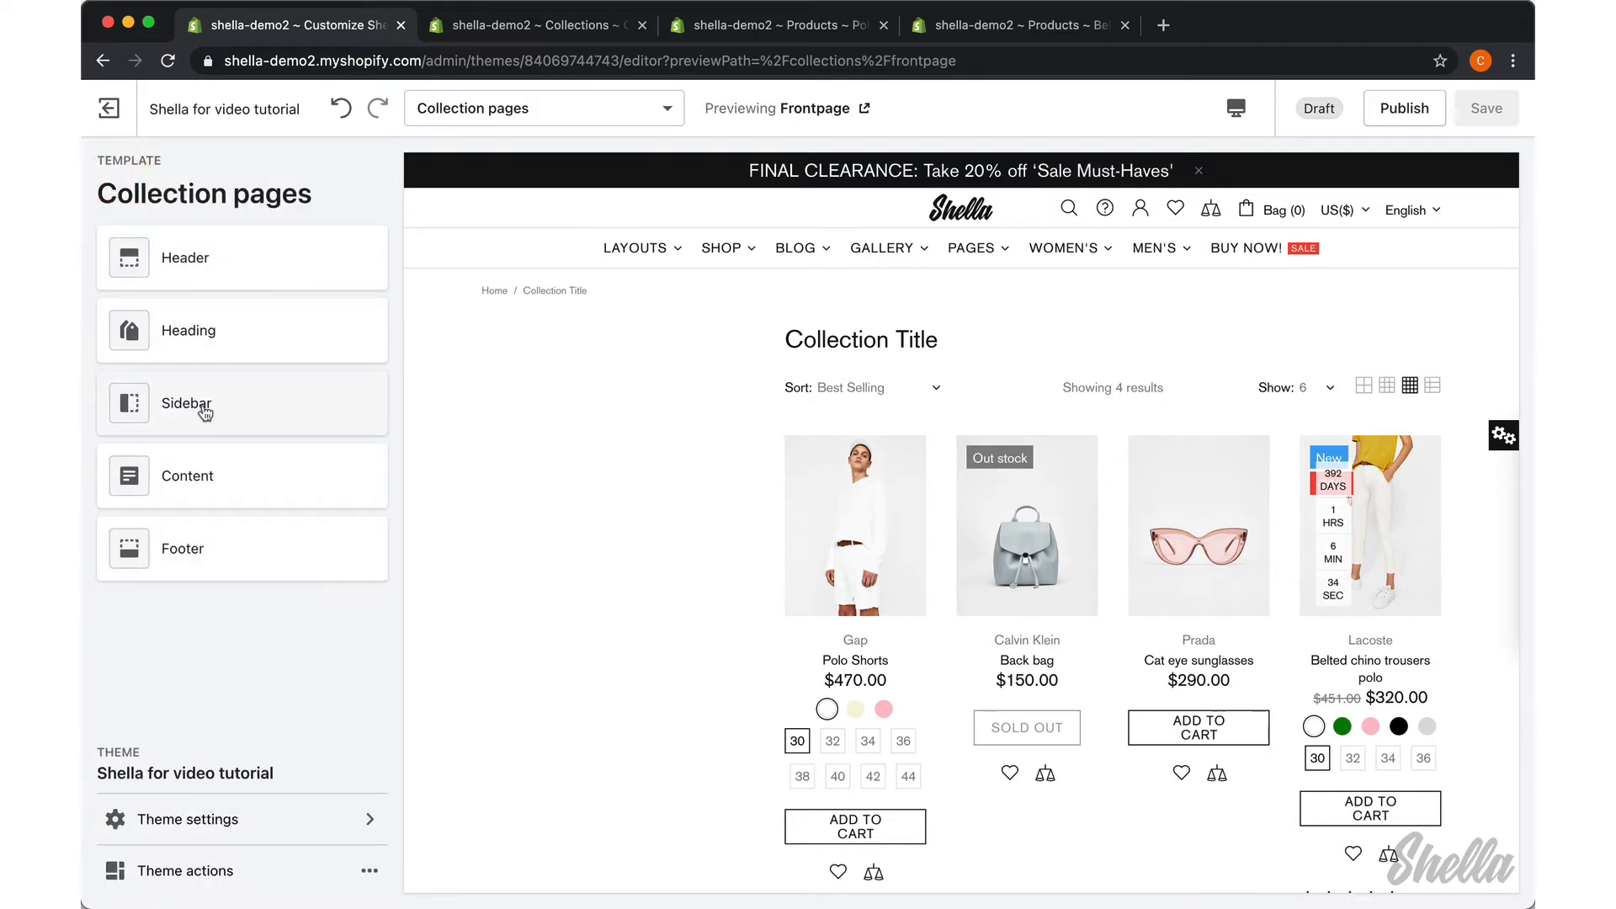
Step: Add Current filters and Option filters blocks to the Sidebar section
{"action": "left_click", "coordinate": [187, 404]}
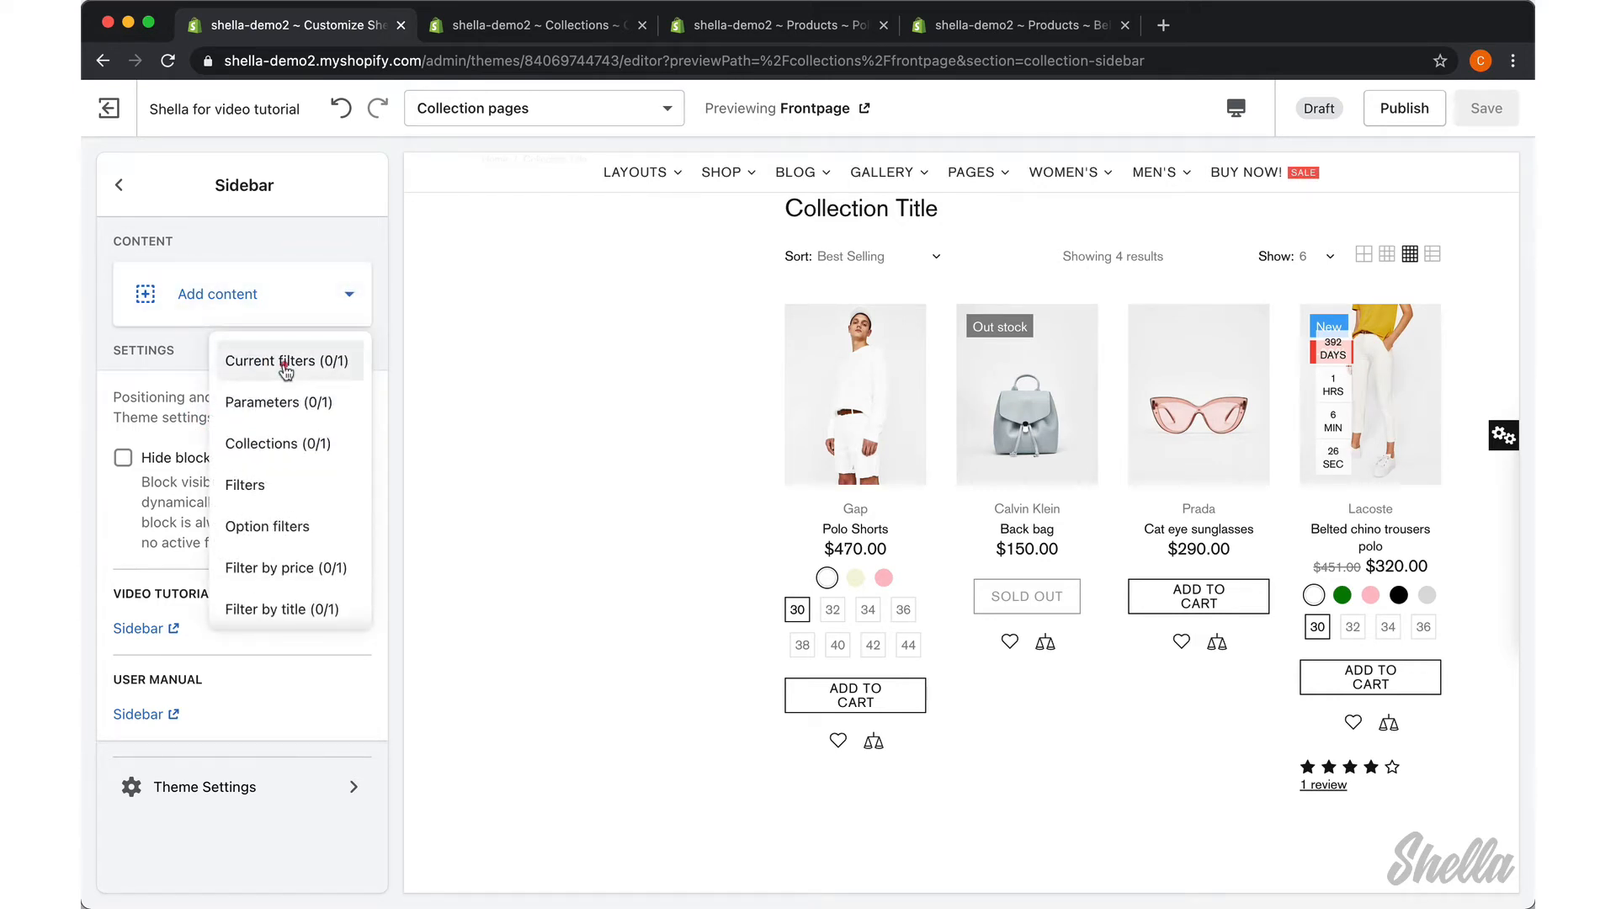
{"action": "left_click", "coordinate": [288, 361]}
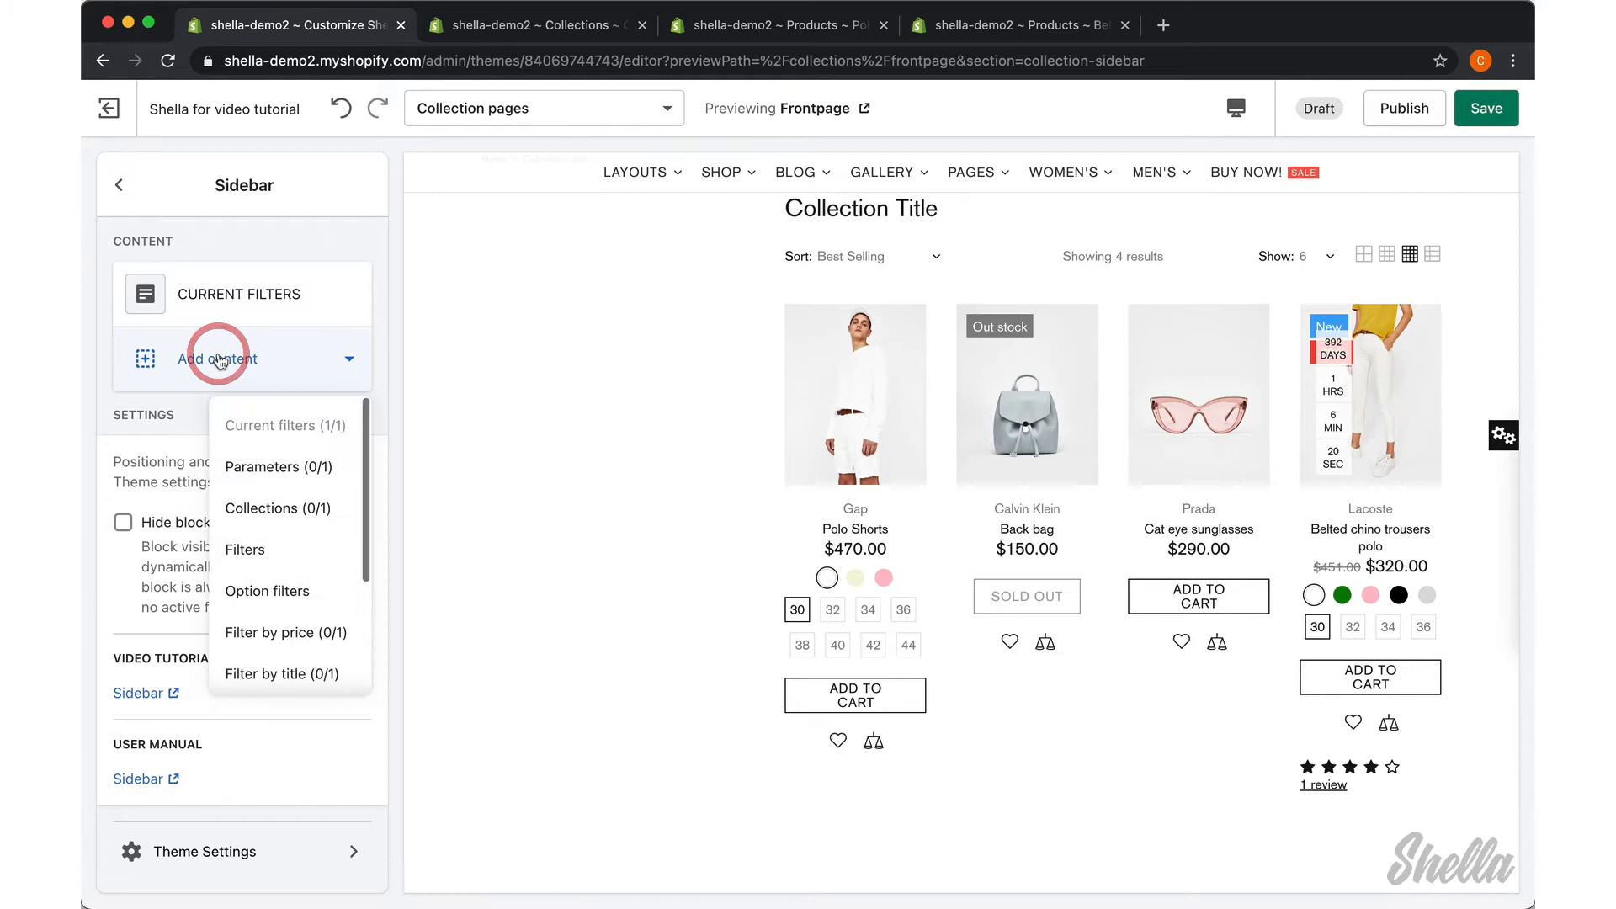
{"action": "left_click", "coordinate": [266, 591]}
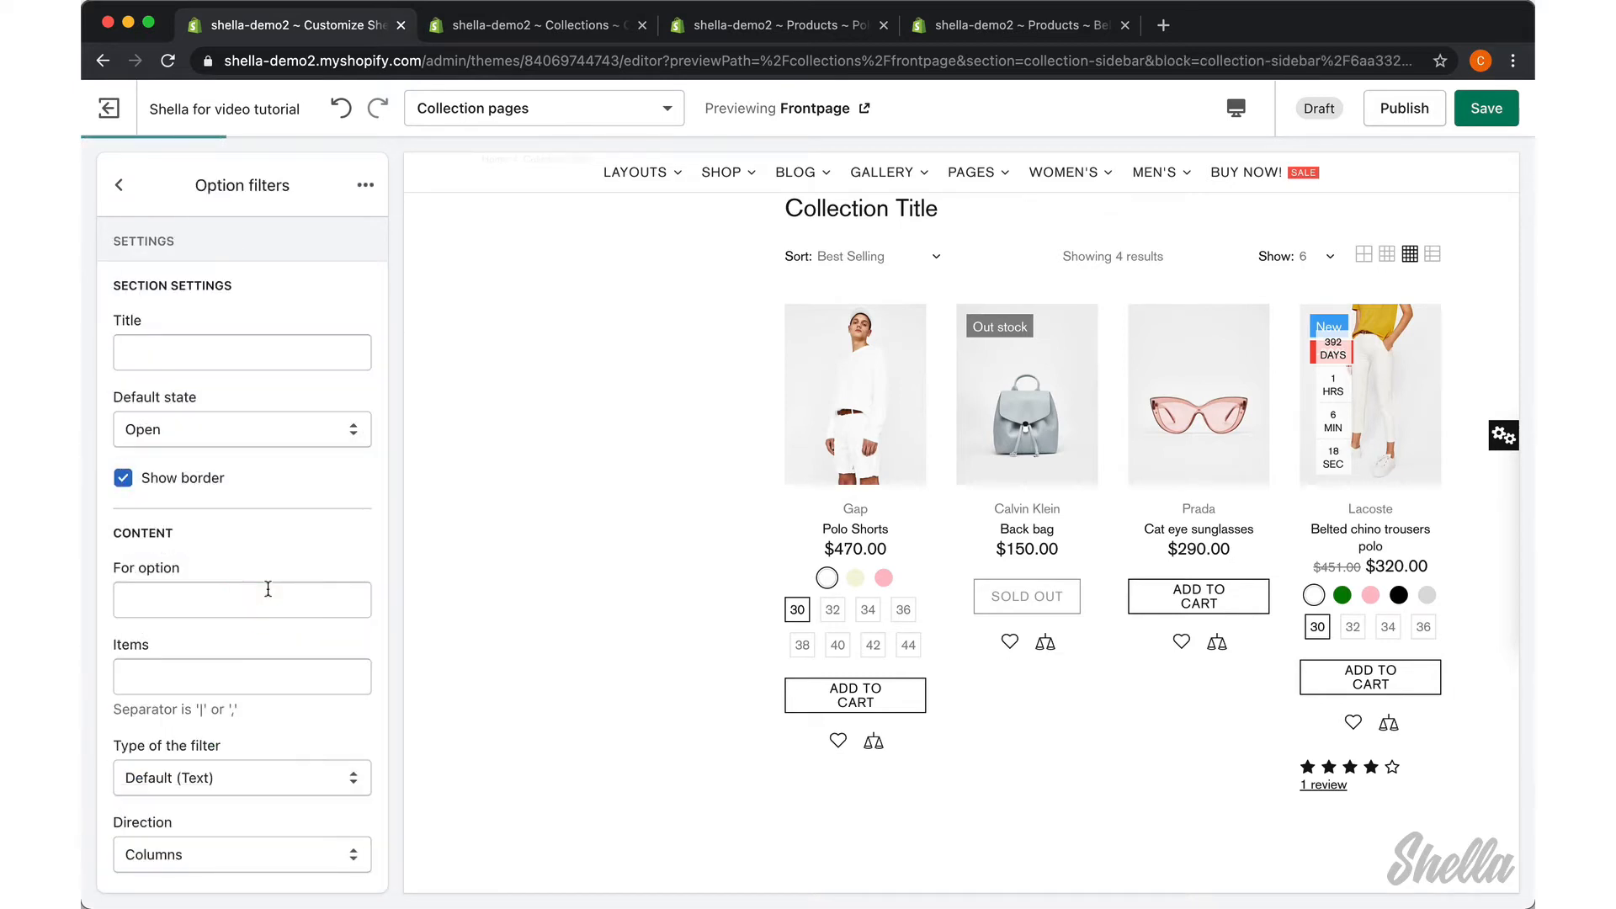
Step: Title the option filter 'Color' for the Color option, open by default, listing White through Beige
{"action": "type", "text": "c"}
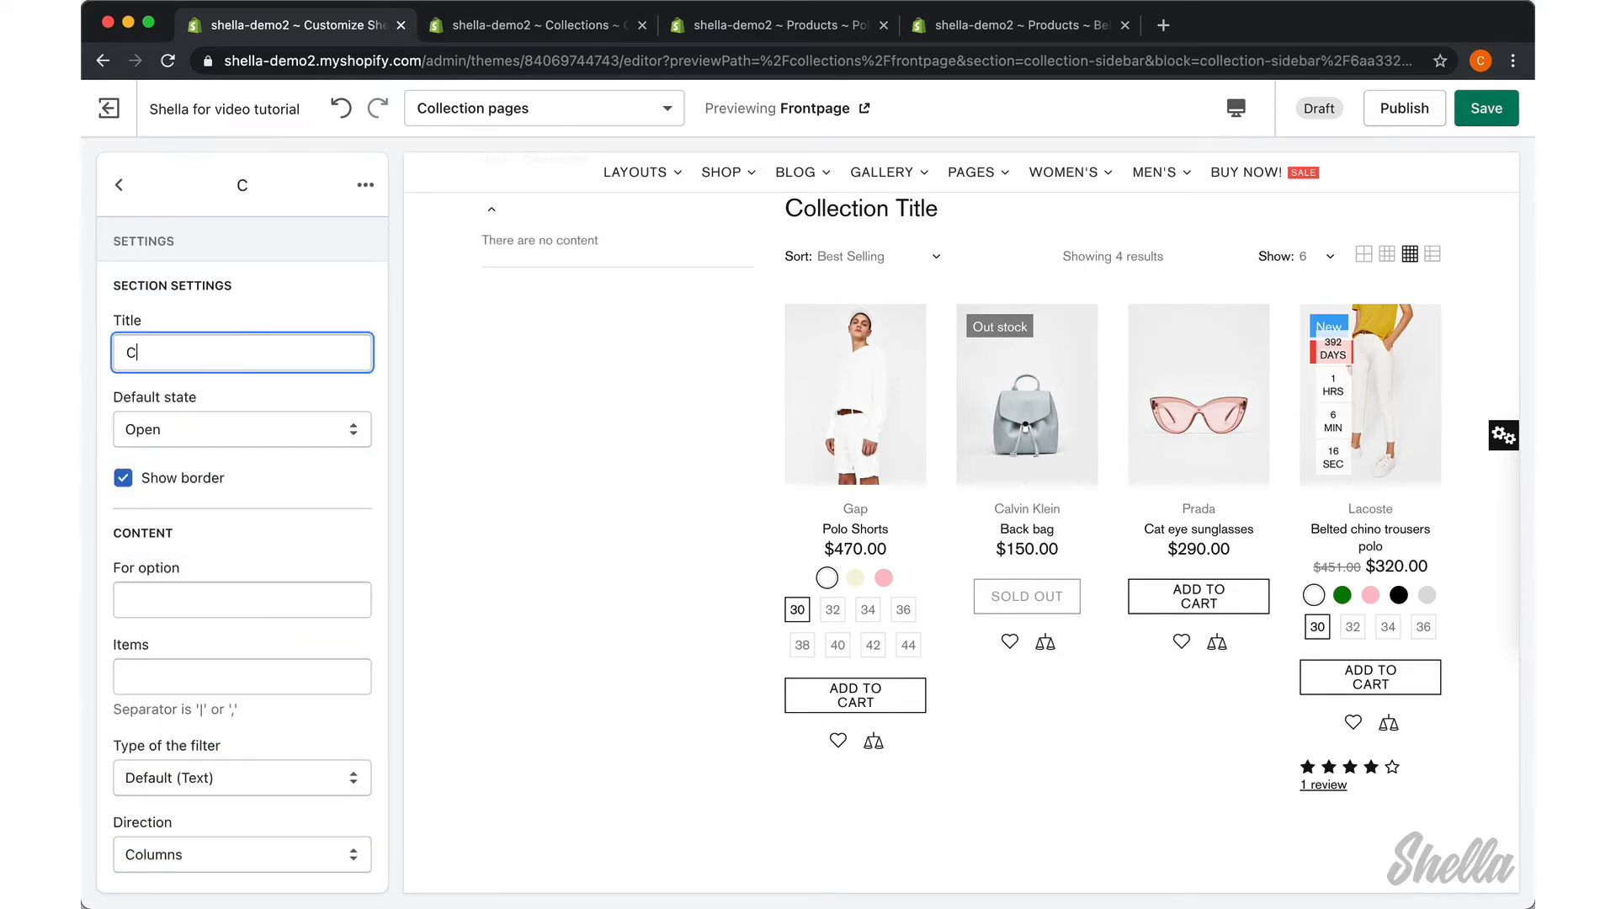
{"action": "type", "text": "olor"}
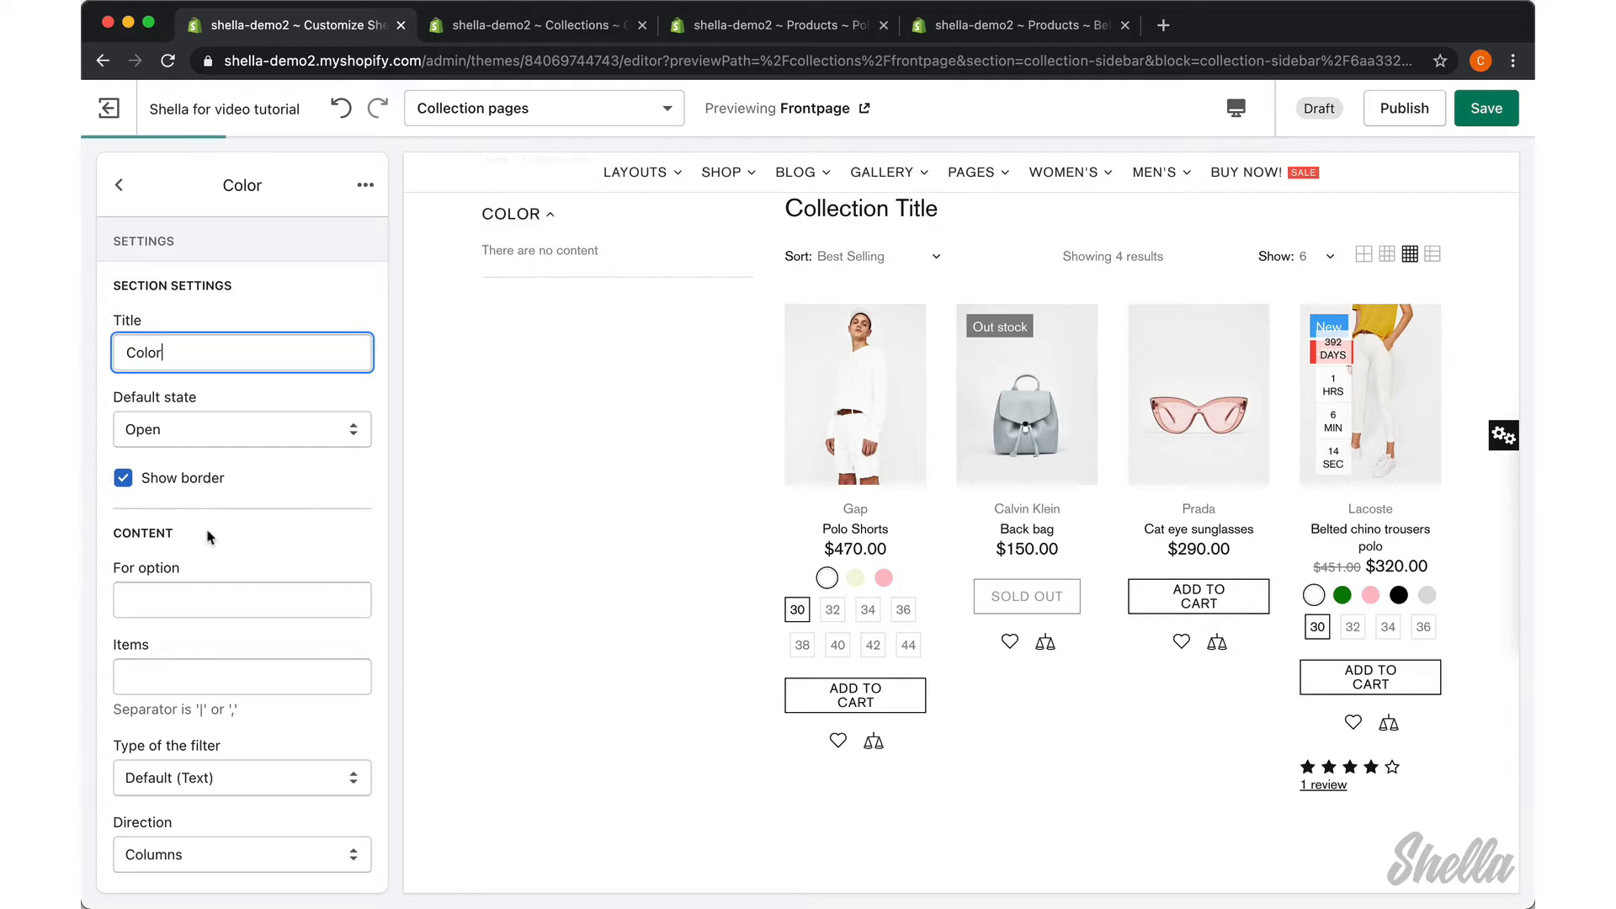
{"action": "left_click", "coordinate": [242, 599]}
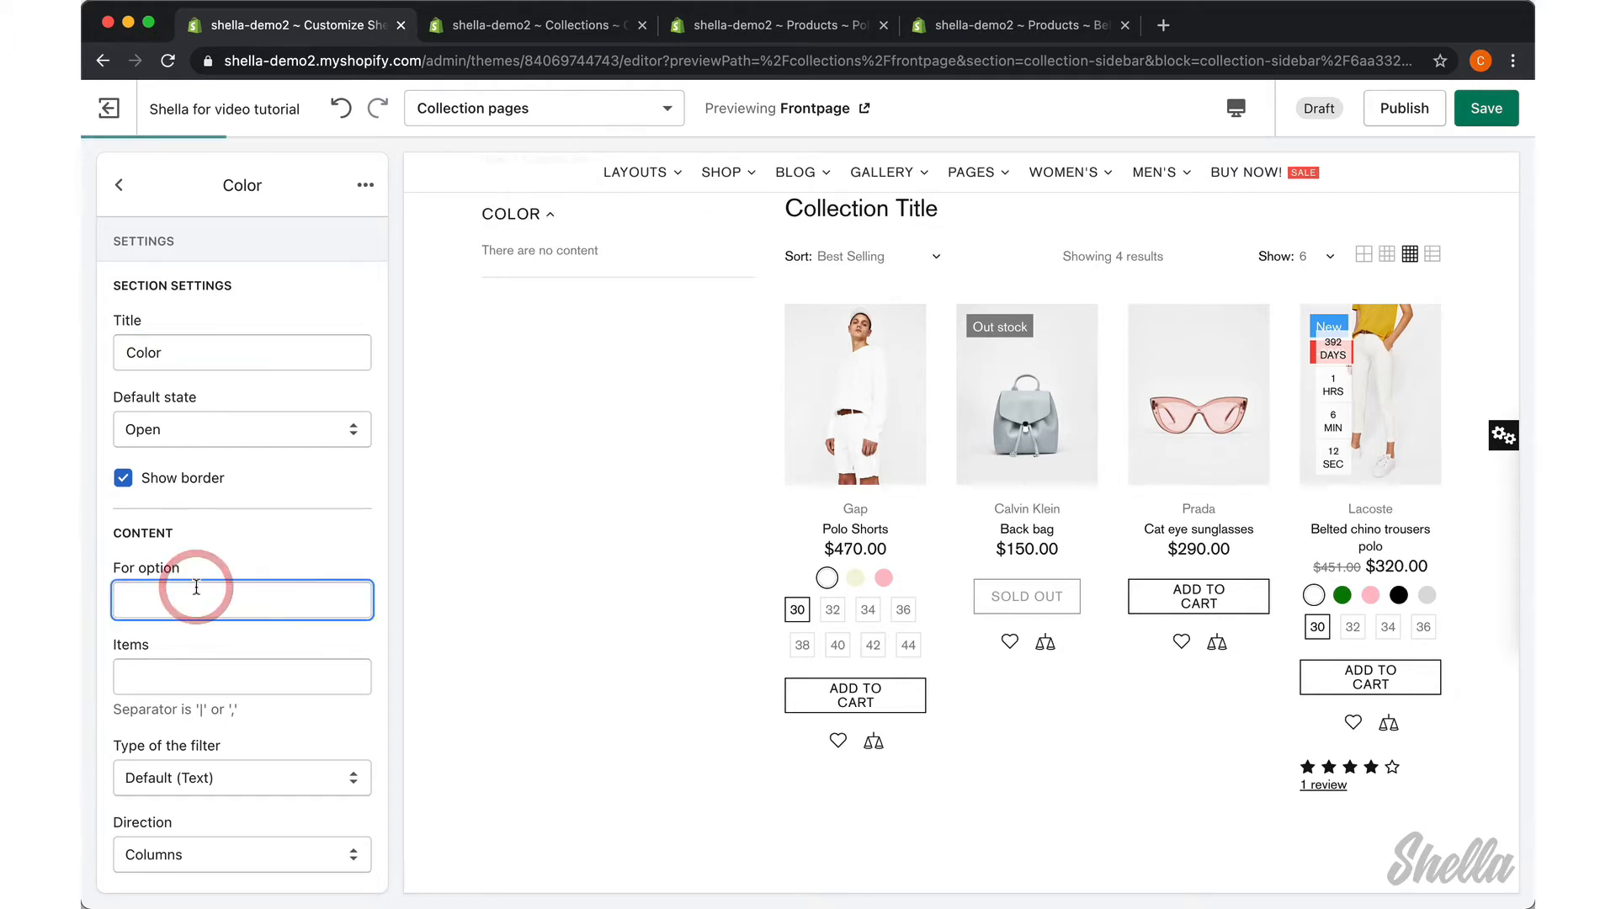
{"action": "type", "text": "Color"}
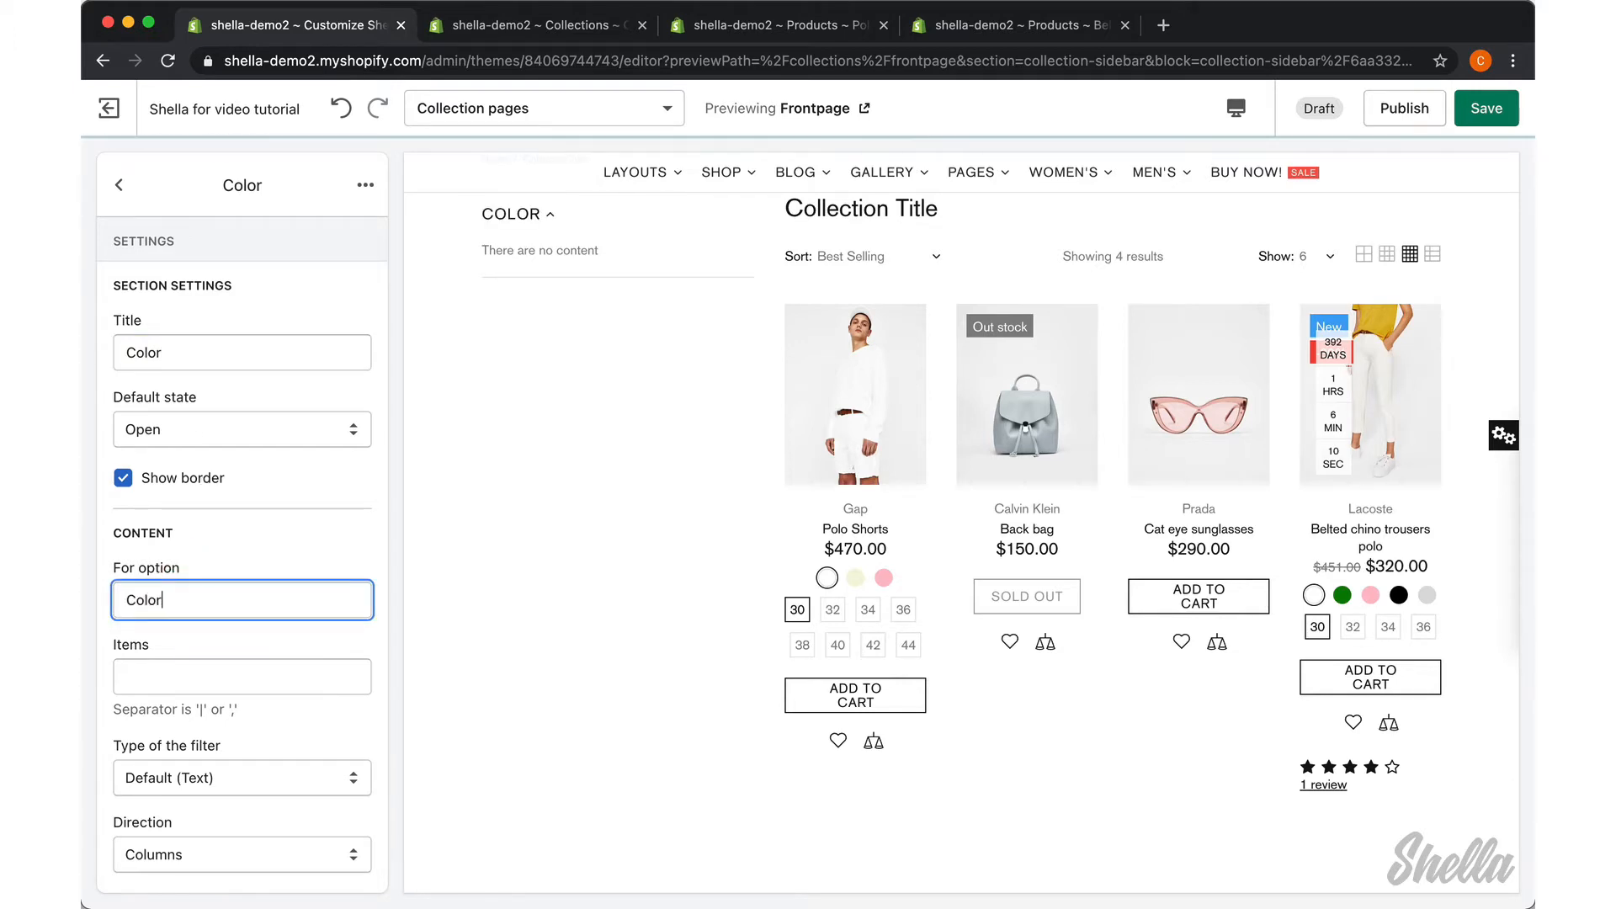
{"action": "left_click", "coordinate": [242, 428]}
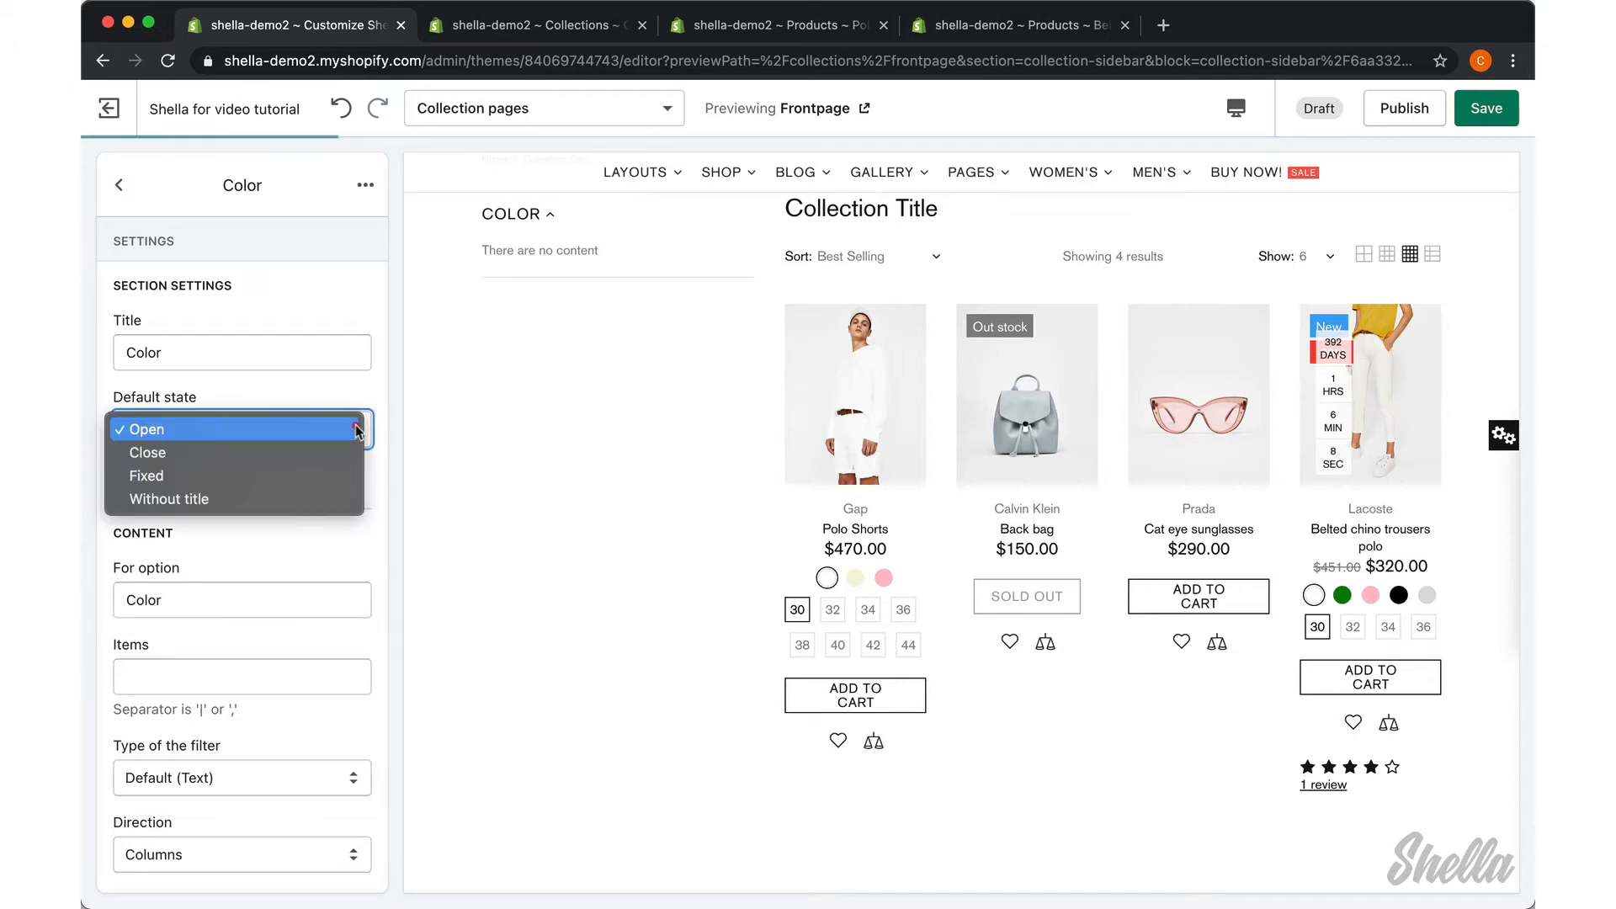
{"action": "left_click", "coordinate": [144, 428]}
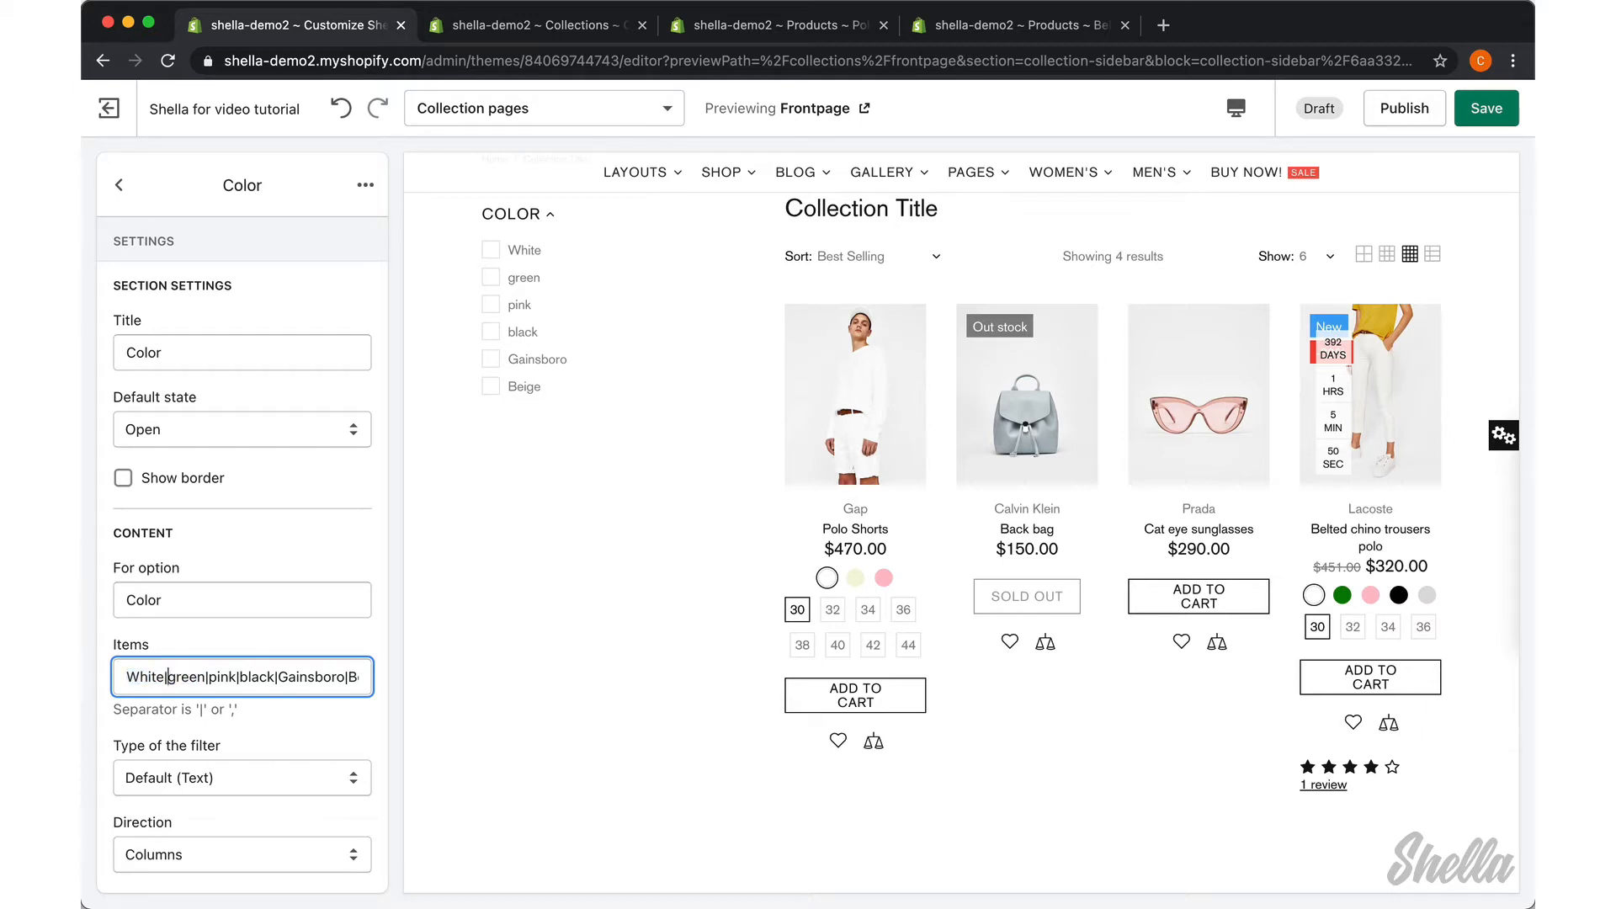
{"action": "type", "text": "Green"}
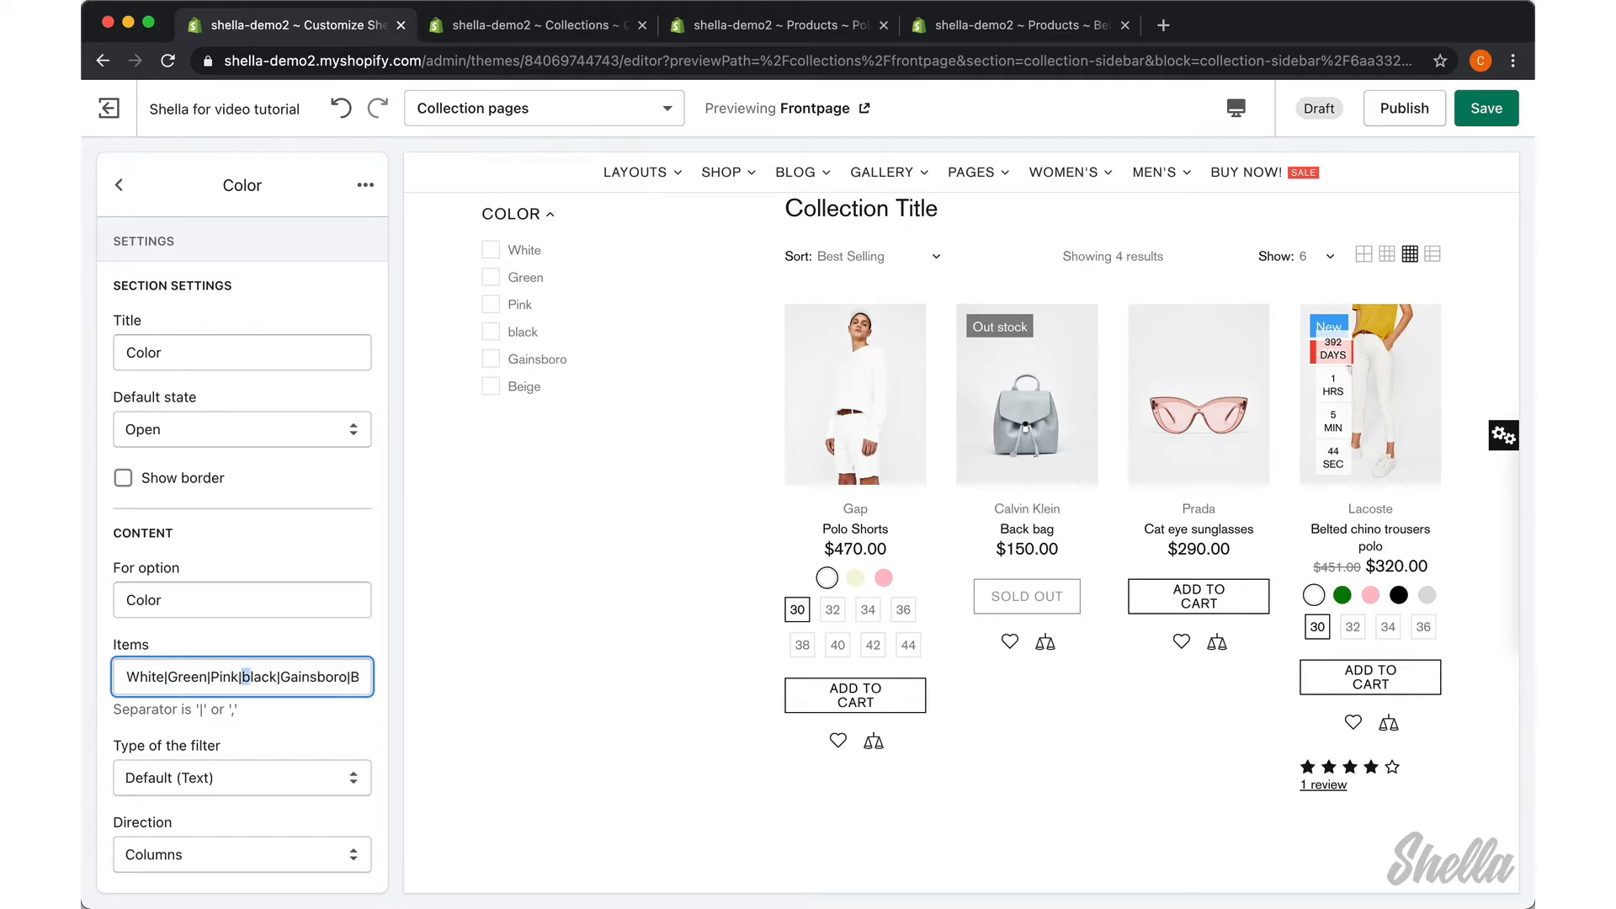
{"action": "type", "text": "Black"}
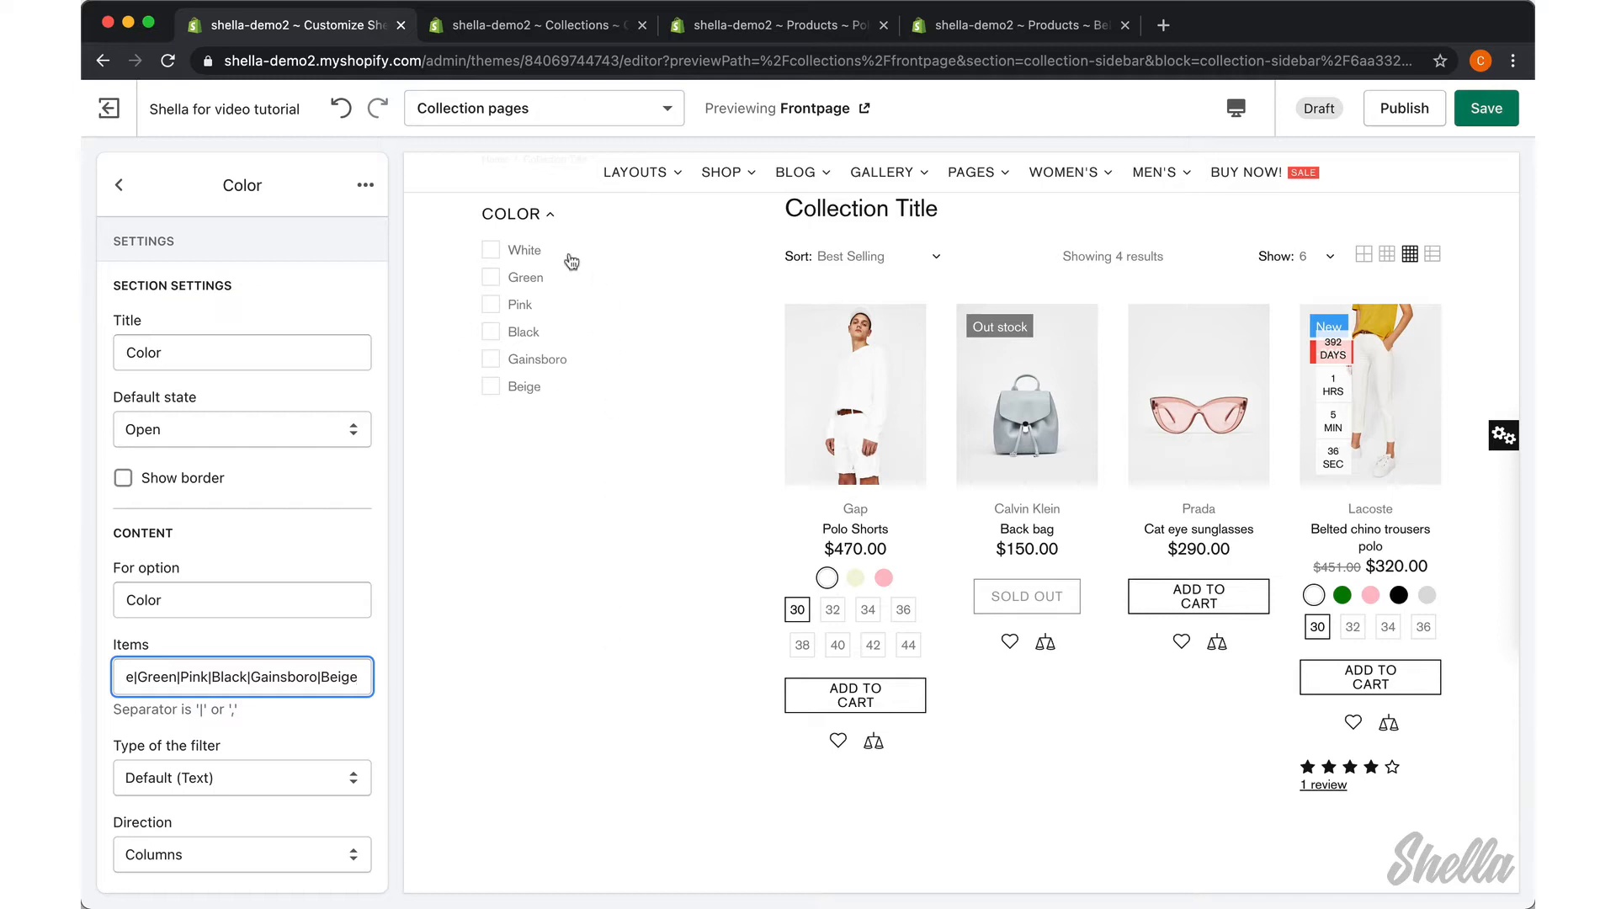
Step: Display the Color filter as swatches arranged in rows and save
{"action": "left_click", "coordinate": [242, 777]}
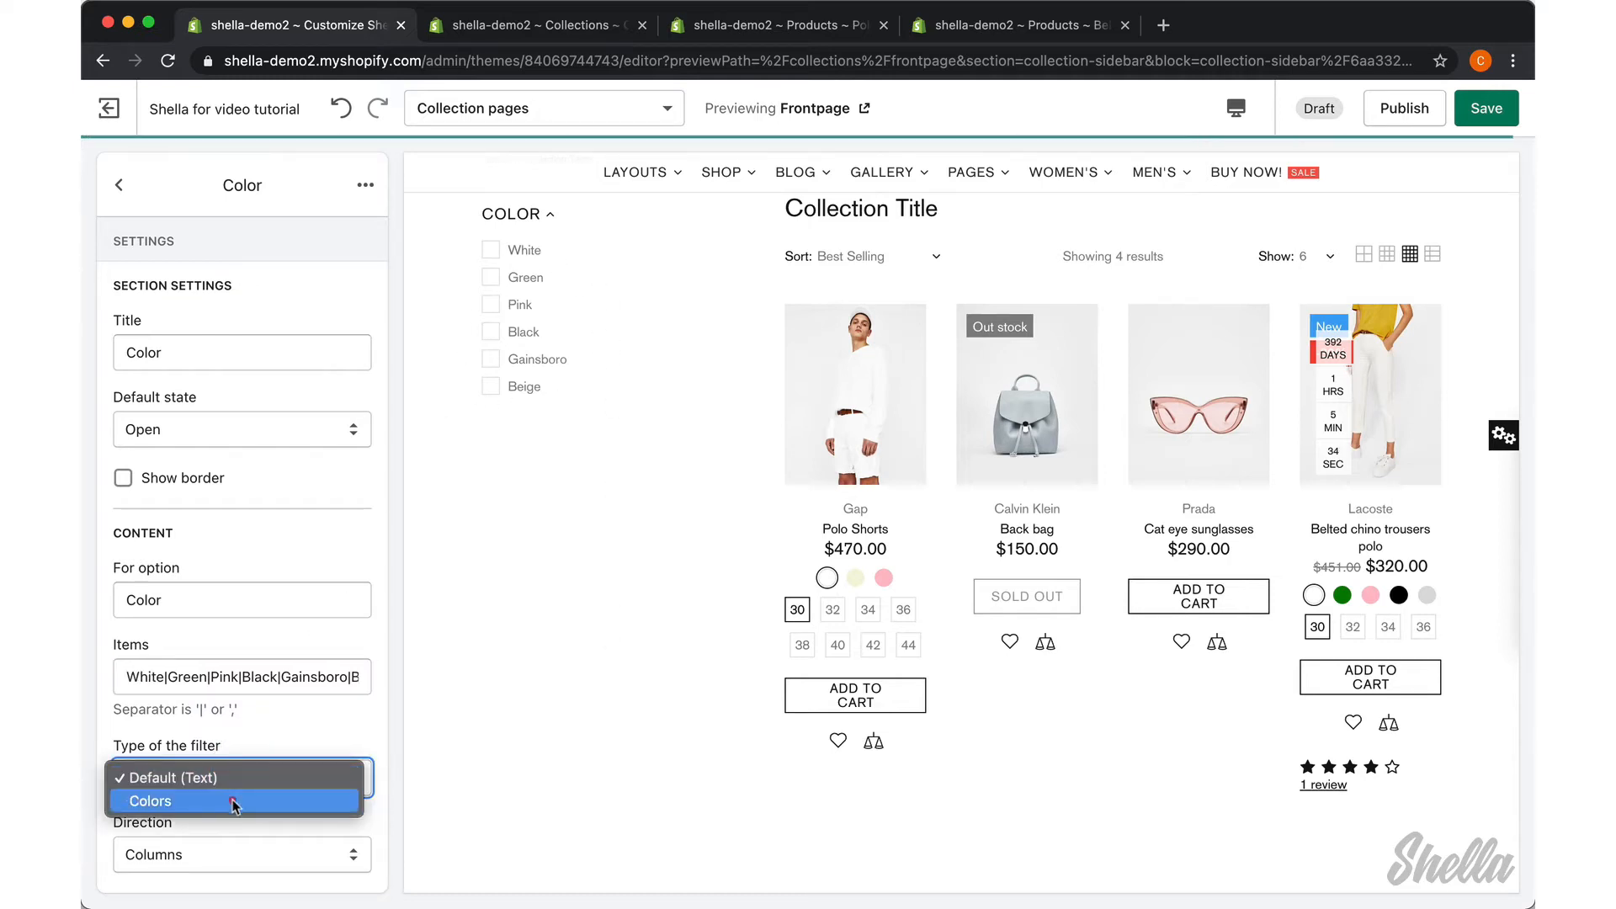
{"action": "left_click", "coordinate": [151, 800]}
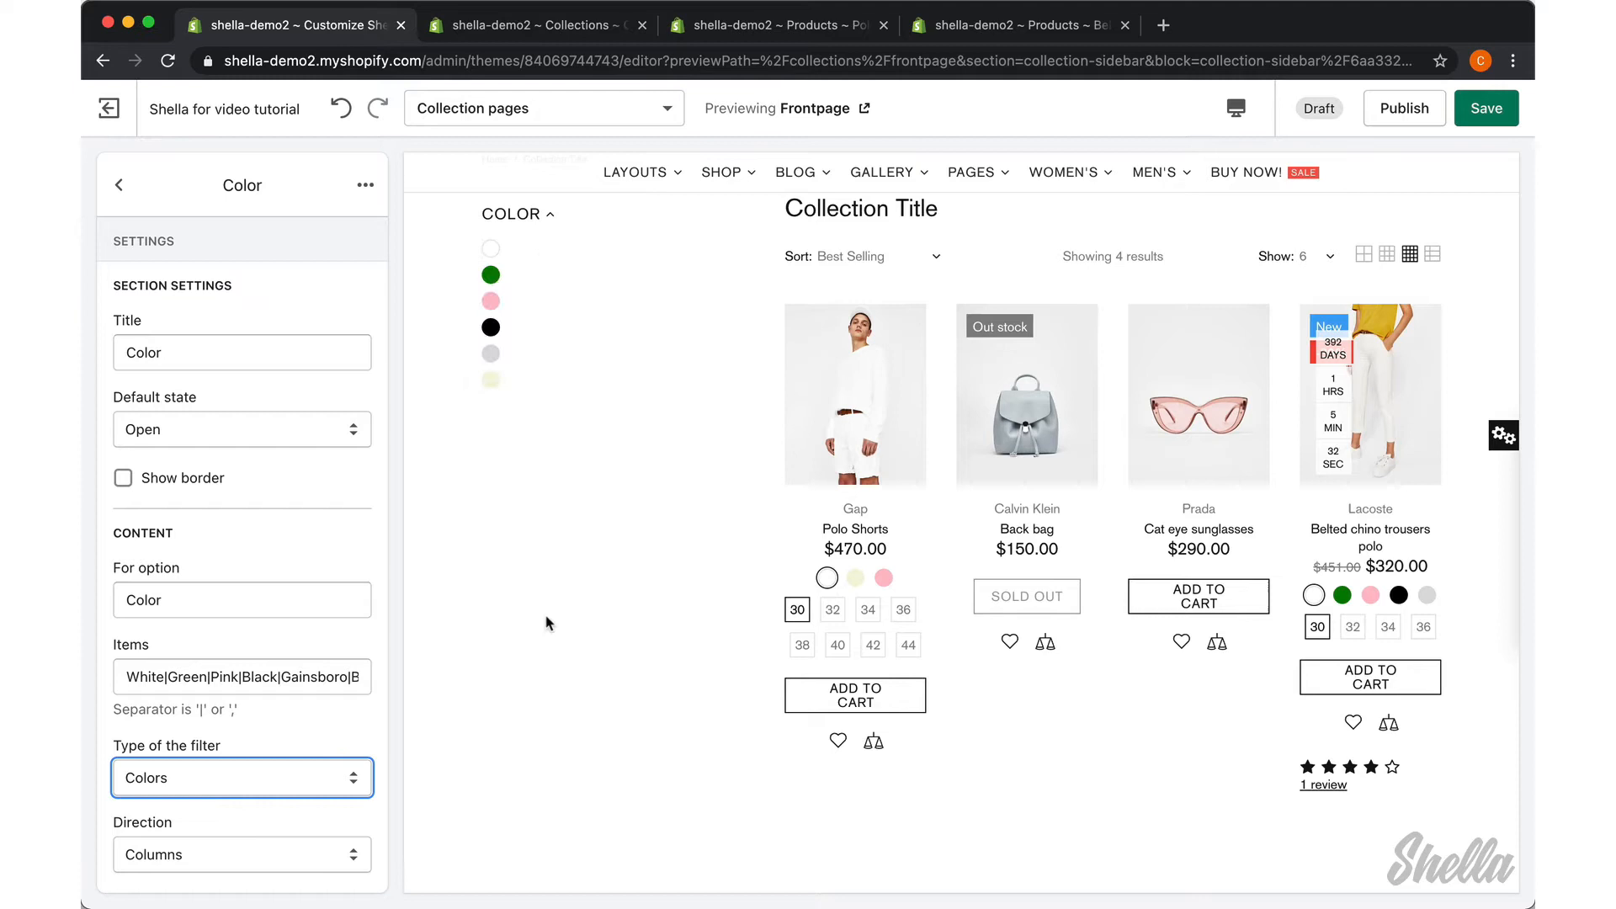
{"action": "left_click", "coordinate": [241, 854]}
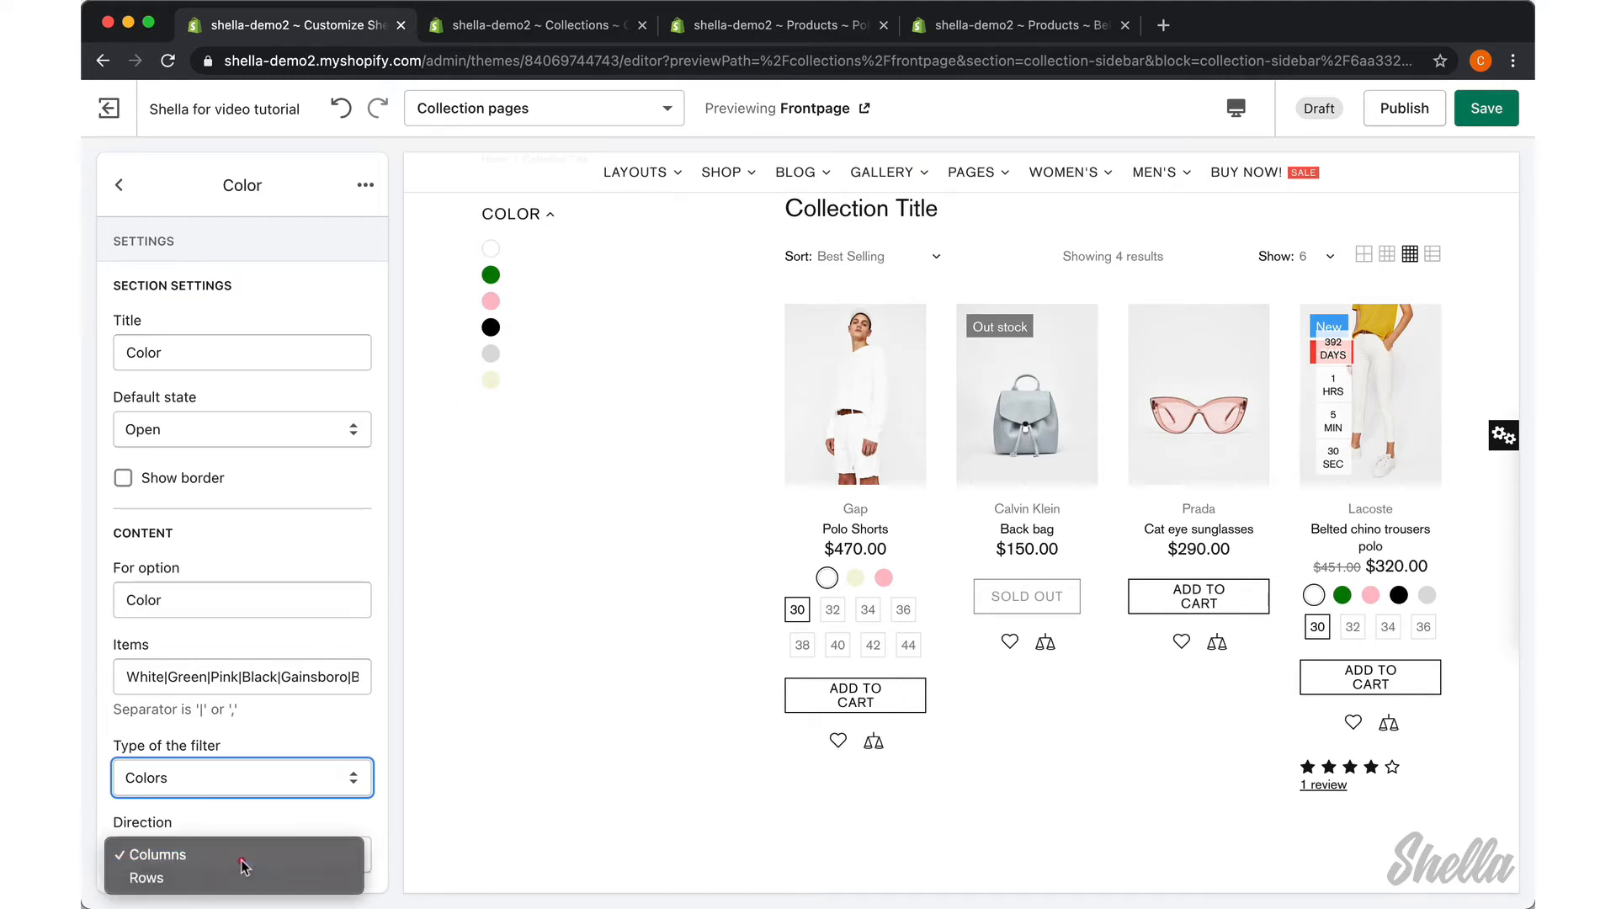
{"action": "left_click", "coordinate": [146, 878]}
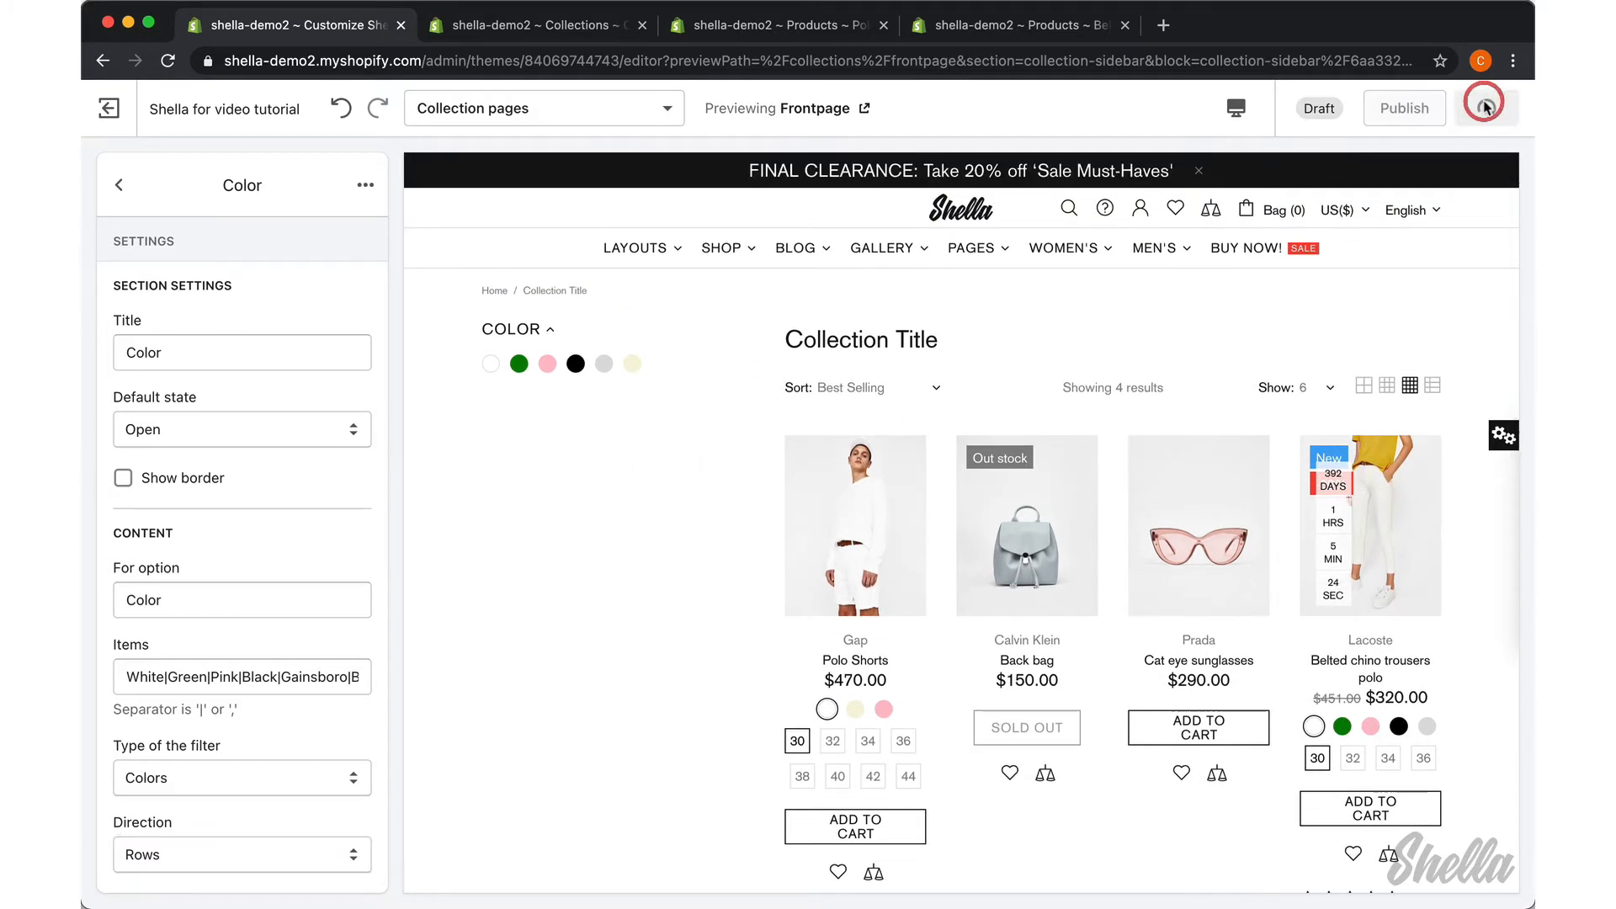
{"action": "left_click", "coordinate": [1485, 107]}
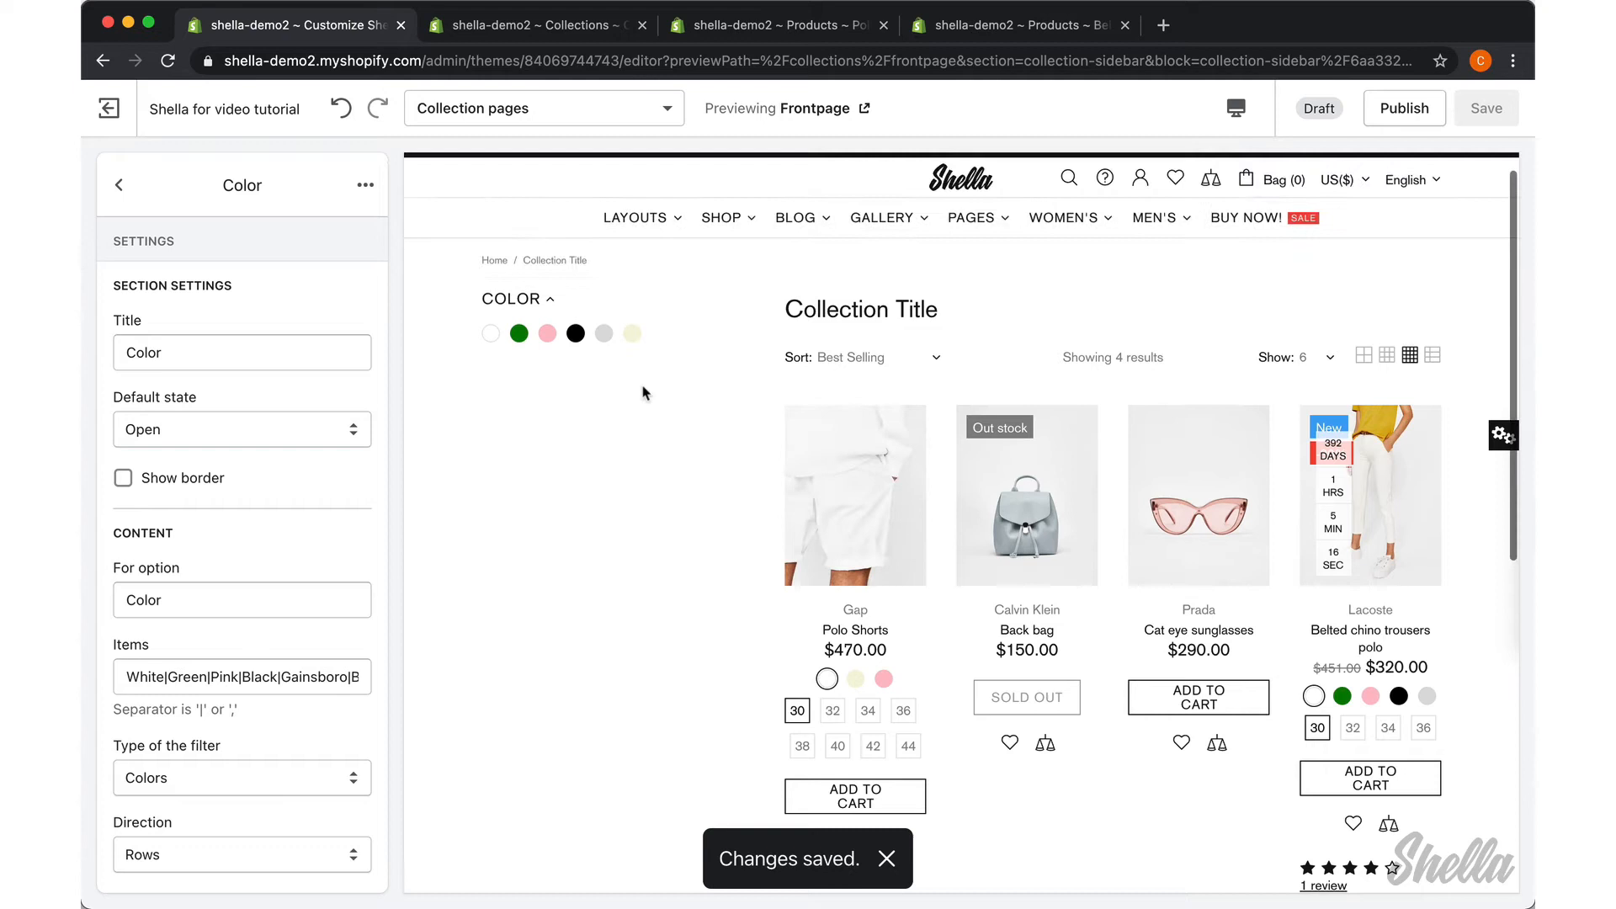
{"action": "left_click", "coordinate": [491, 334]}
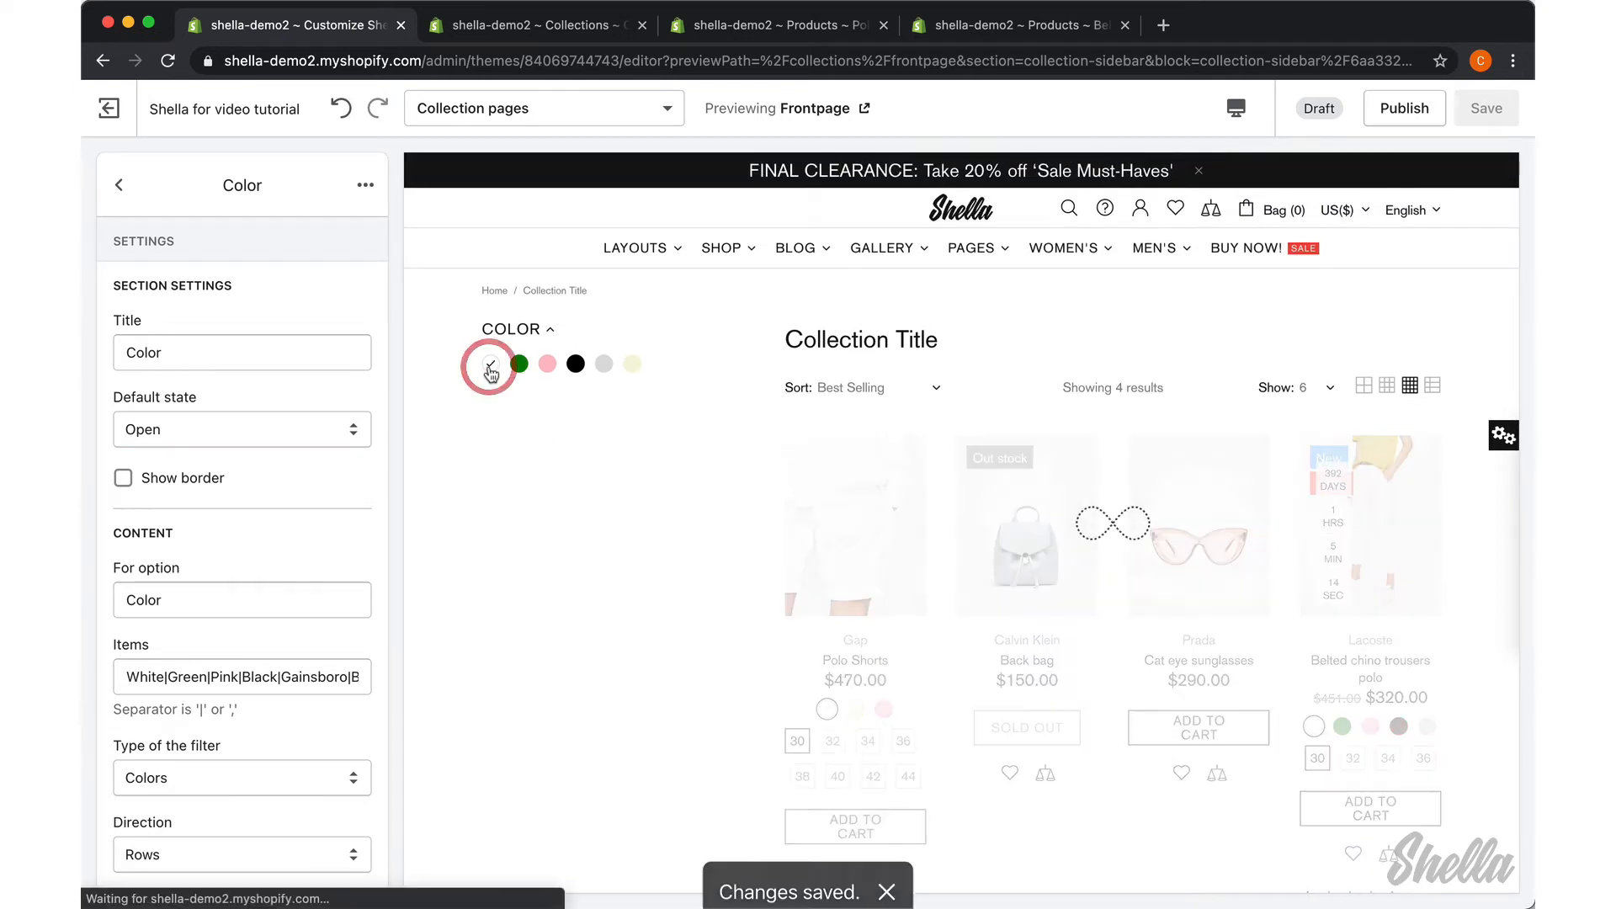
{"action": "left_click", "coordinate": [490, 364]}
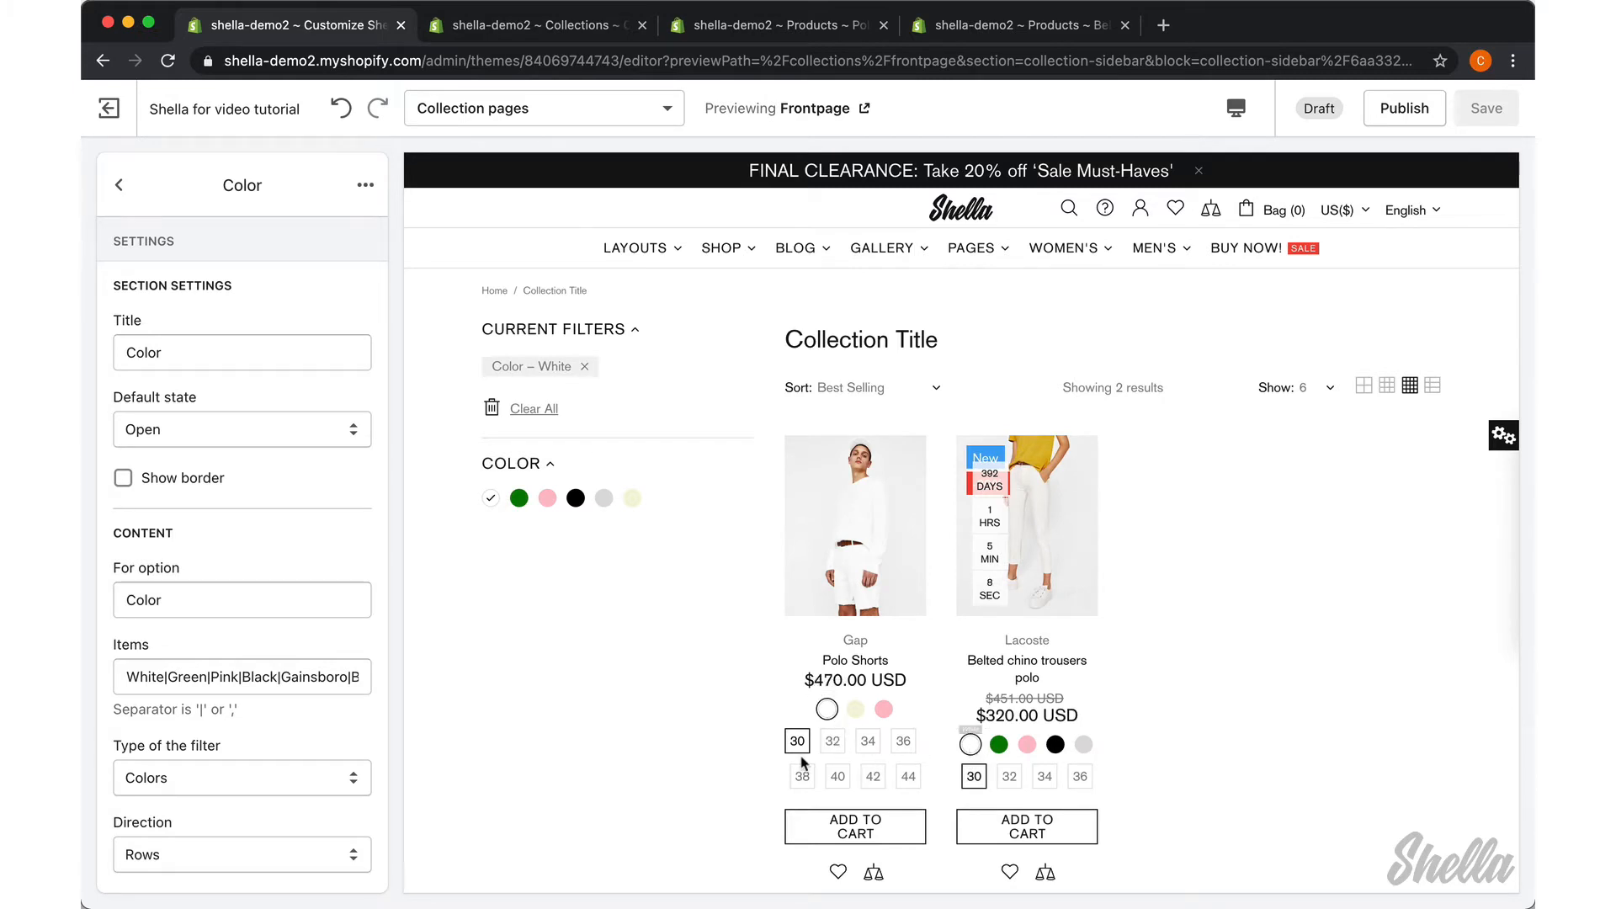
{"action": "left_click", "coordinate": [546, 498]}
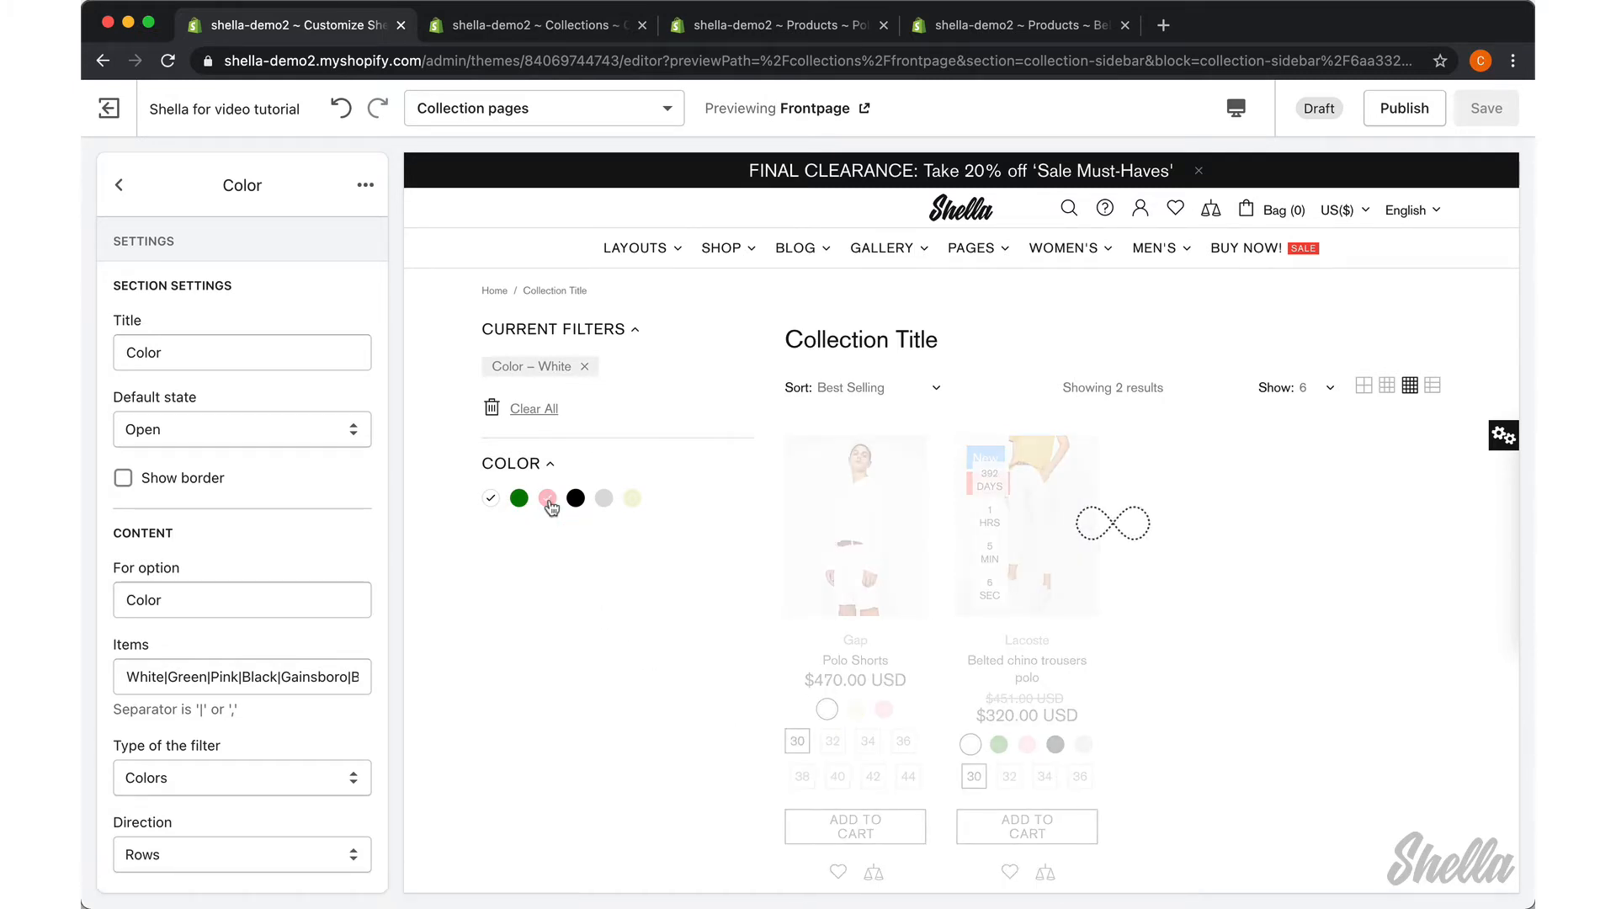
{"action": "left_click", "coordinate": [547, 498]}
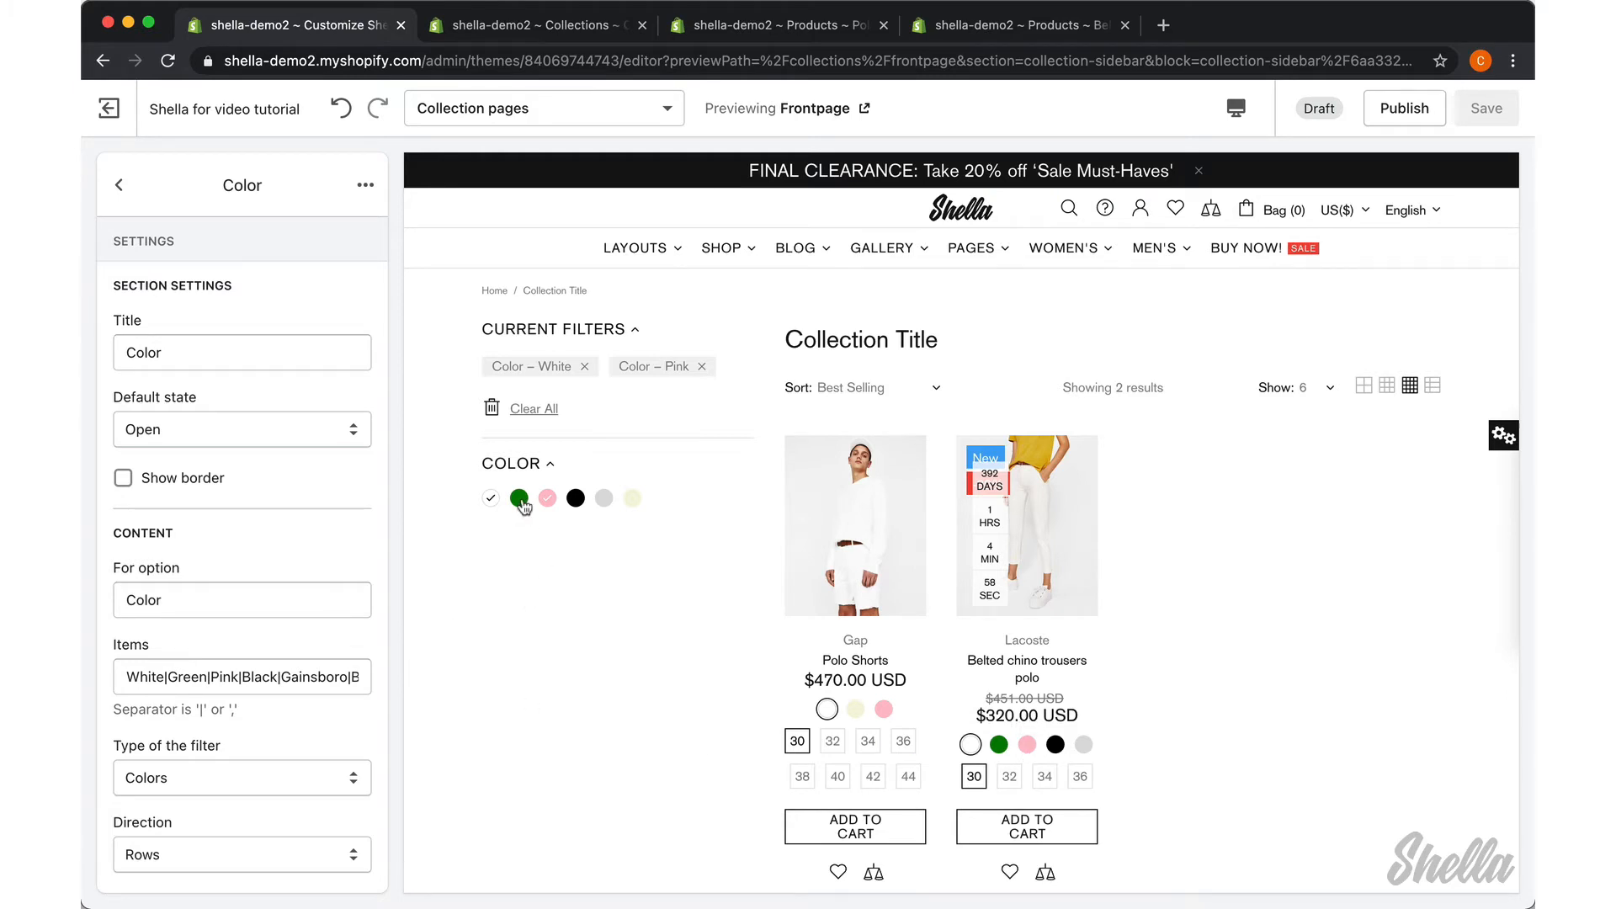
{"action": "left_click", "coordinate": [519, 497]}
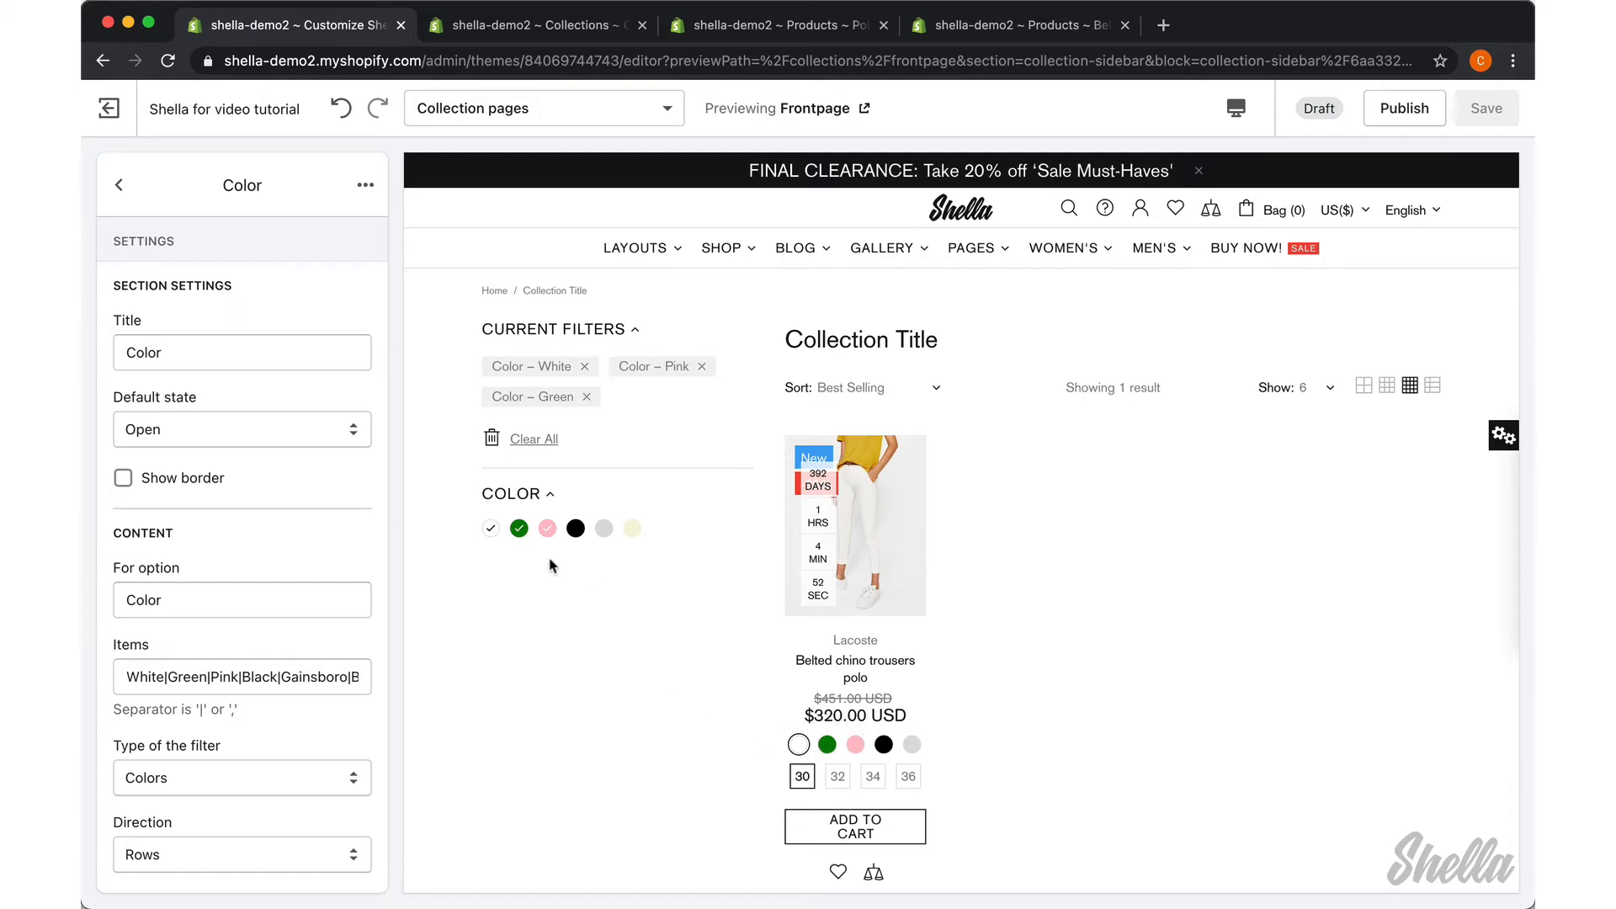
{"action": "left_click", "coordinate": [586, 395]}
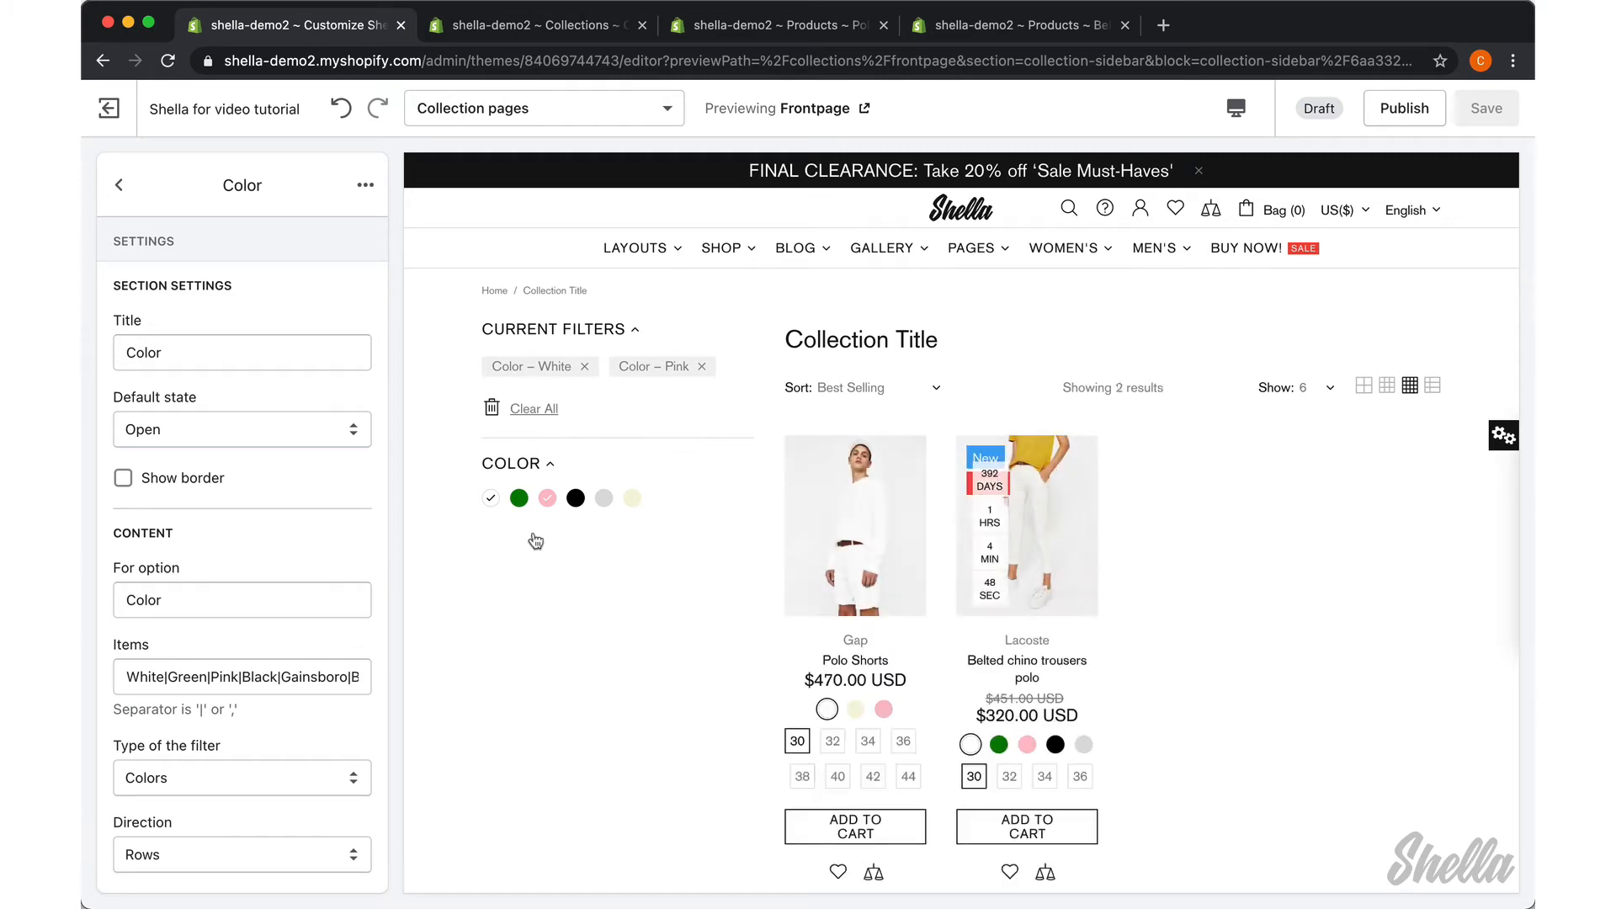
{"action": "mouse_move", "coordinate": [678, 531]}
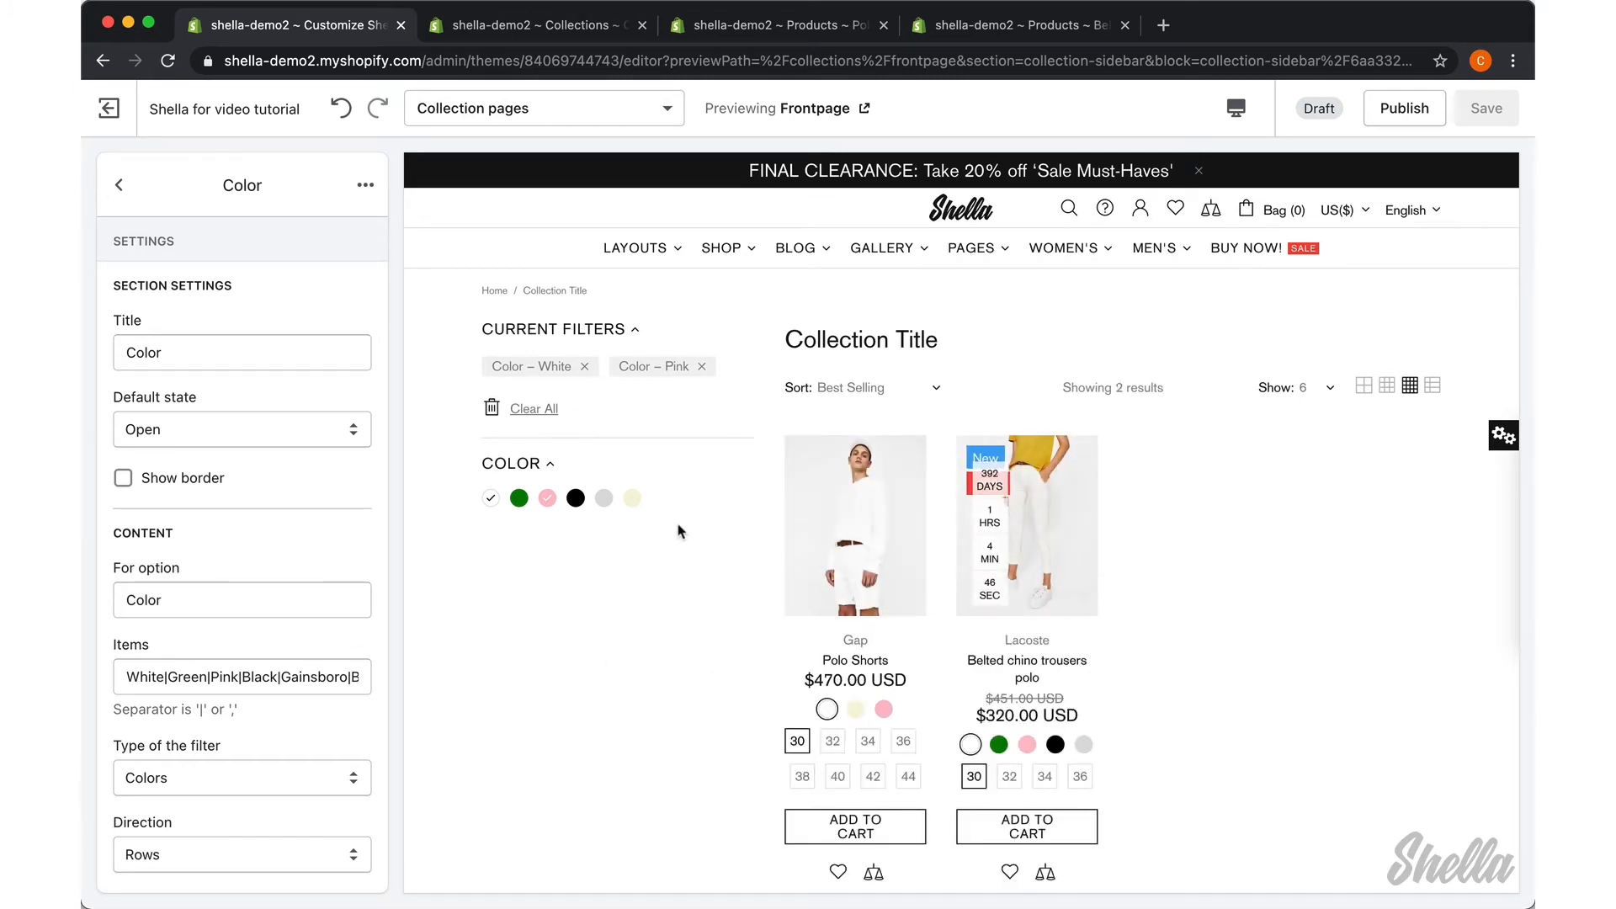
{"action": "left_click", "coordinate": [632, 498]}
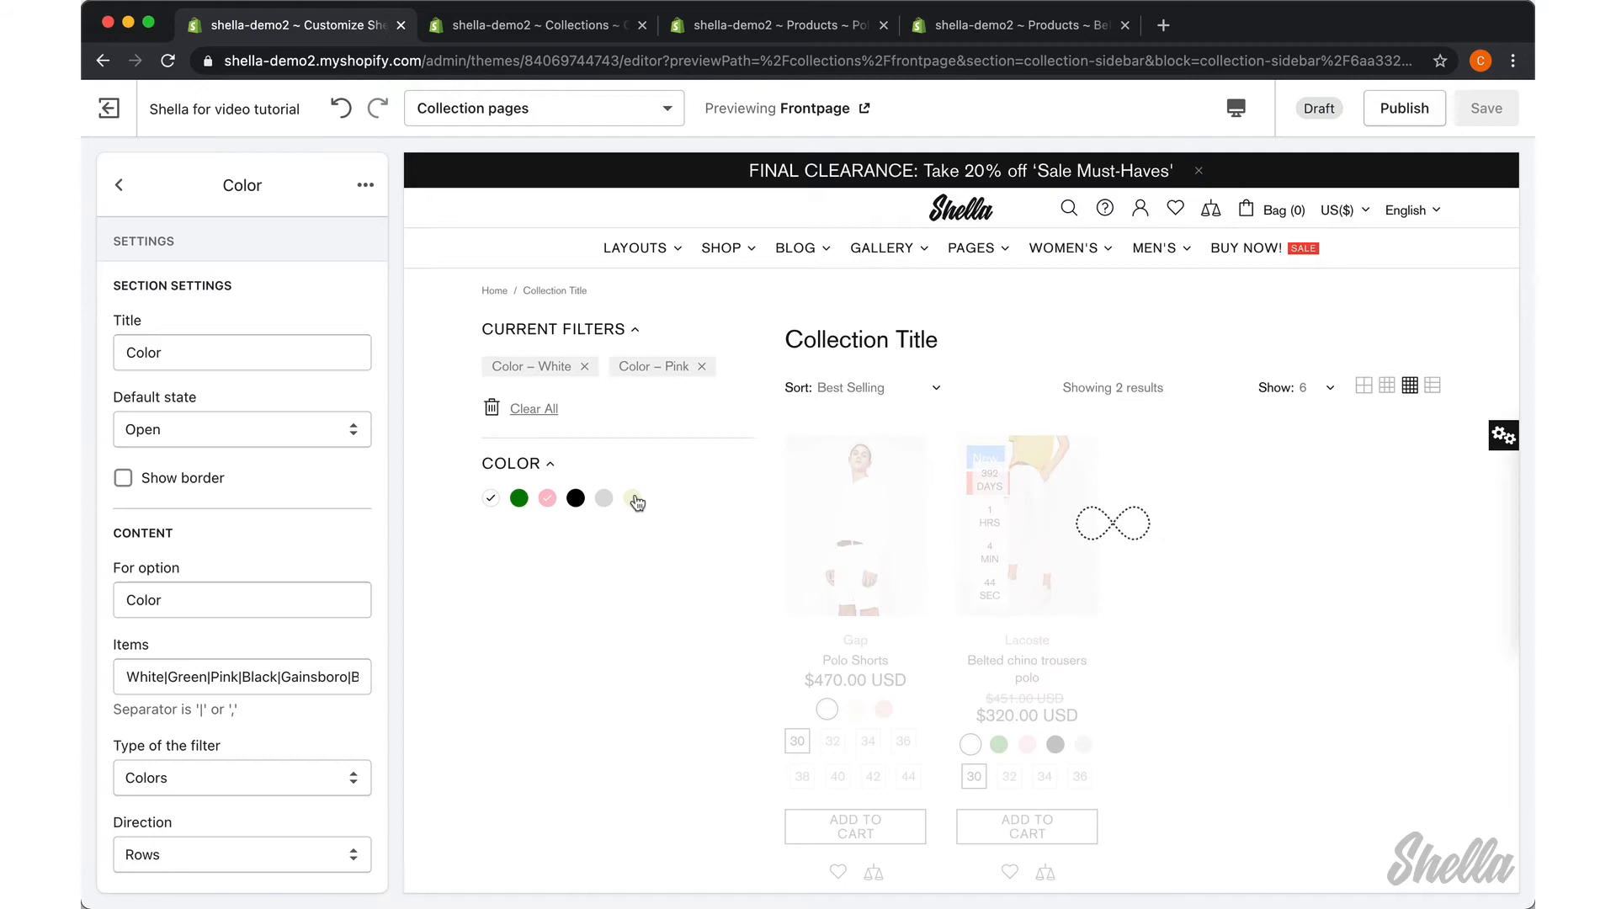
{"action": "left_click", "coordinate": [632, 498]}
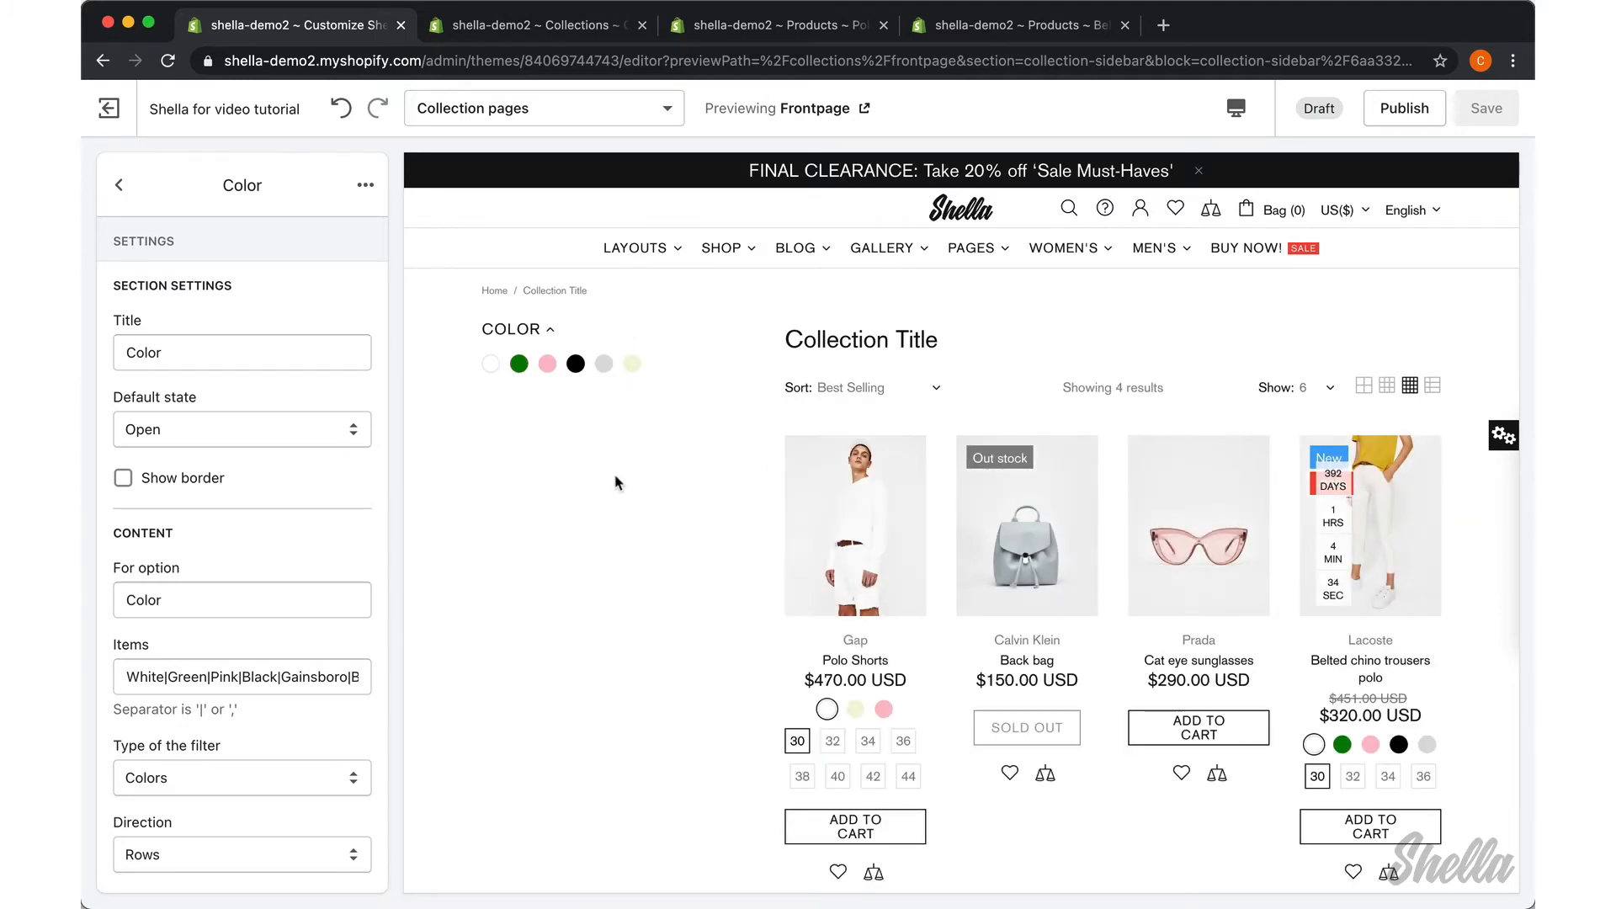
{"action": "mouse_move", "coordinate": [160, 220]}
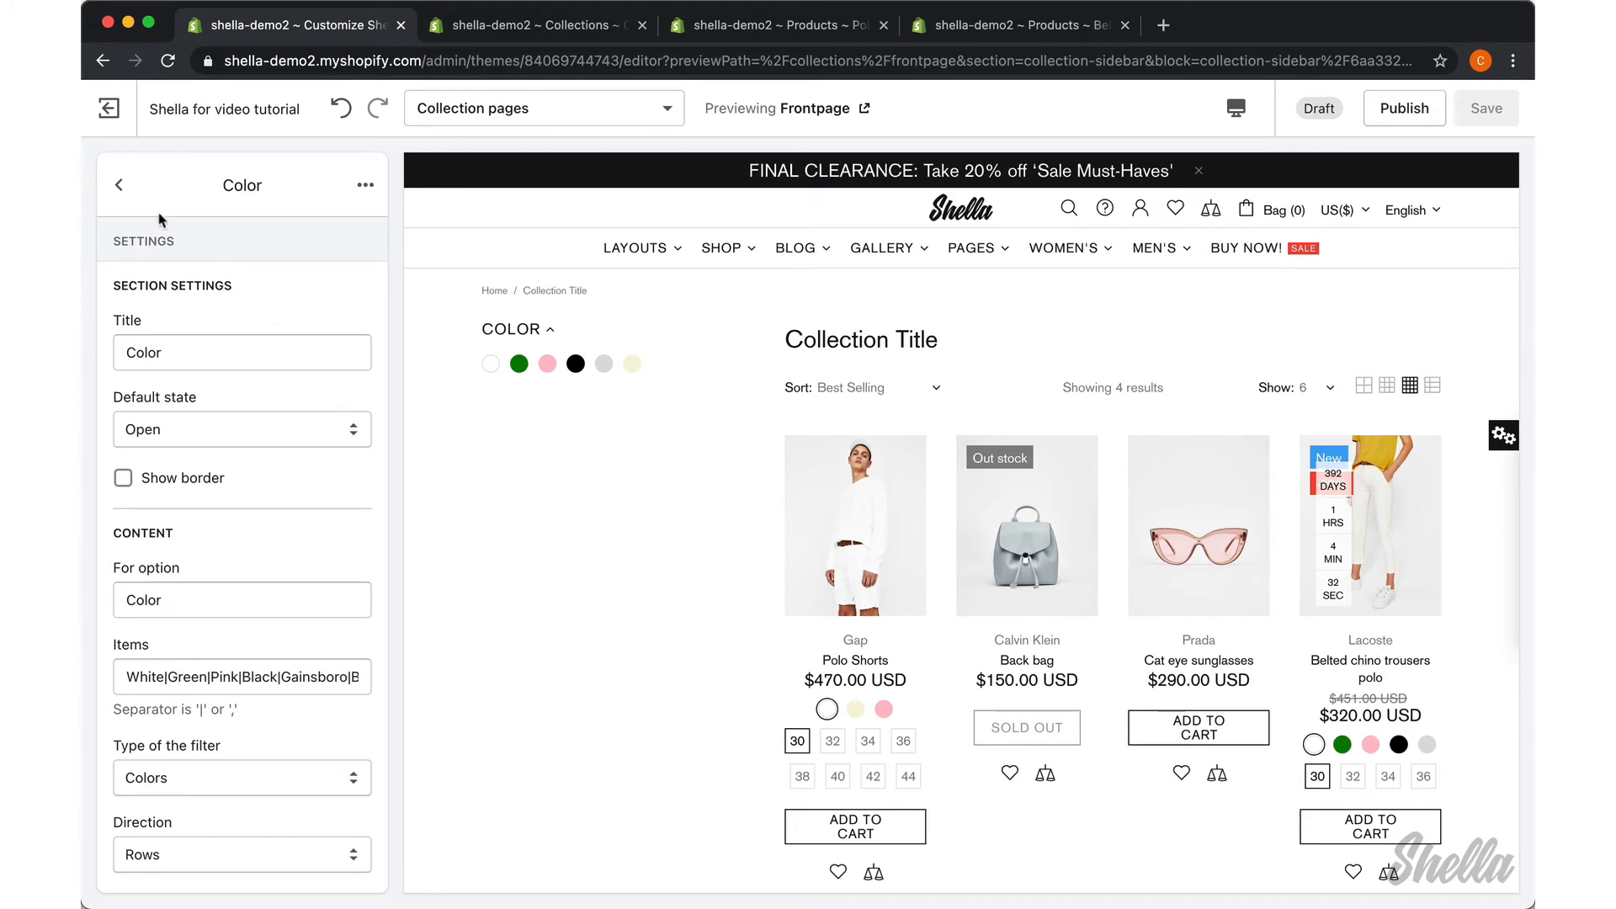
Step: Go back from the Color block to Theme settings > Collection Page
{"action": "left_click", "coordinate": [118, 184]}
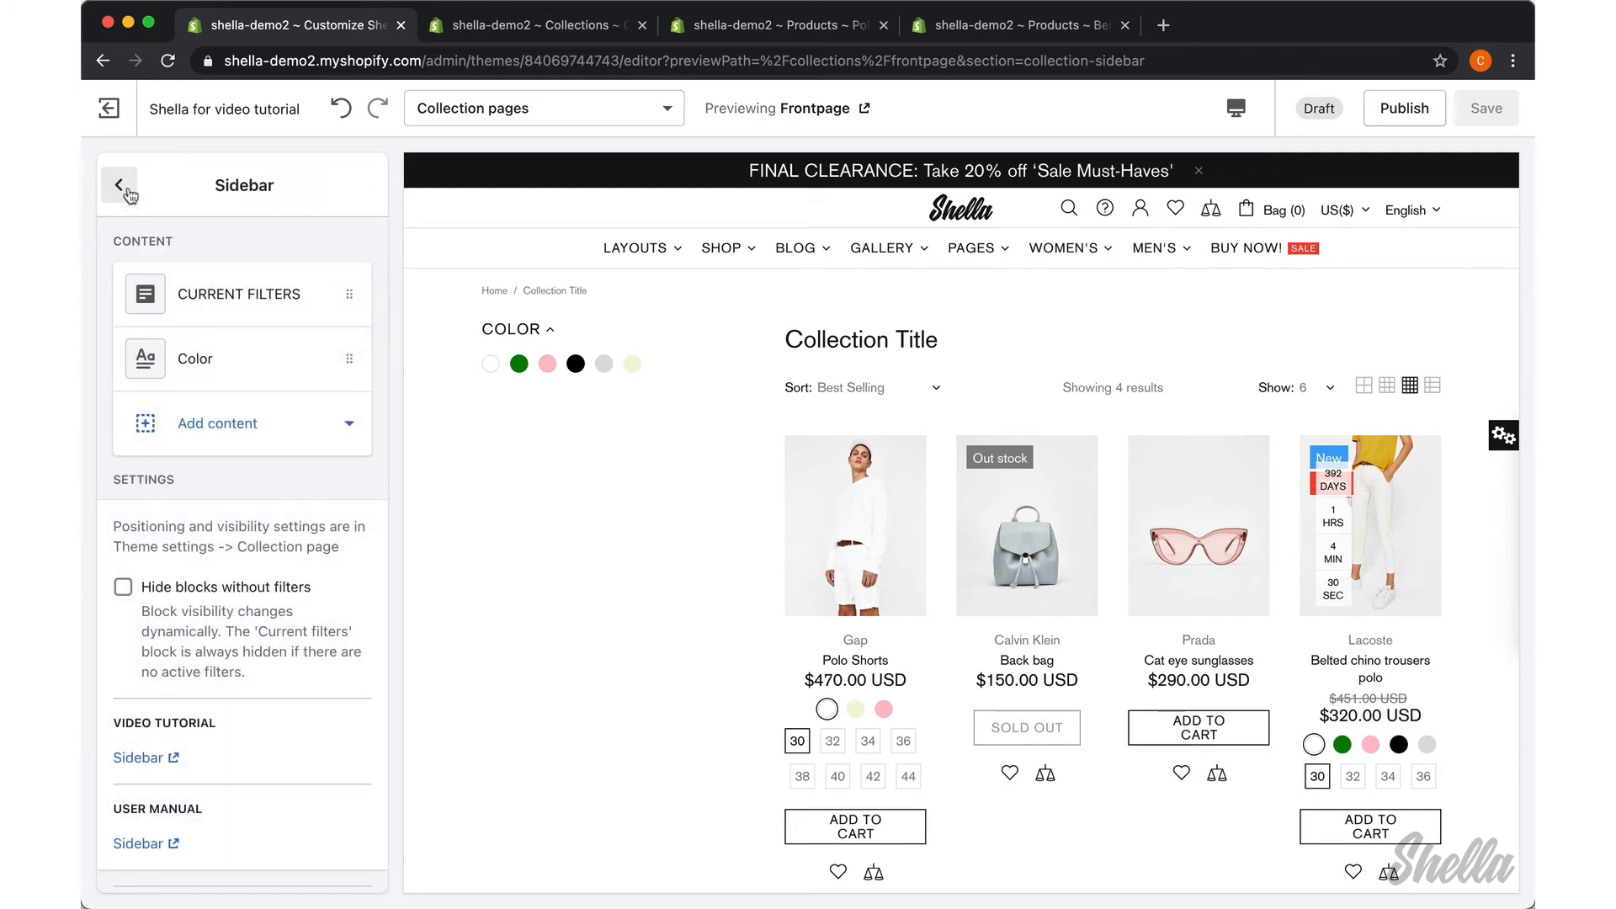
{"action": "left_click", "coordinate": [119, 184]}
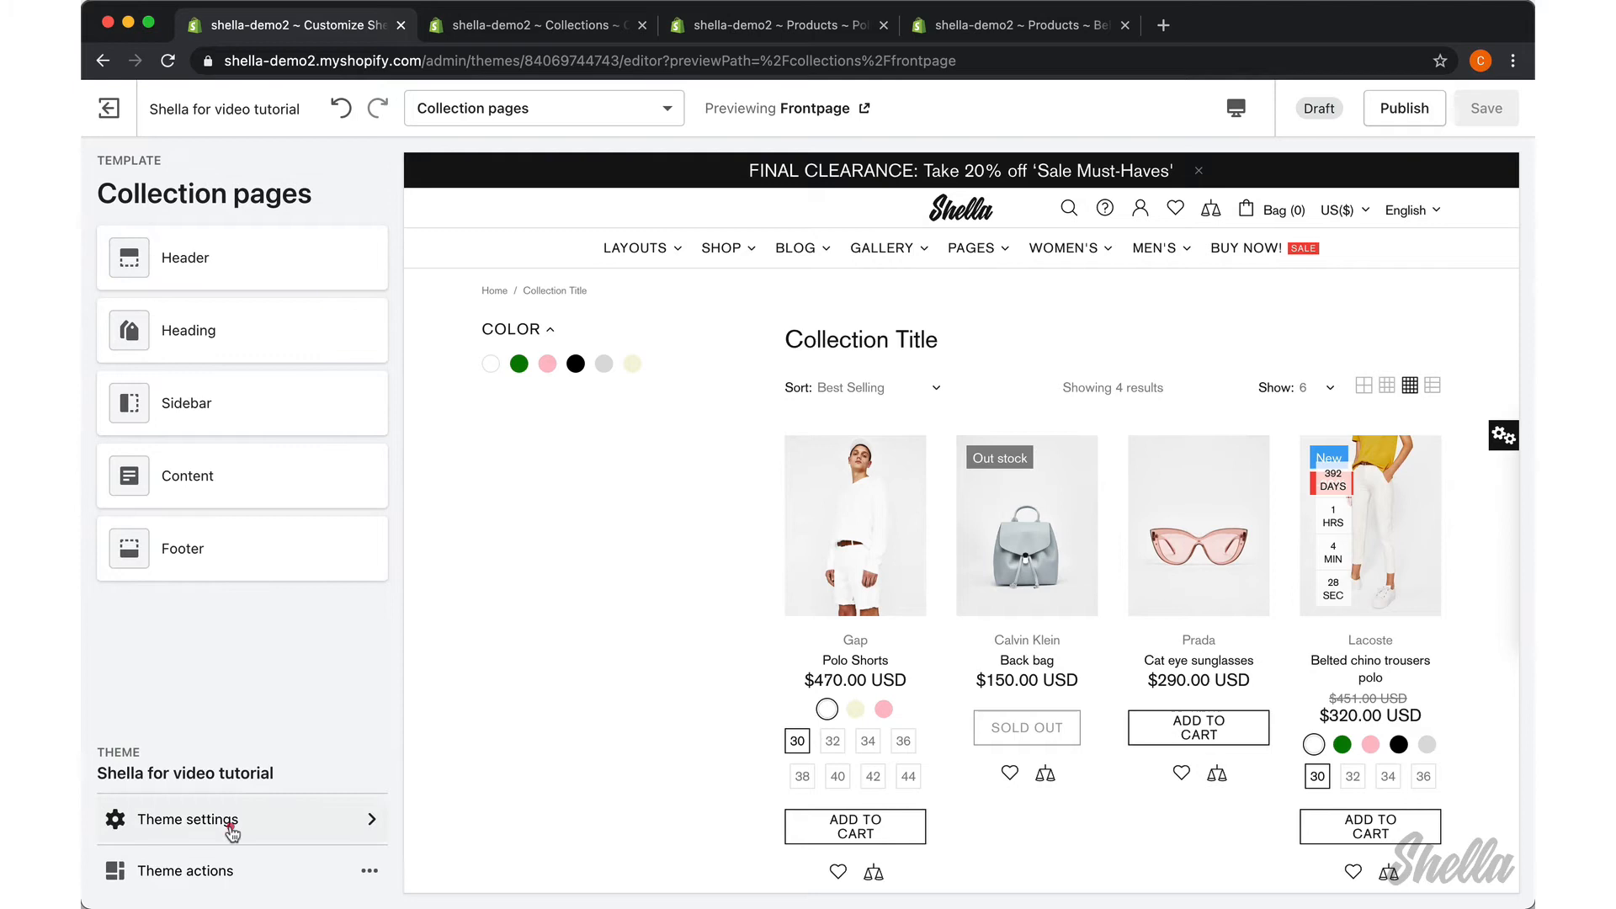
{"action": "left_click", "coordinate": [187, 818]}
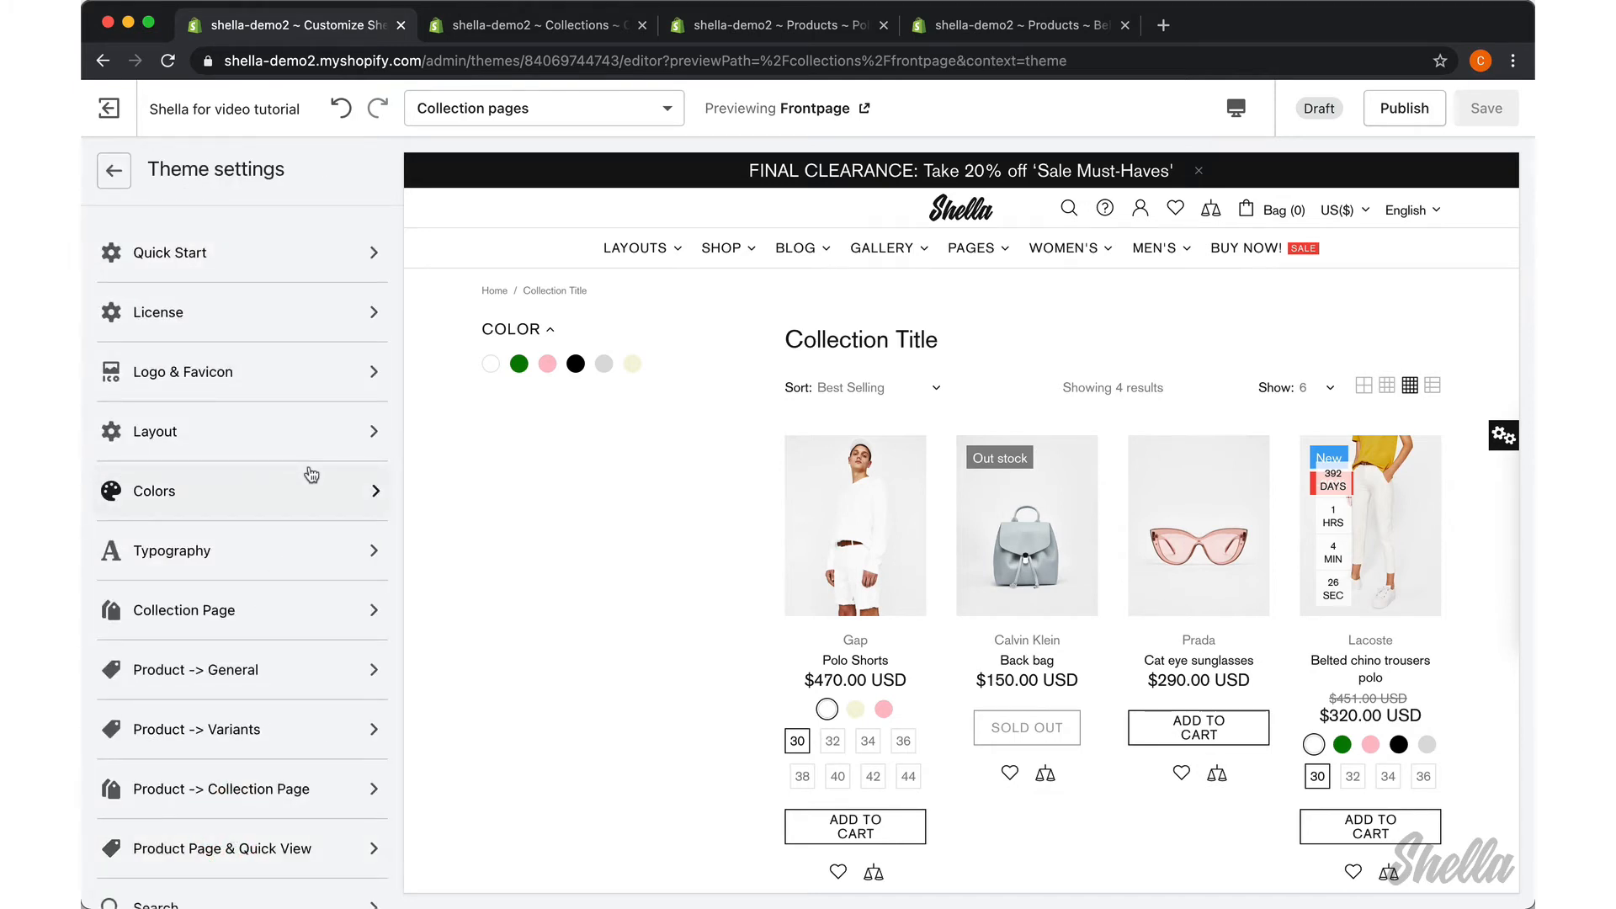
{"action": "left_click", "coordinate": [184, 609]}
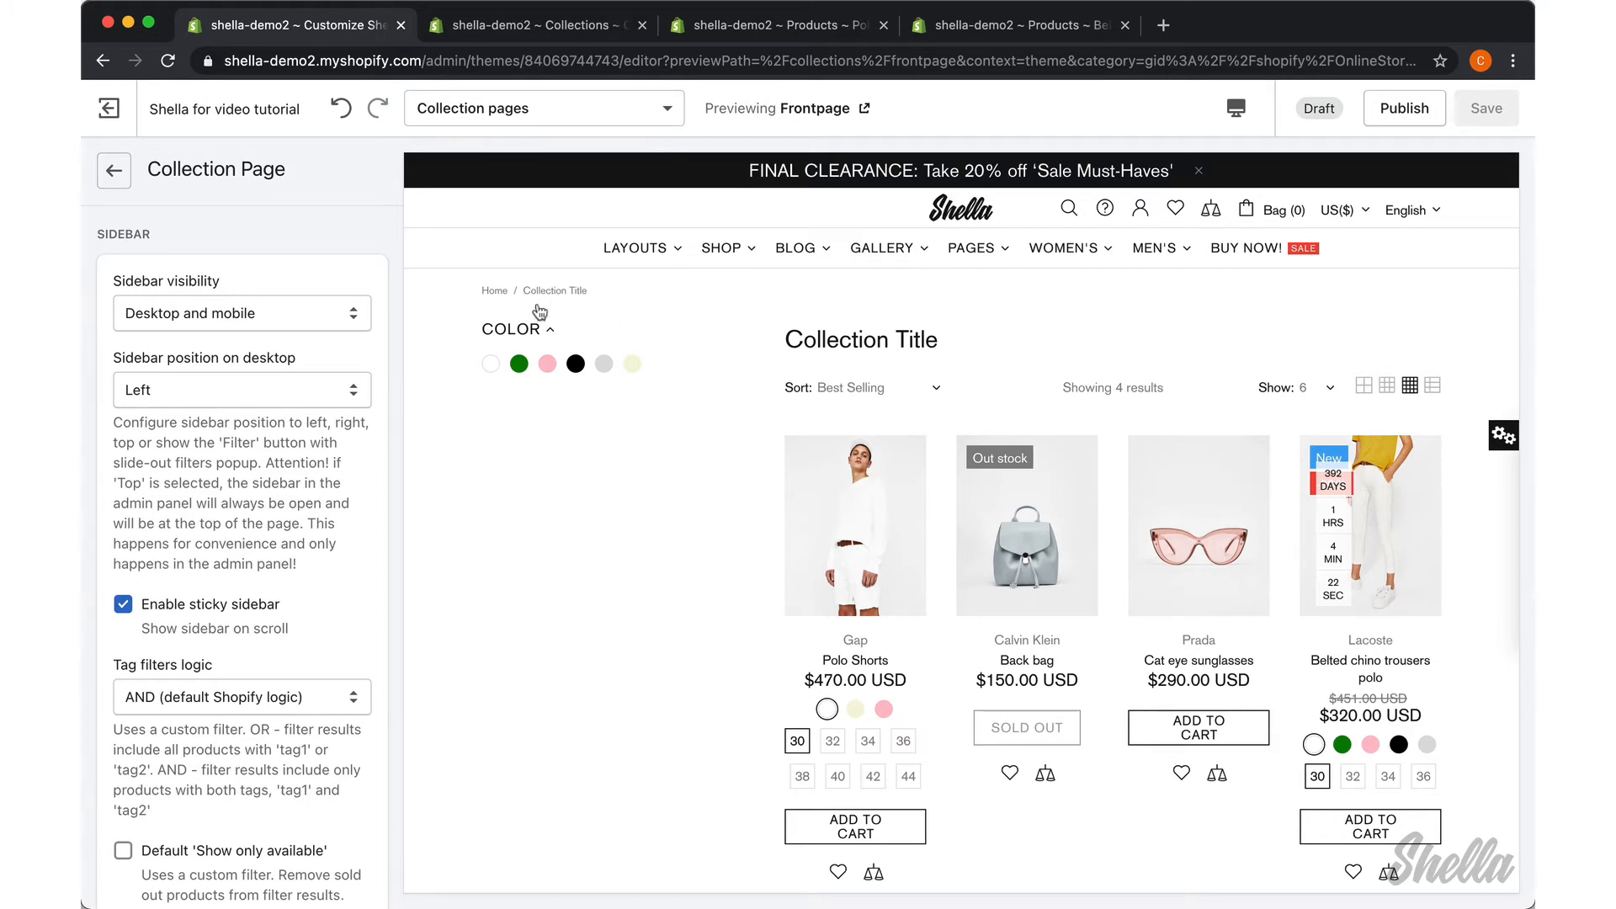
{"action": "mouse_move", "coordinate": [1263, 113]}
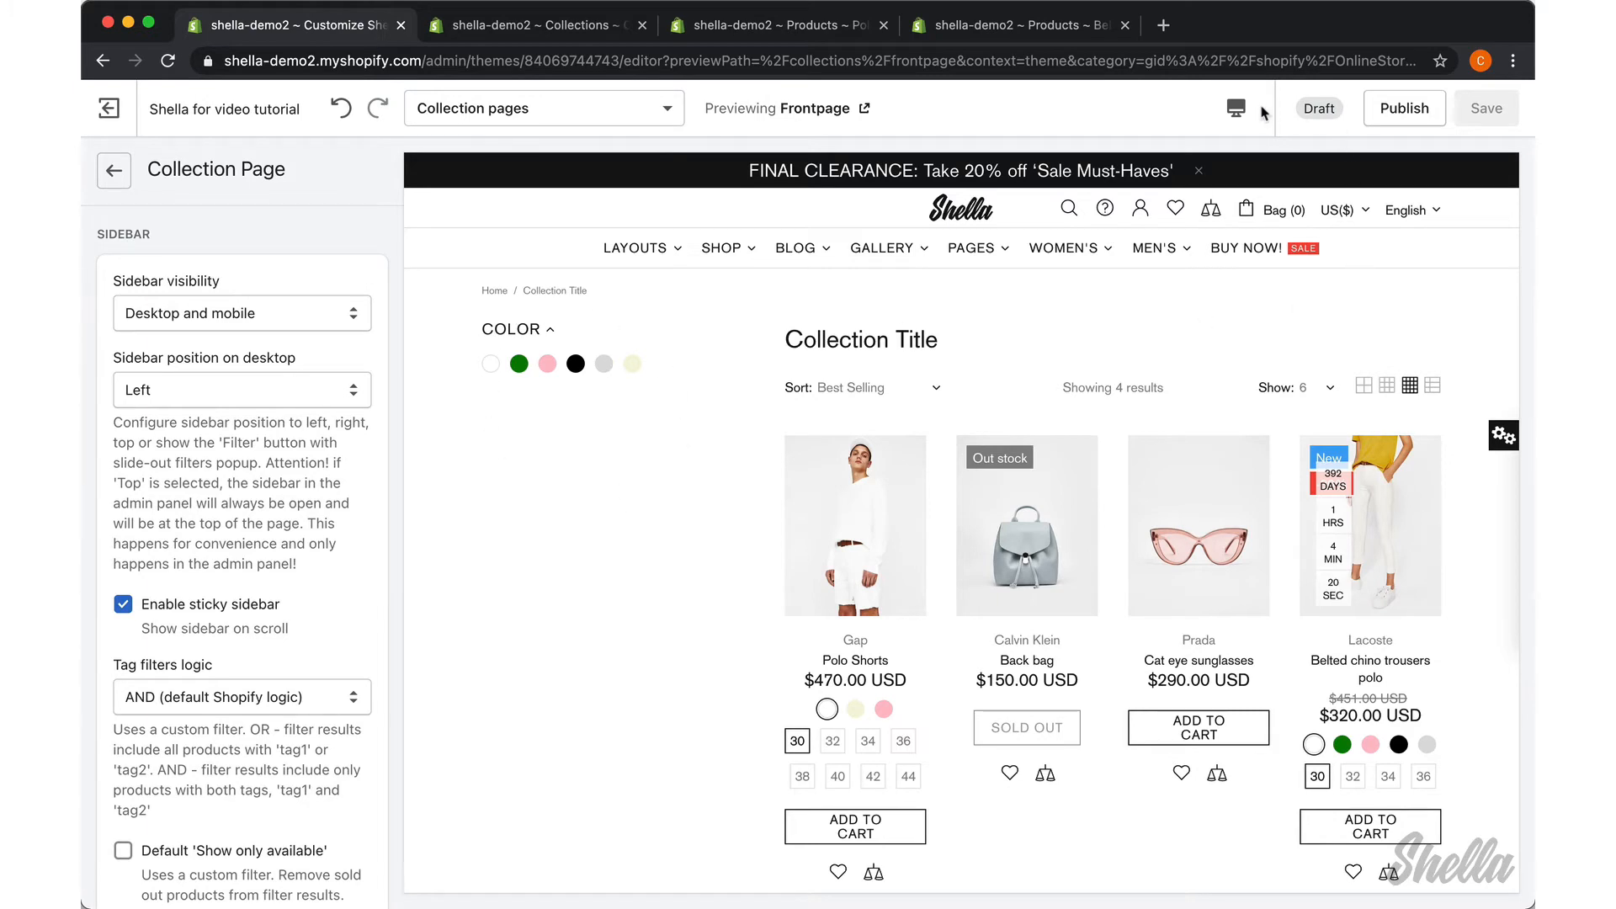
Step: Preview the collection on mobile and filter to White using the slide-out filter panel
{"action": "left_click", "coordinate": [1235, 107]}
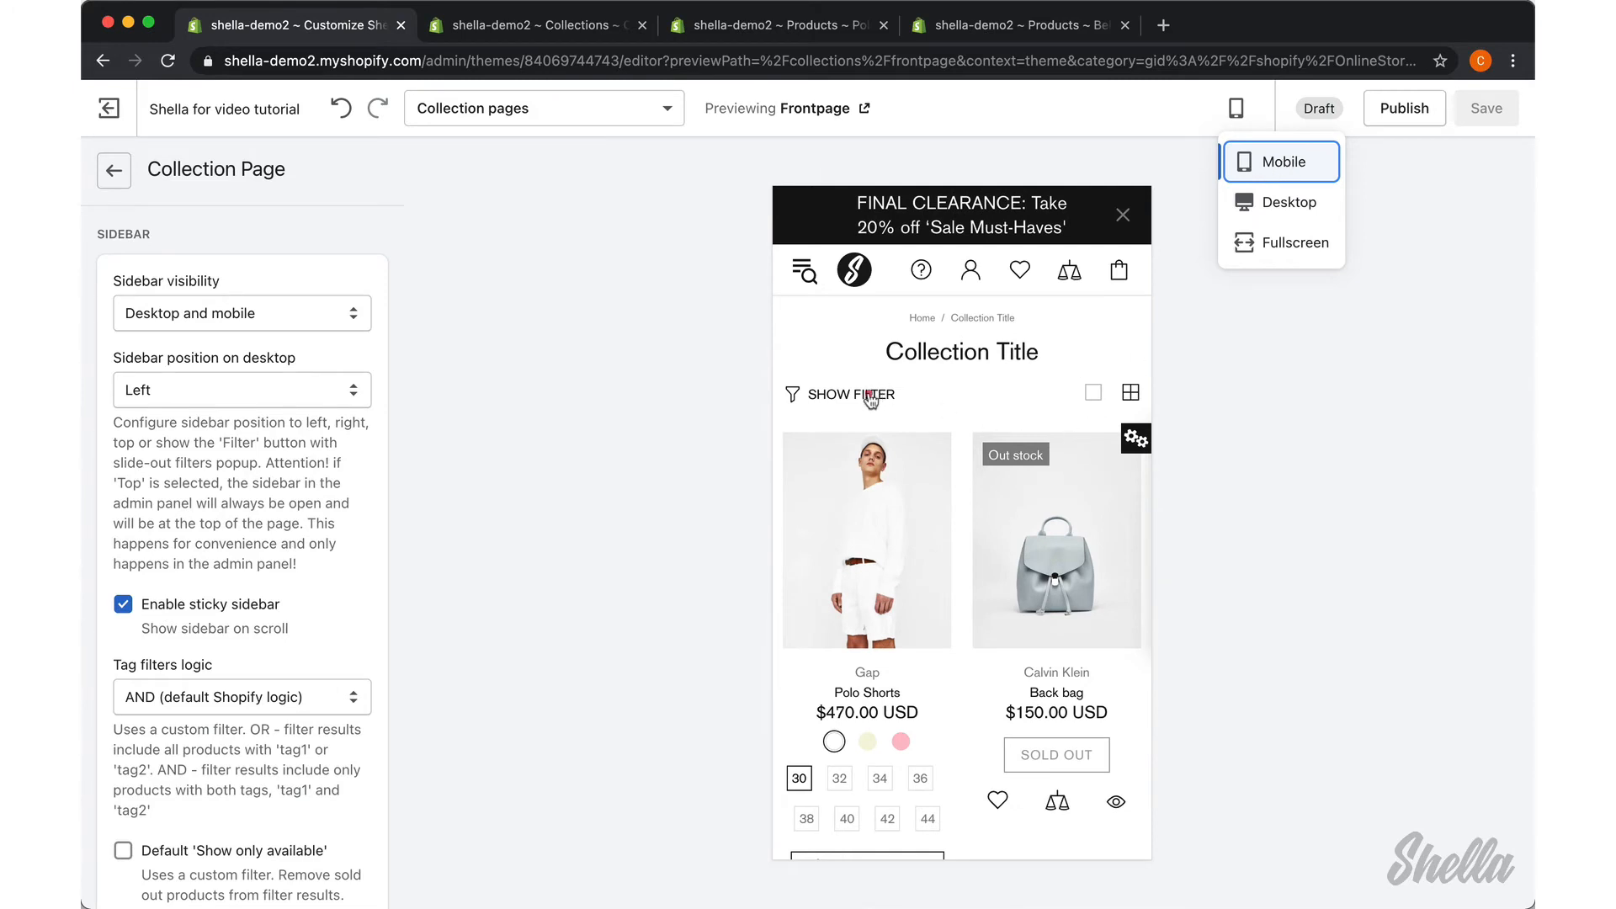
{"action": "left_click", "coordinate": [851, 394]}
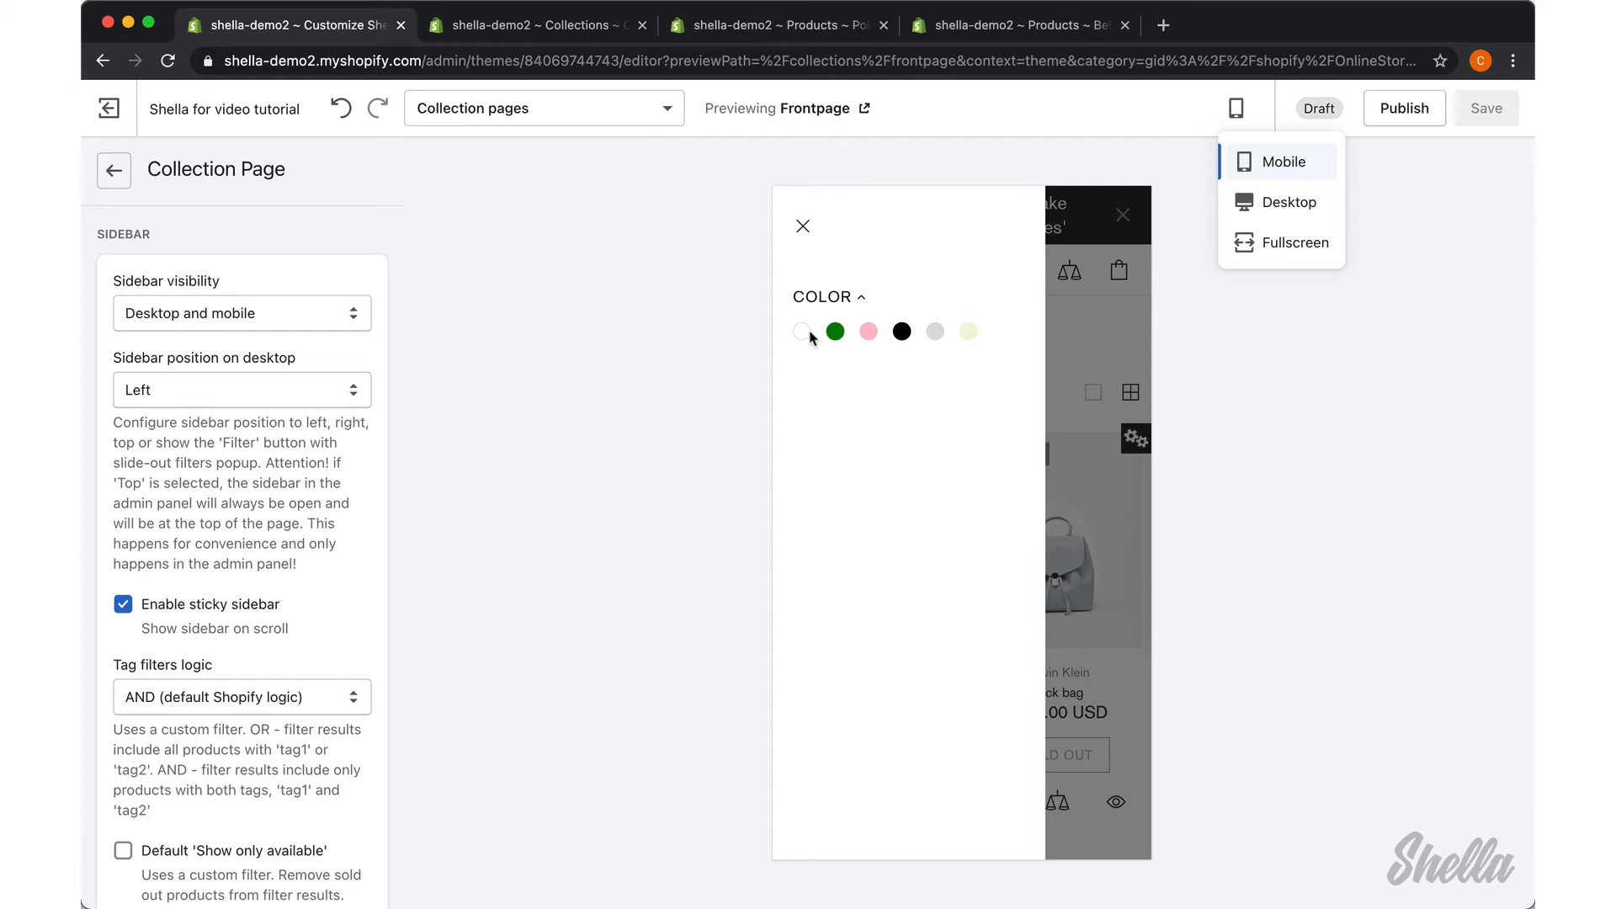
{"action": "left_click", "coordinate": [802, 331]}
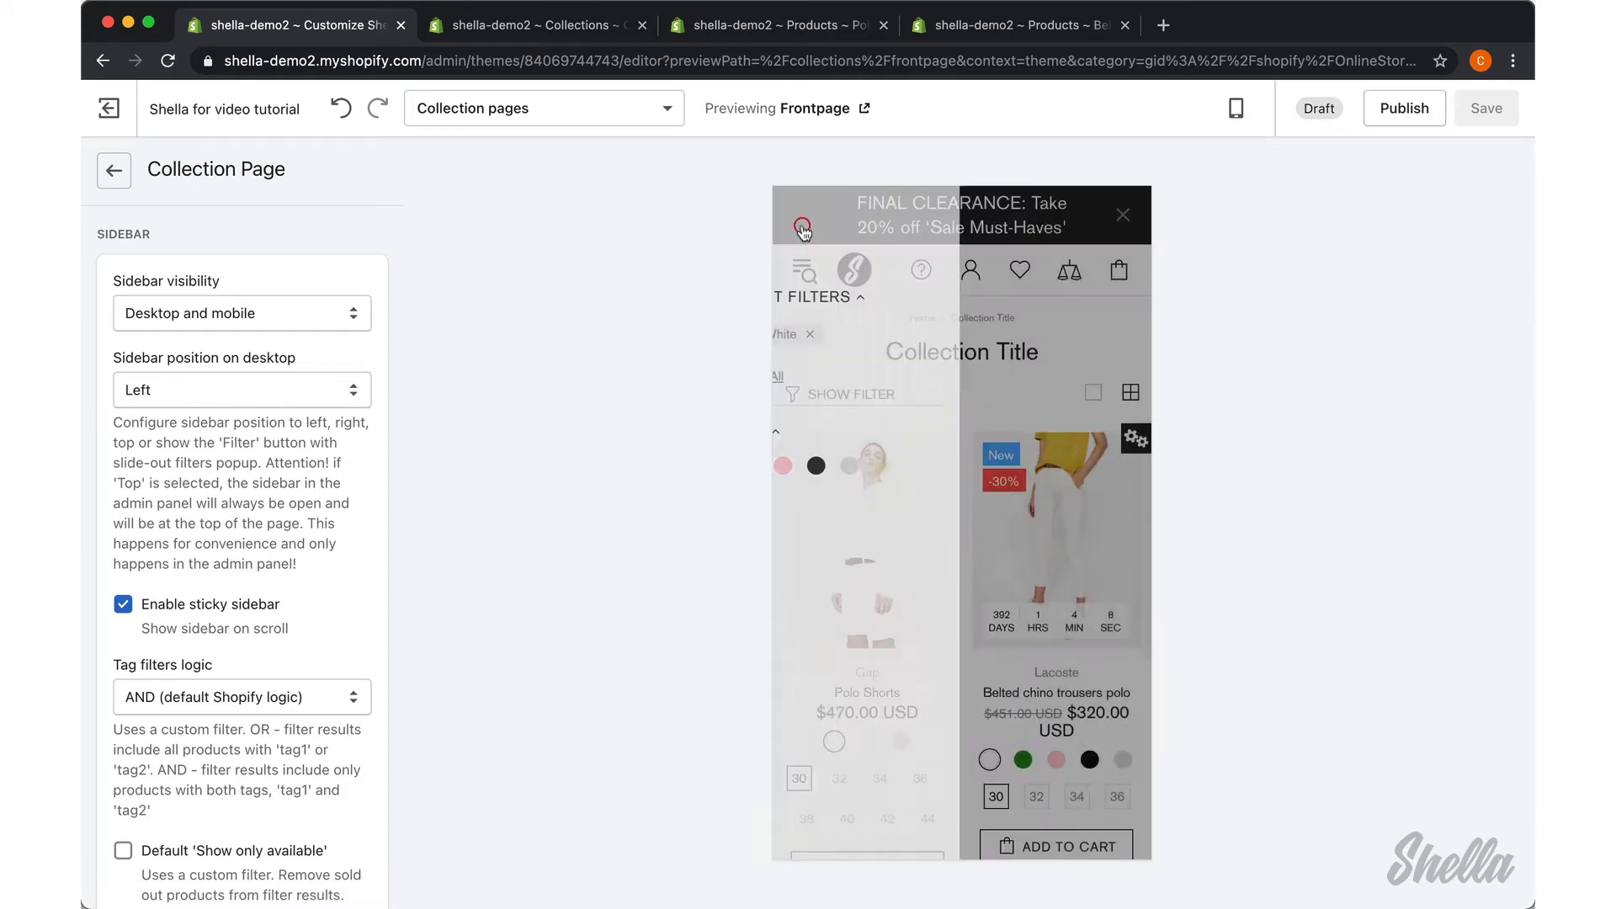
{"action": "left_click", "coordinate": [242, 312]}
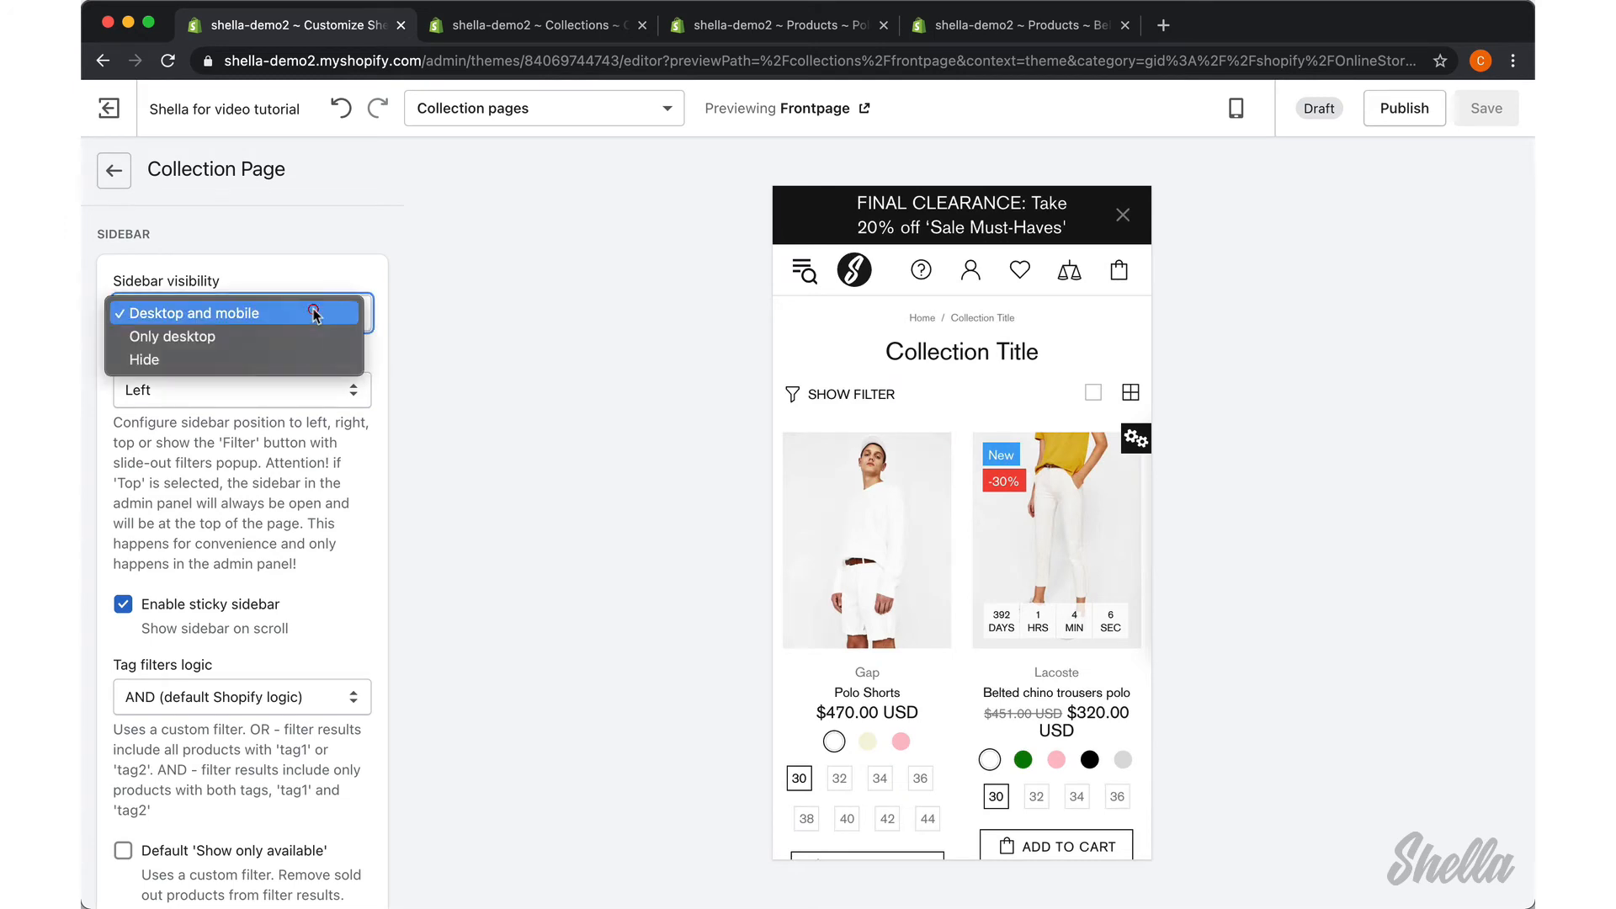
Step: Set sidebar visibility to Only desktop and save it
{"action": "left_click", "coordinate": [172, 336]}
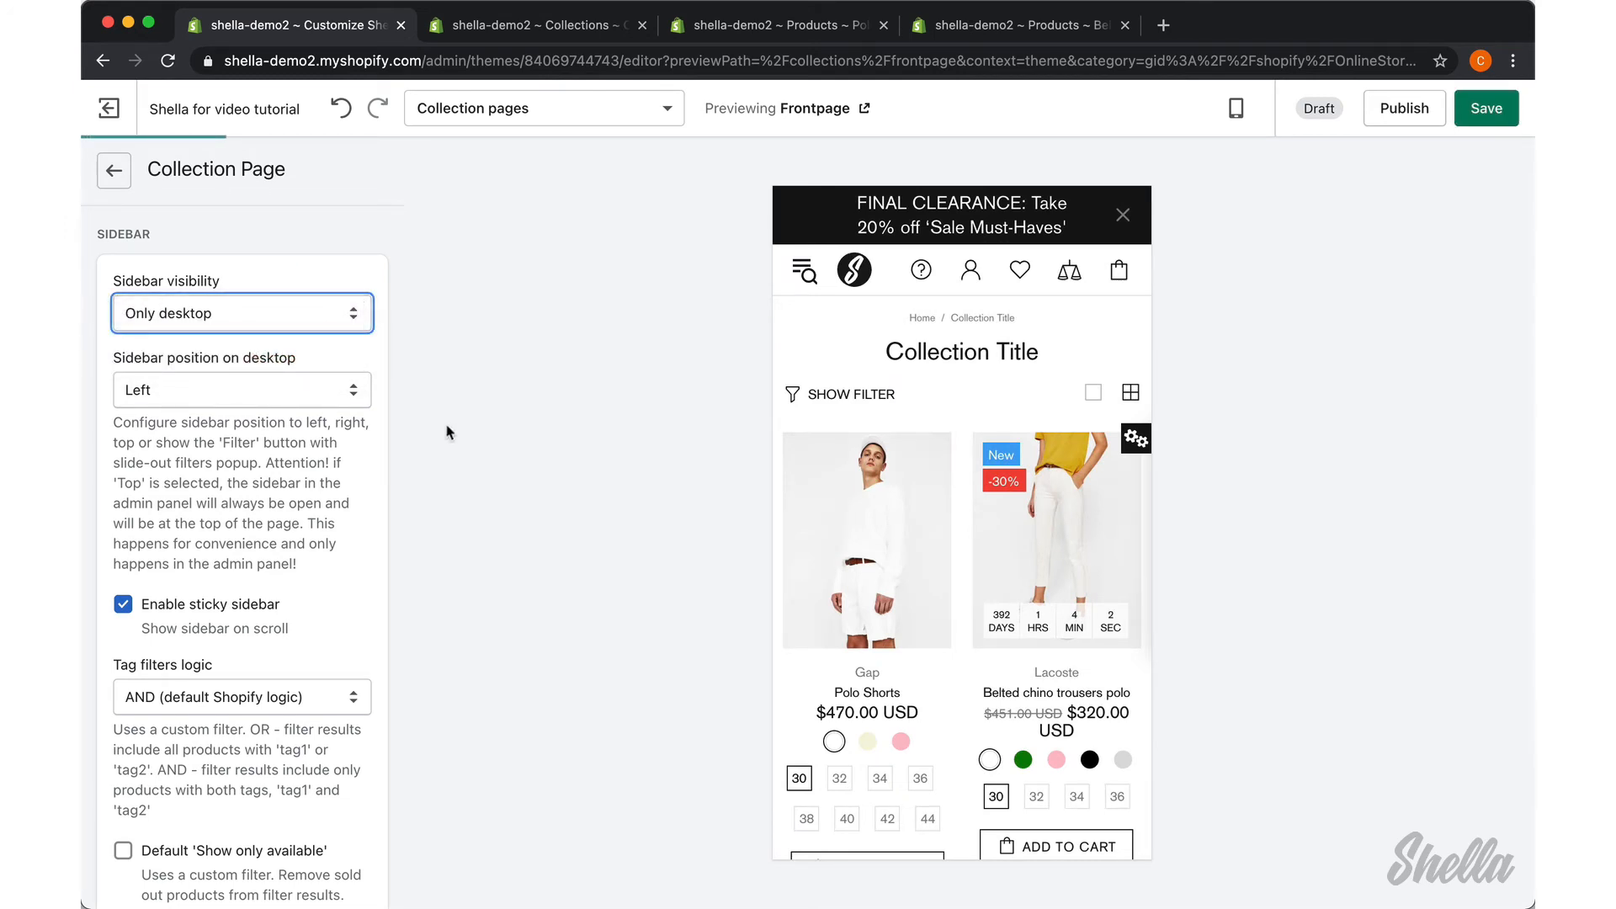
{"action": "left_click", "coordinate": [1485, 107]}
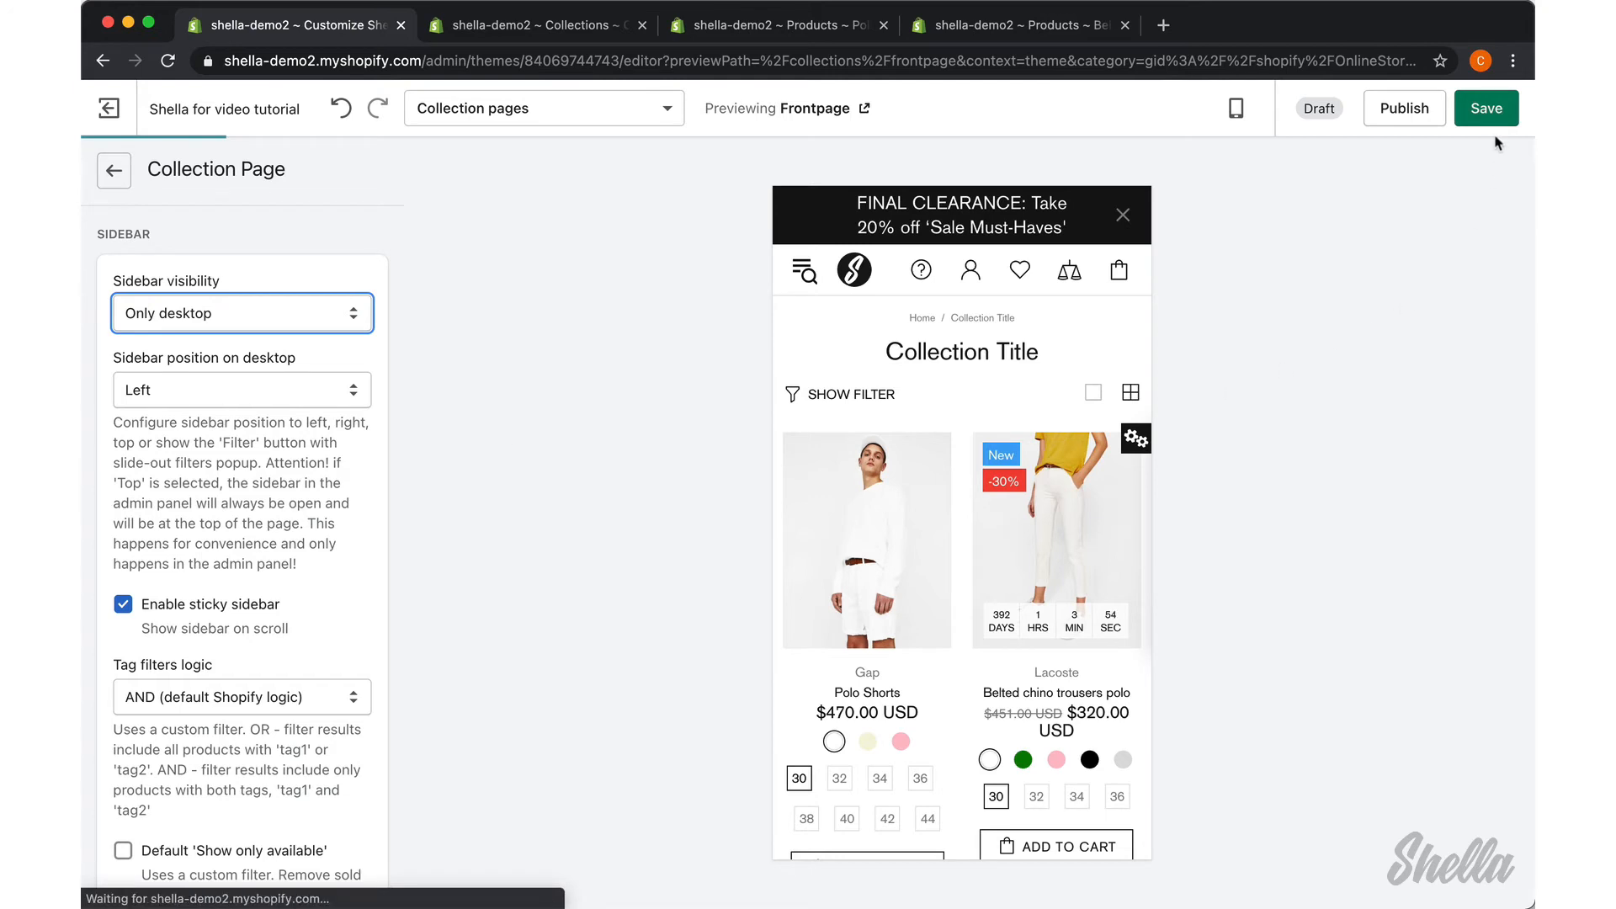
{"action": "left_click", "coordinate": [1485, 107]}
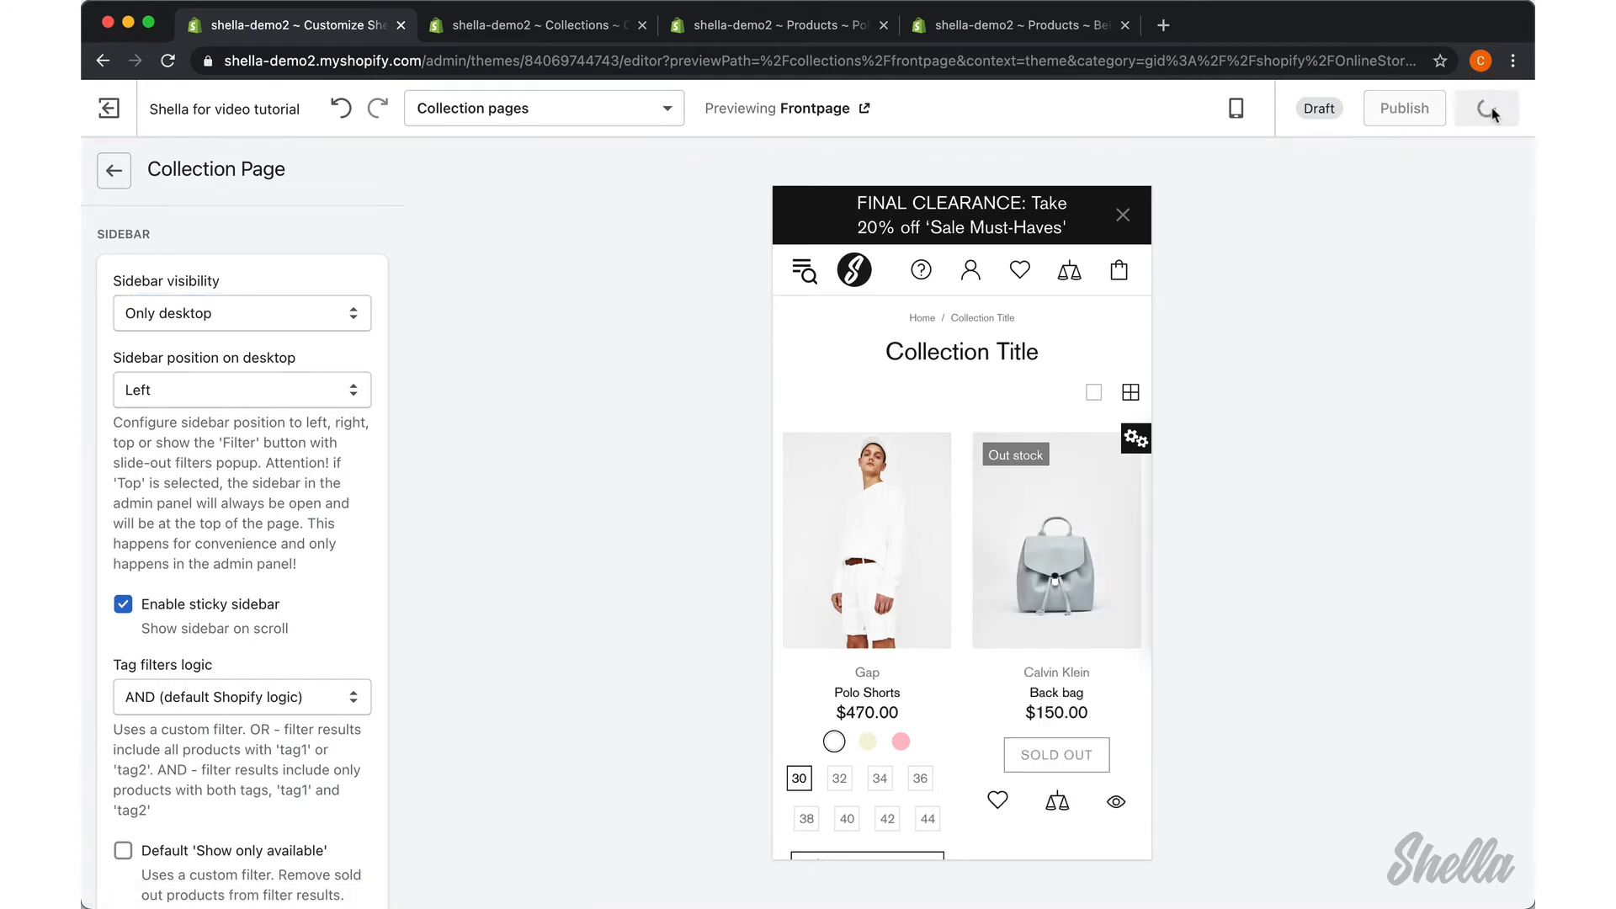
{"action": "left_click", "coordinate": [1486, 109]}
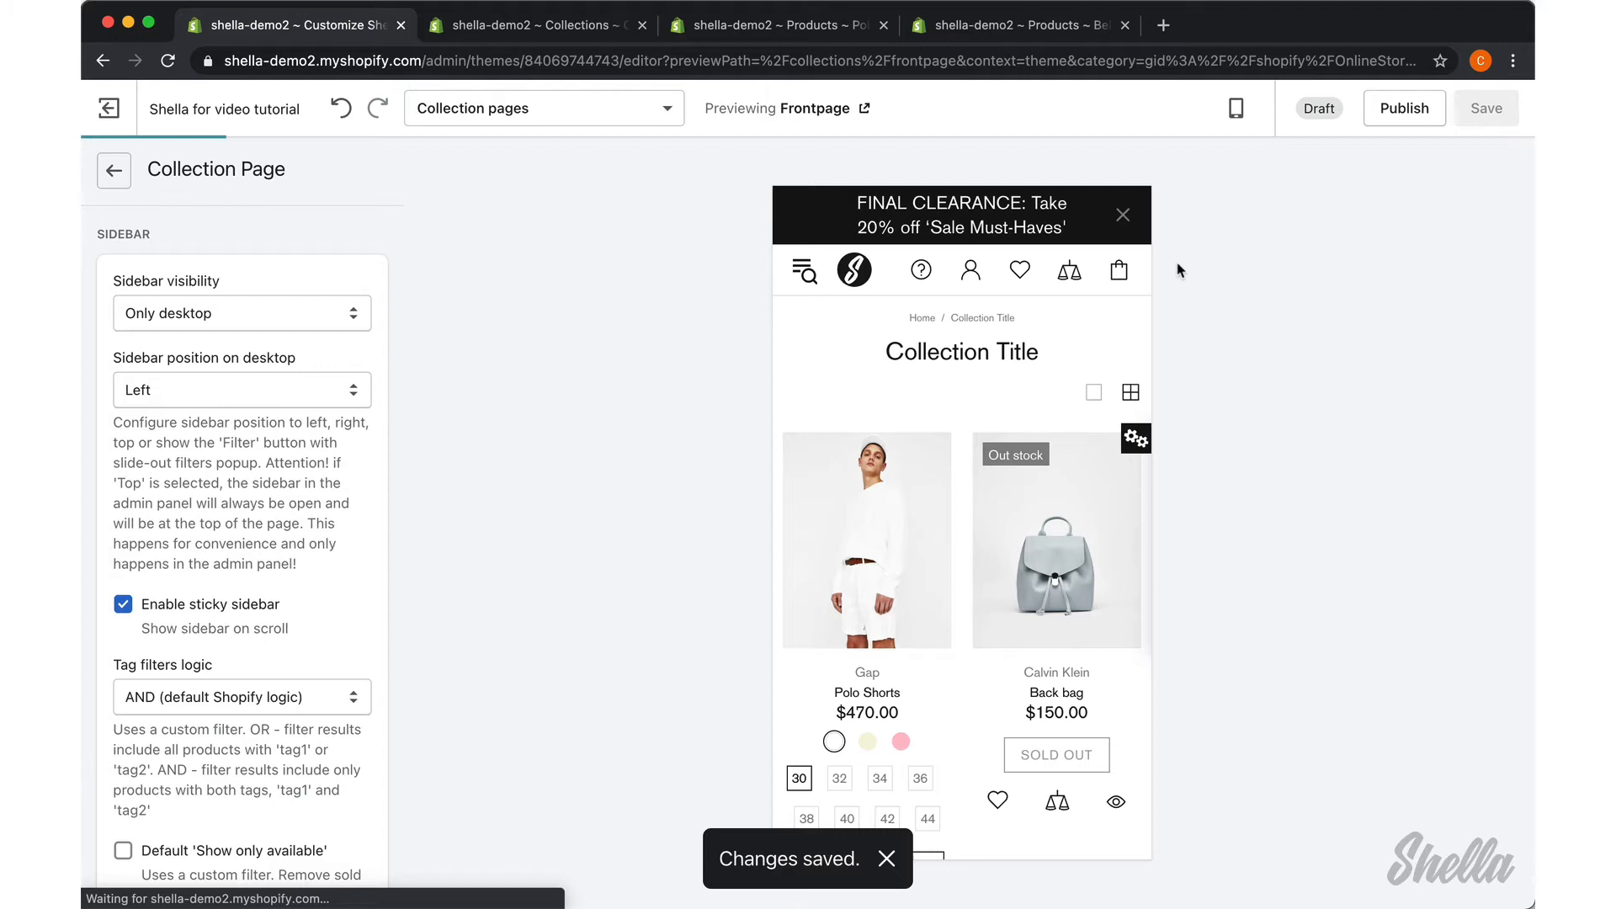
{"action": "mouse_move", "coordinate": [807, 378]}
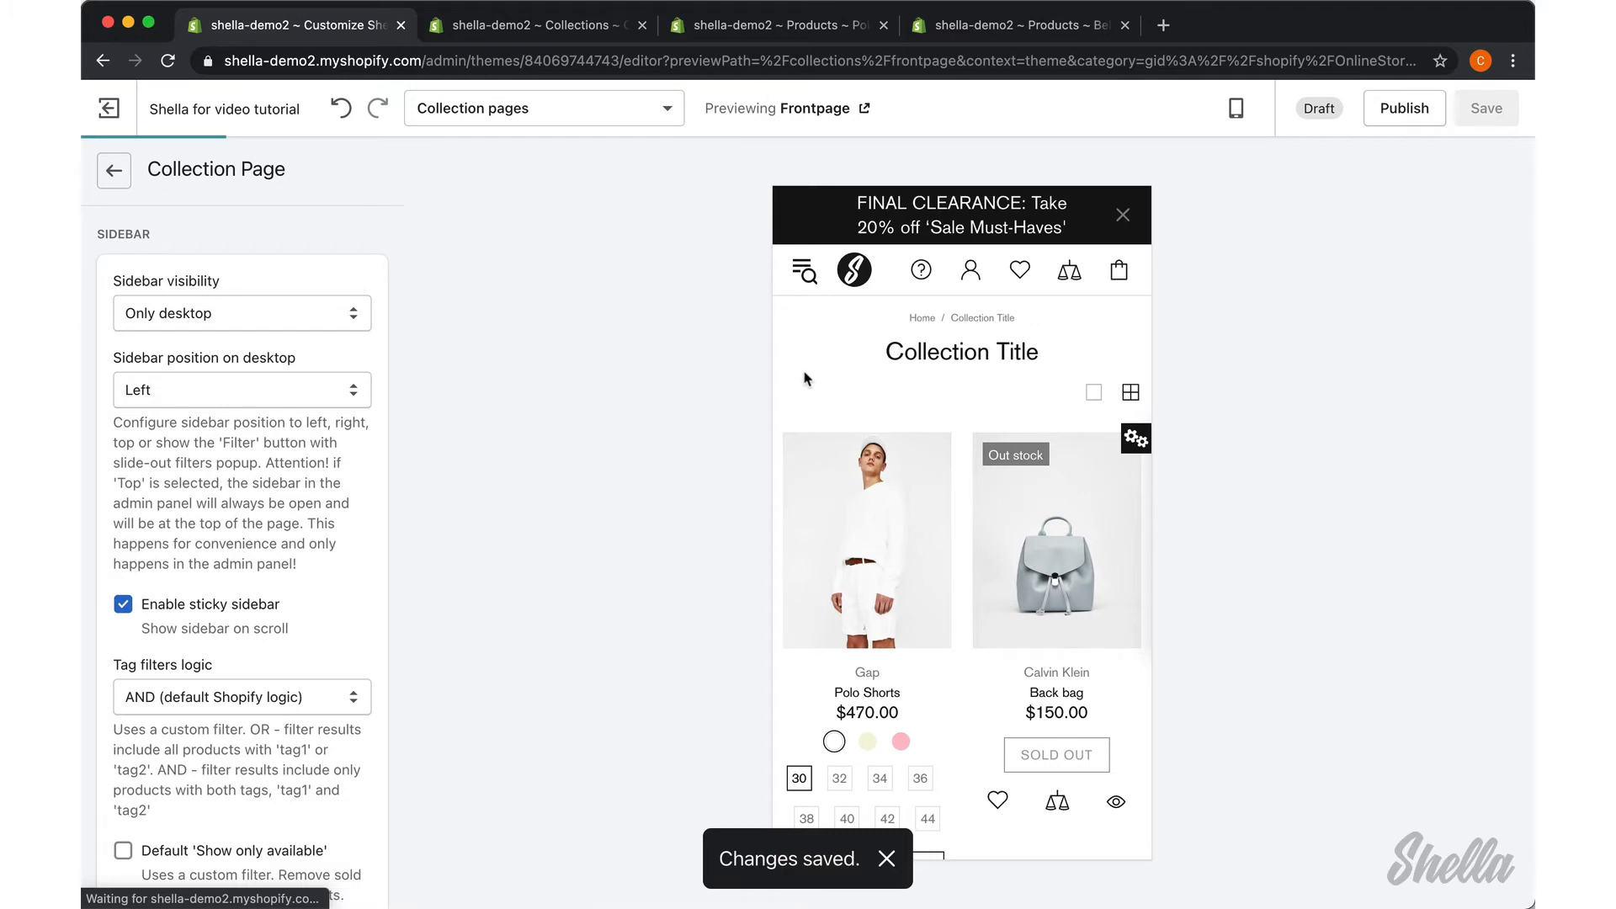
Step: Compare desktop and mobile previews, then restore sidebar visibility to Desktop and mobile
{"action": "left_click", "coordinate": [1234, 107]}
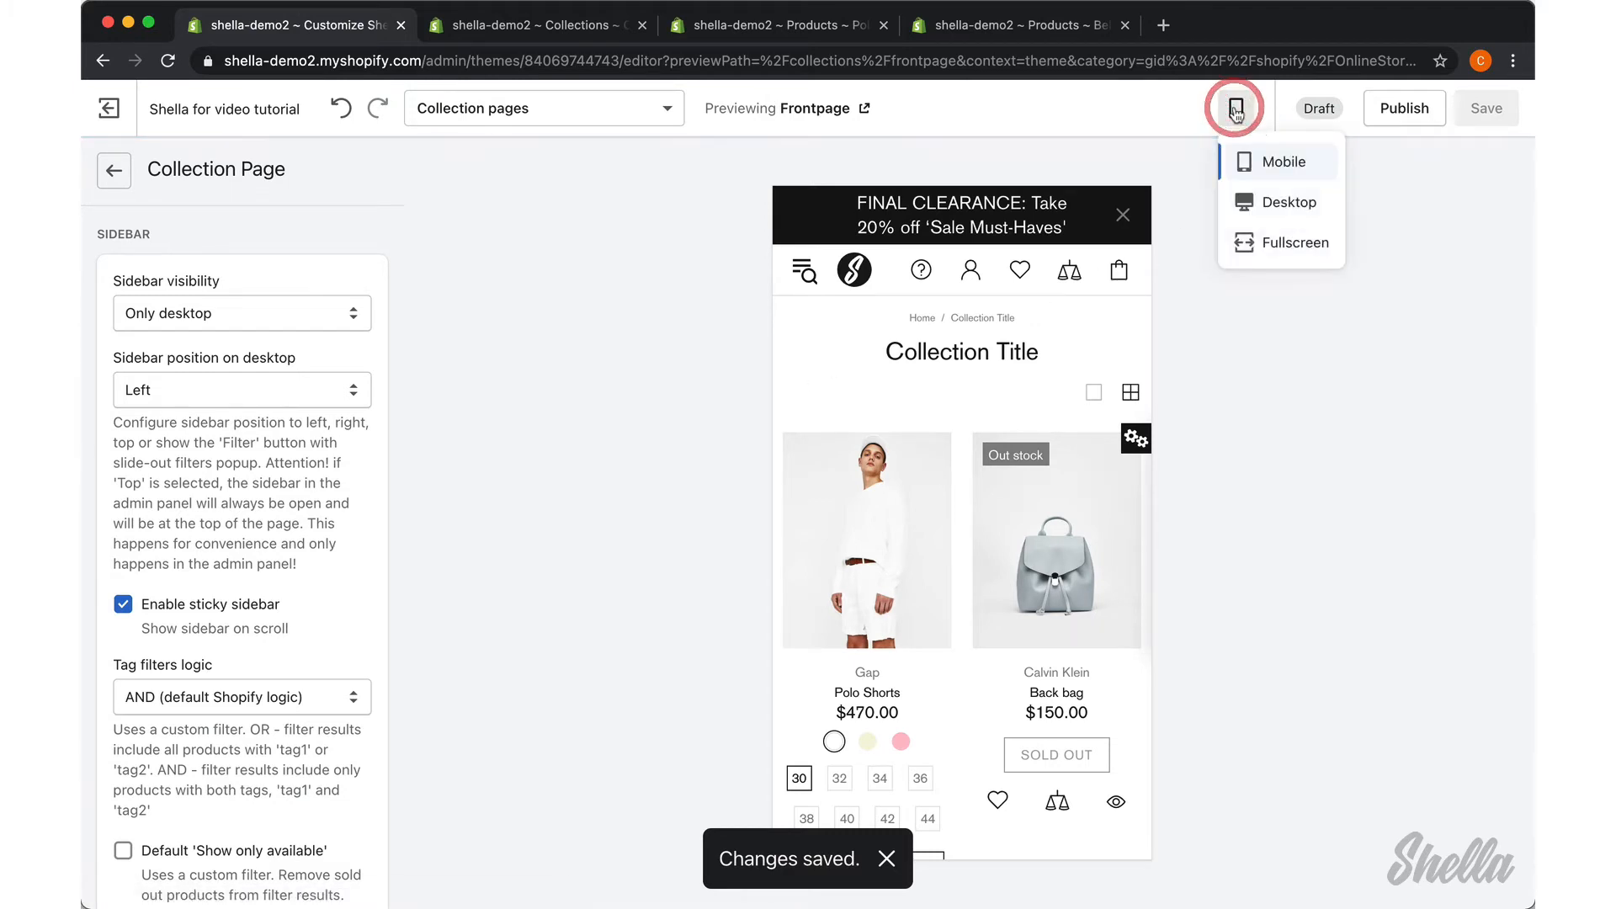
{"action": "left_click", "coordinate": [1289, 202]}
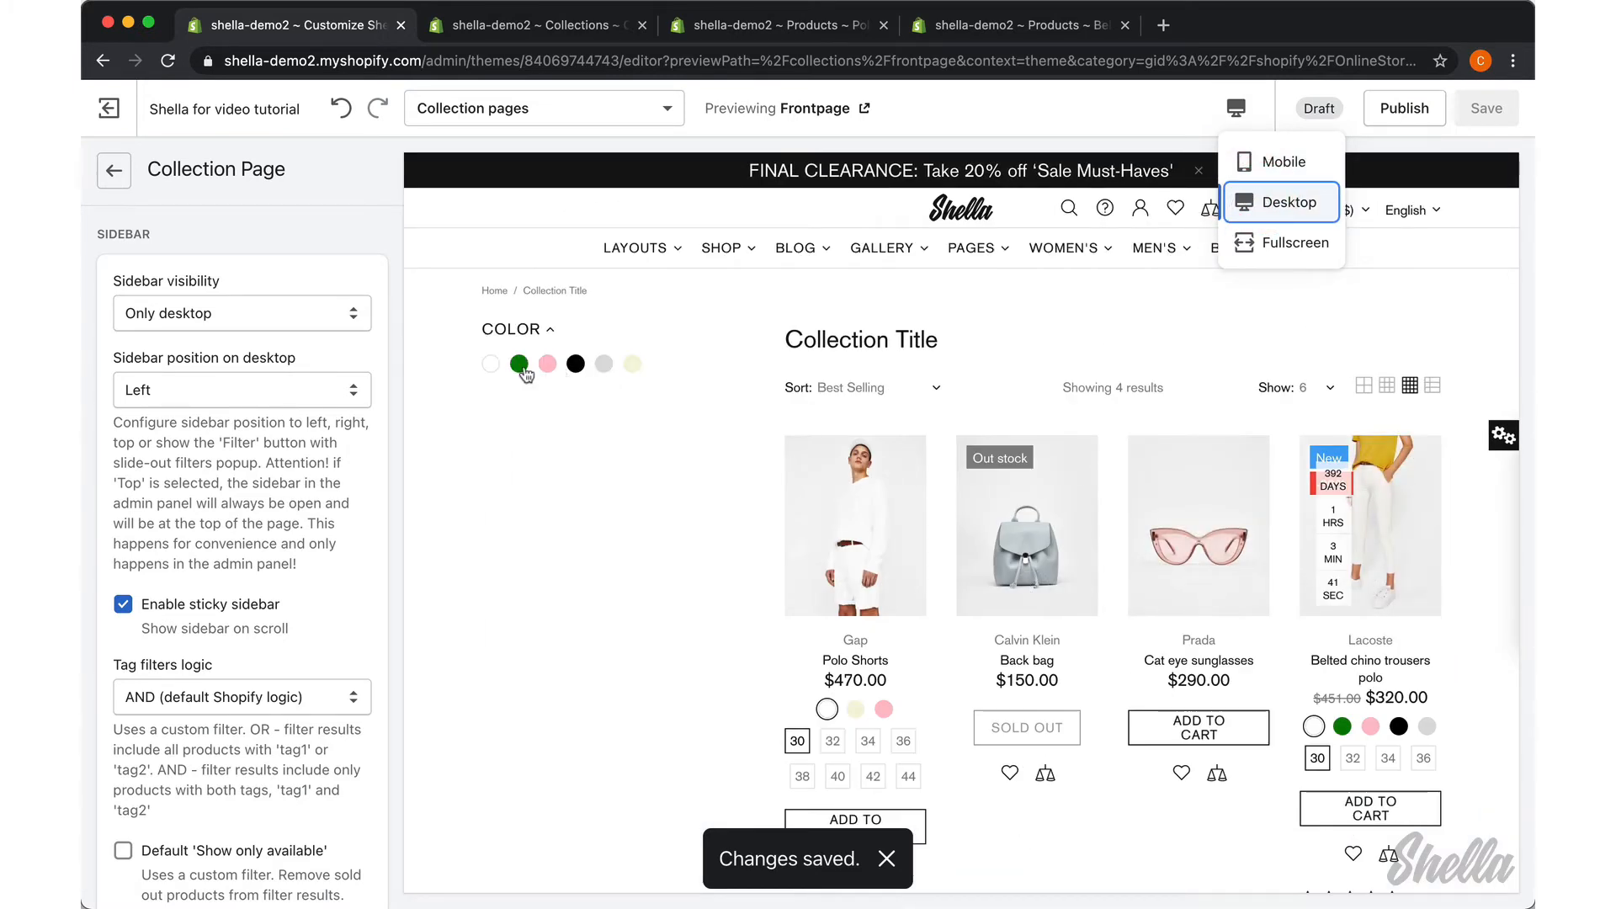
{"action": "left_click", "coordinate": [1287, 161]}
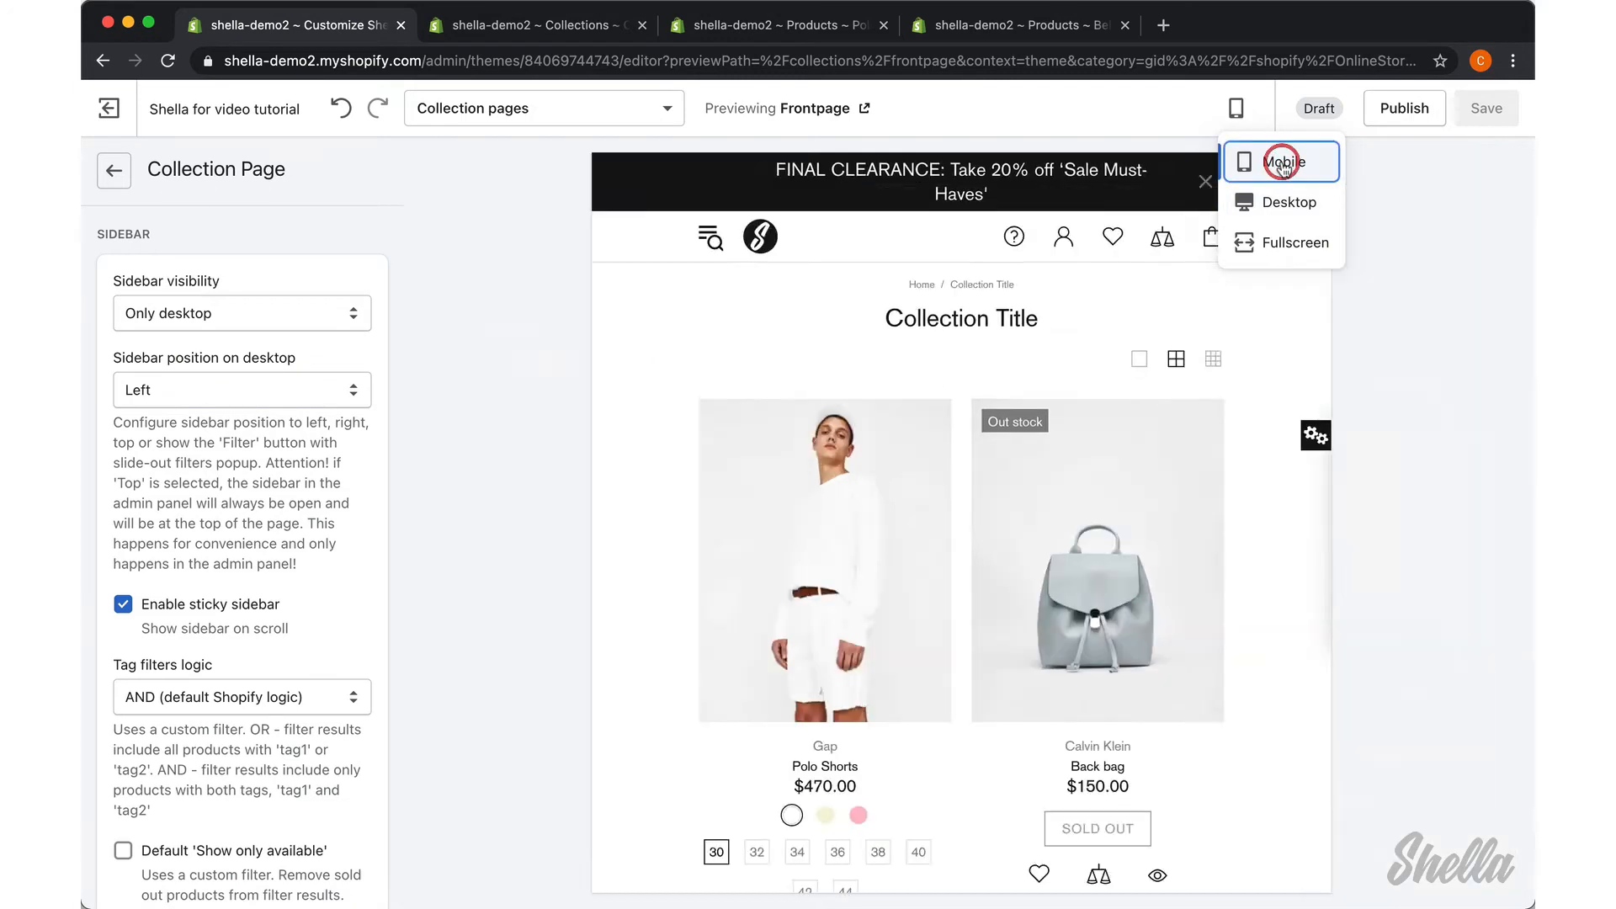
{"action": "left_click", "coordinate": [1281, 161]}
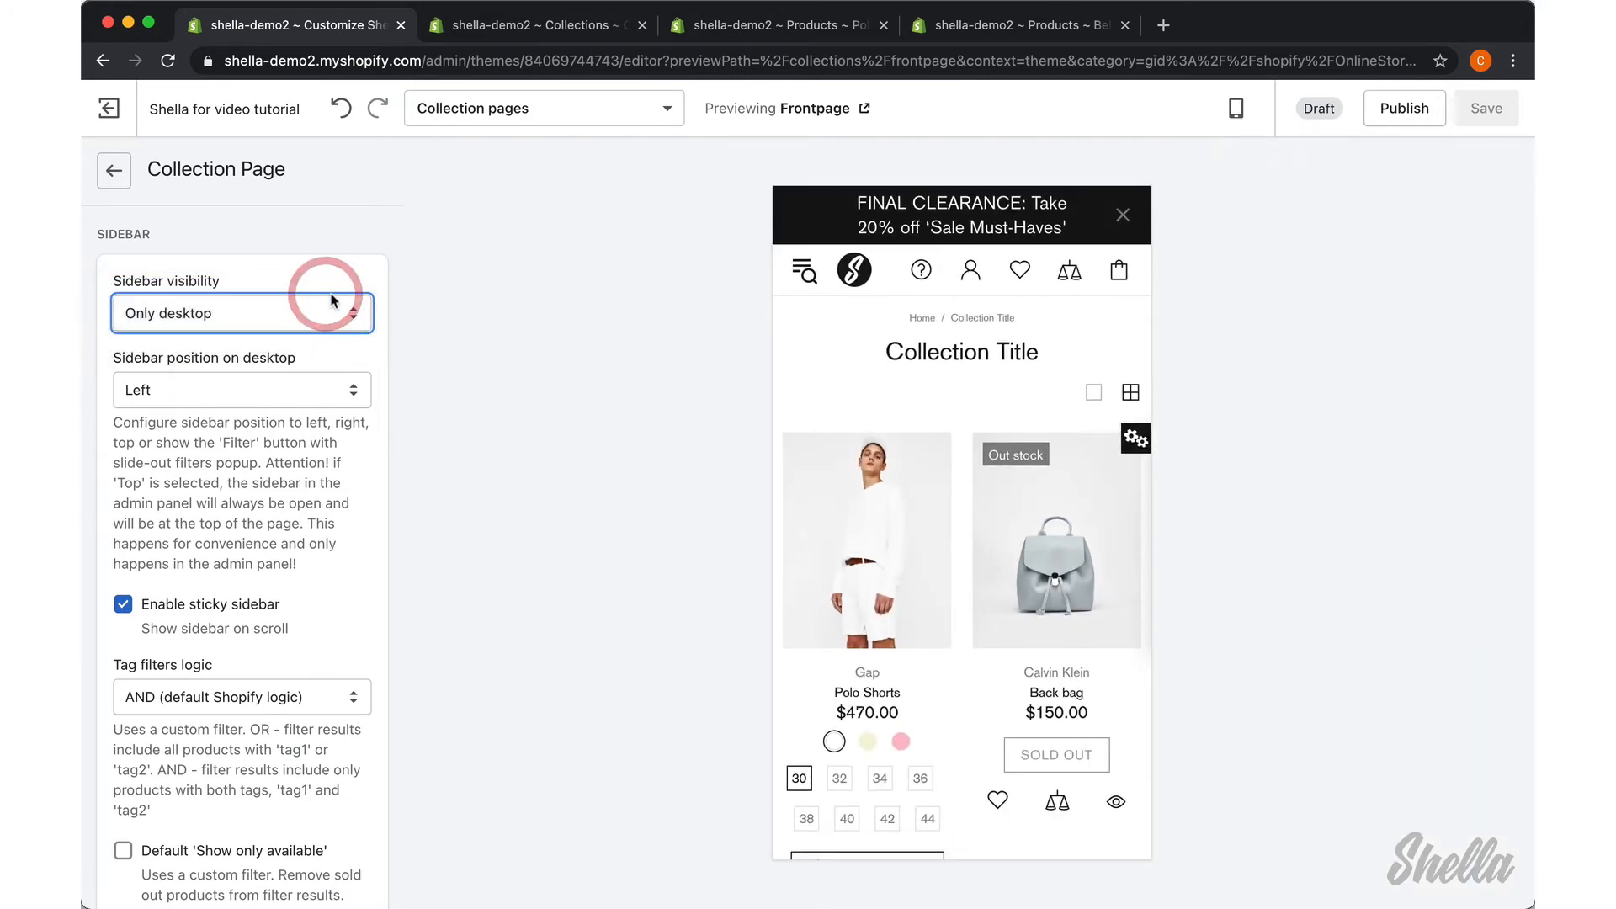
{"action": "left_click", "coordinate": [242, 313]}
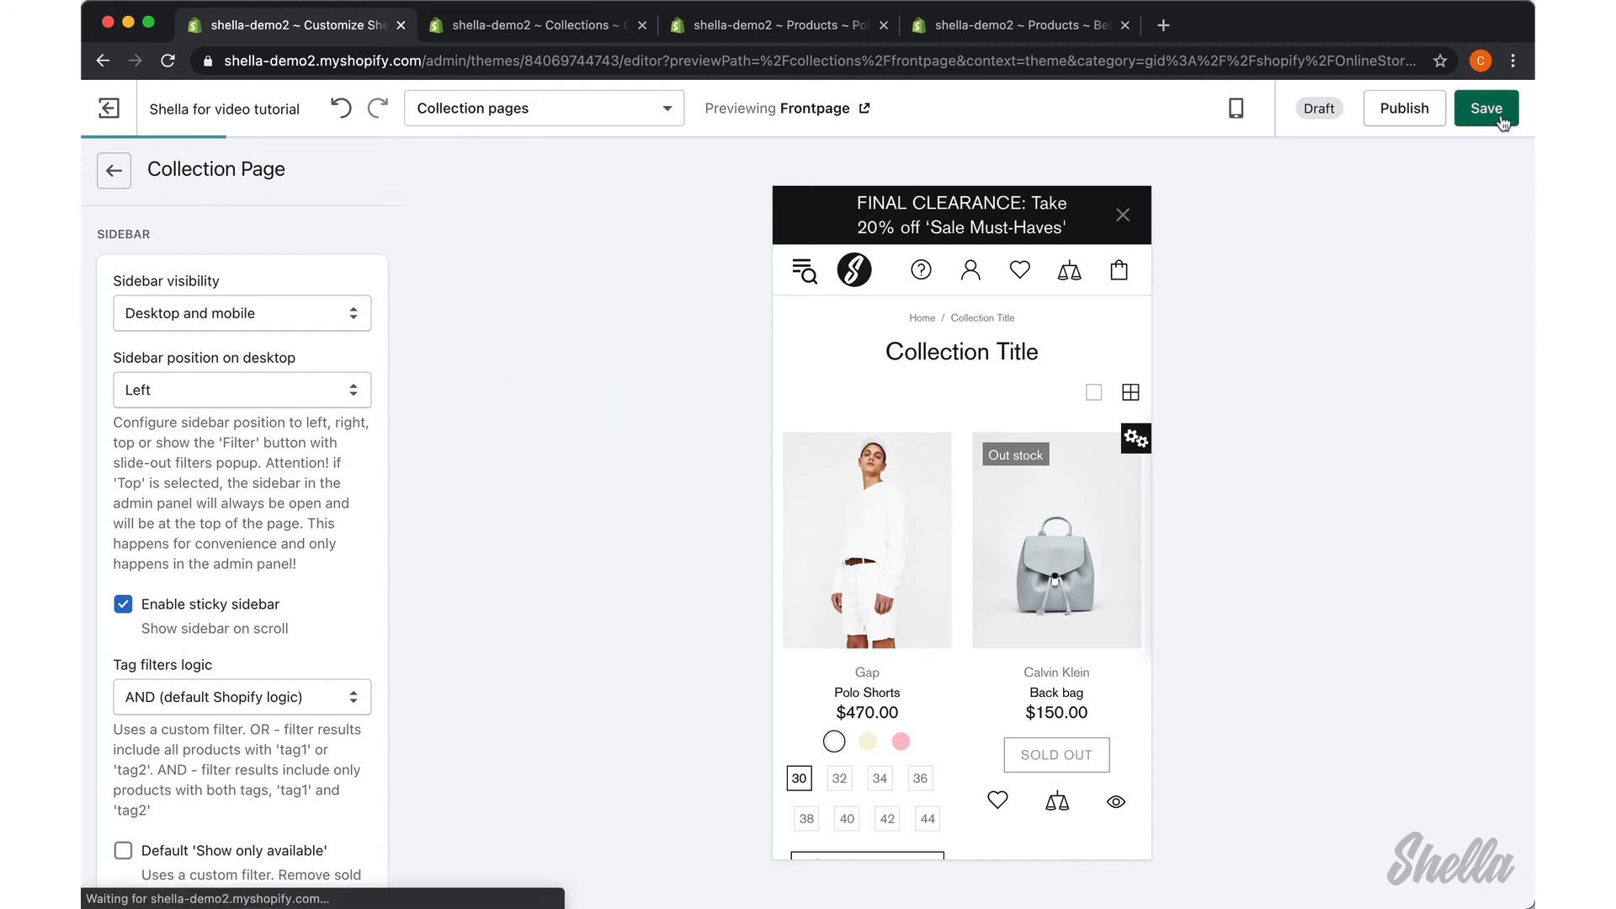
Step: Save visibility, try the sidebar on the right with Pink, then set Top & 'Filter' button
{"action": "left_click", "coordinate": [1486, 108]}
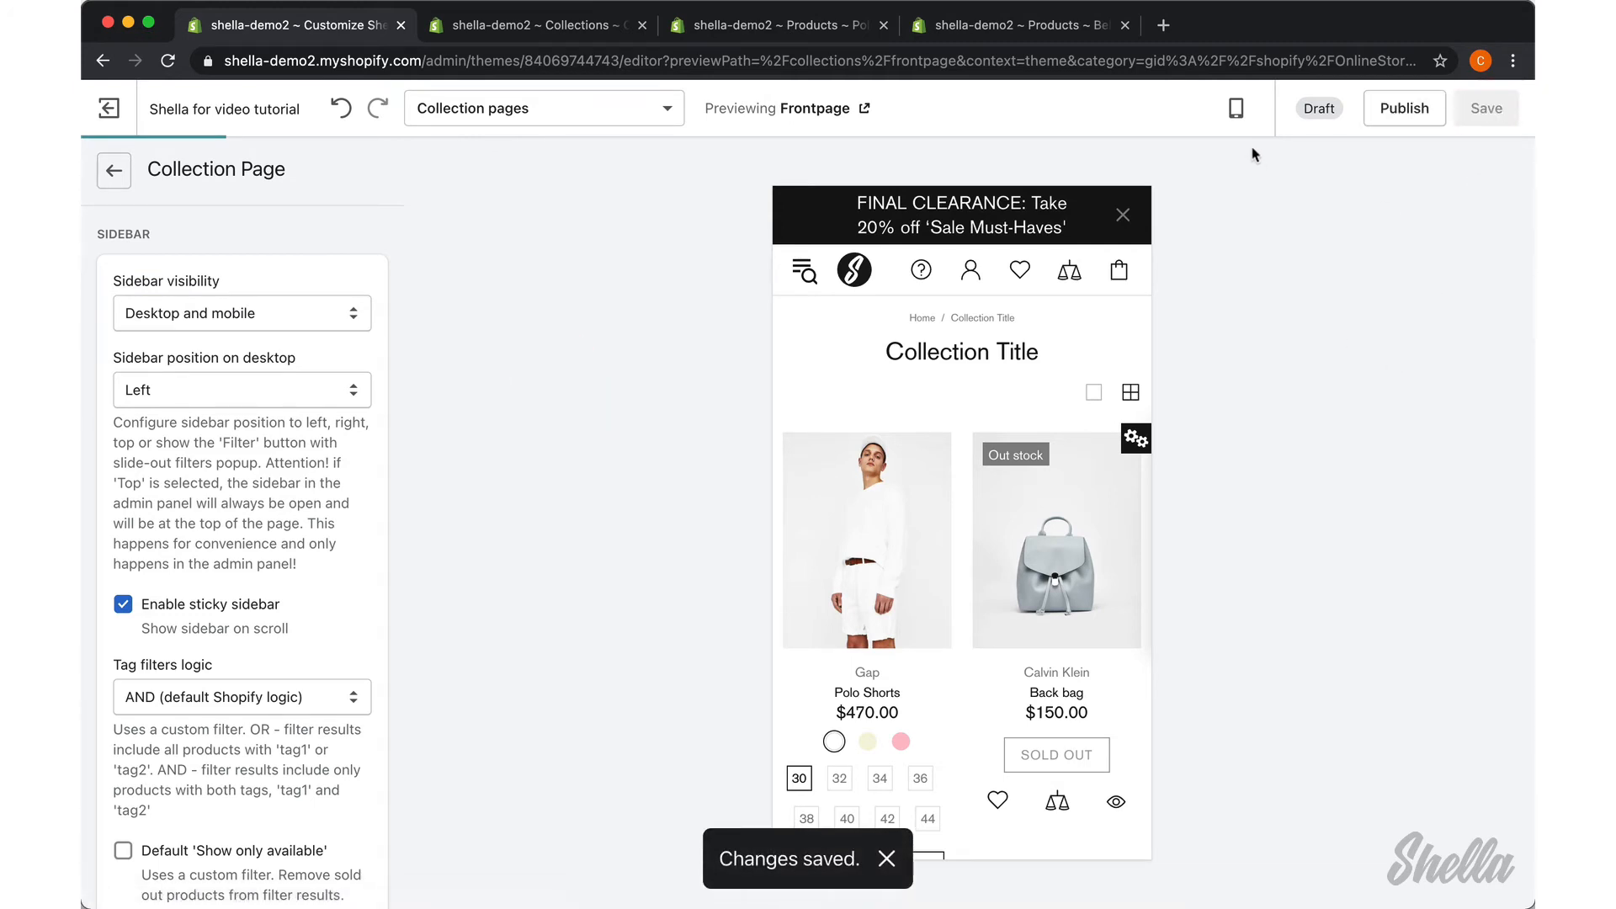
{"action": "left_click", "coordinate": [1235, 107]}
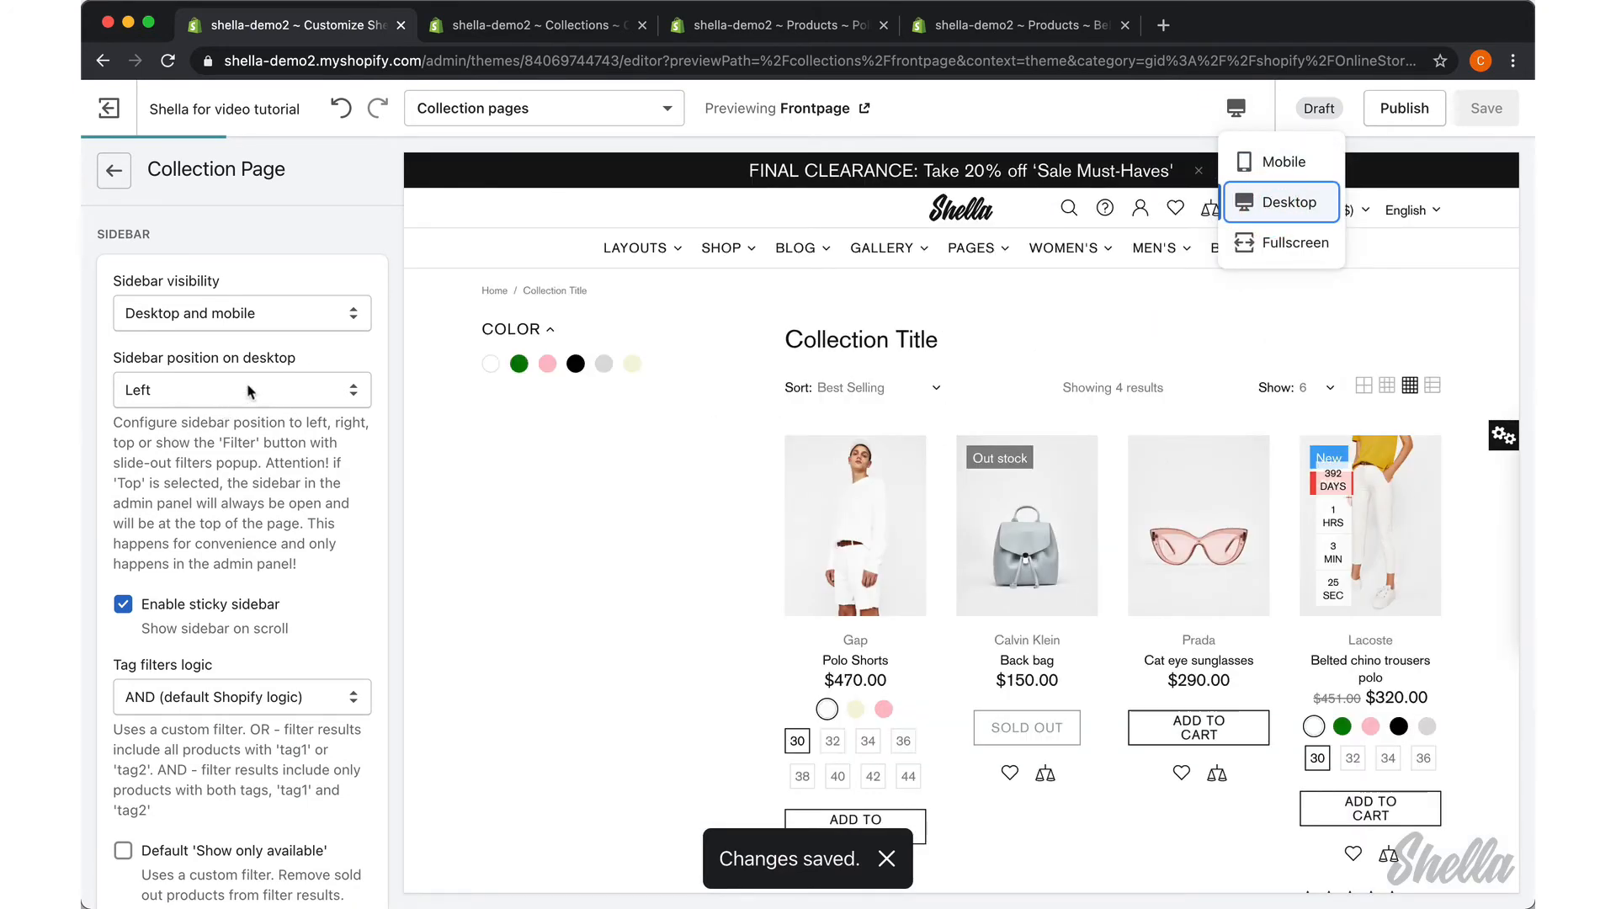
{"action": "left_click", "coordinate": [242, 390]}
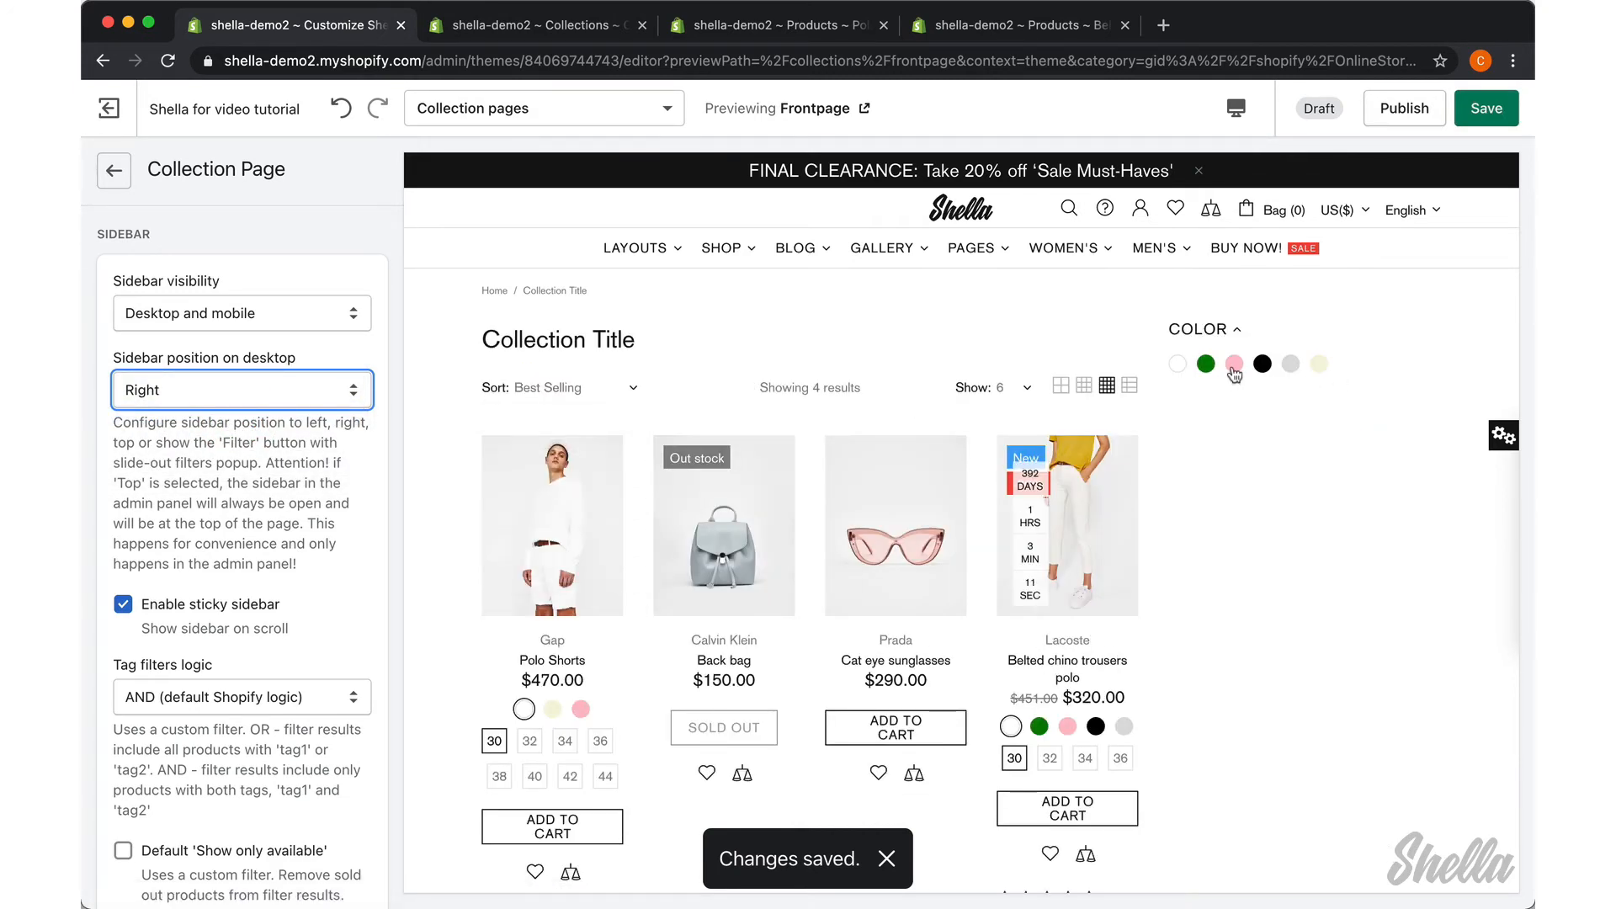
{"action": "left_click", "coordinate": [1234, 364]}
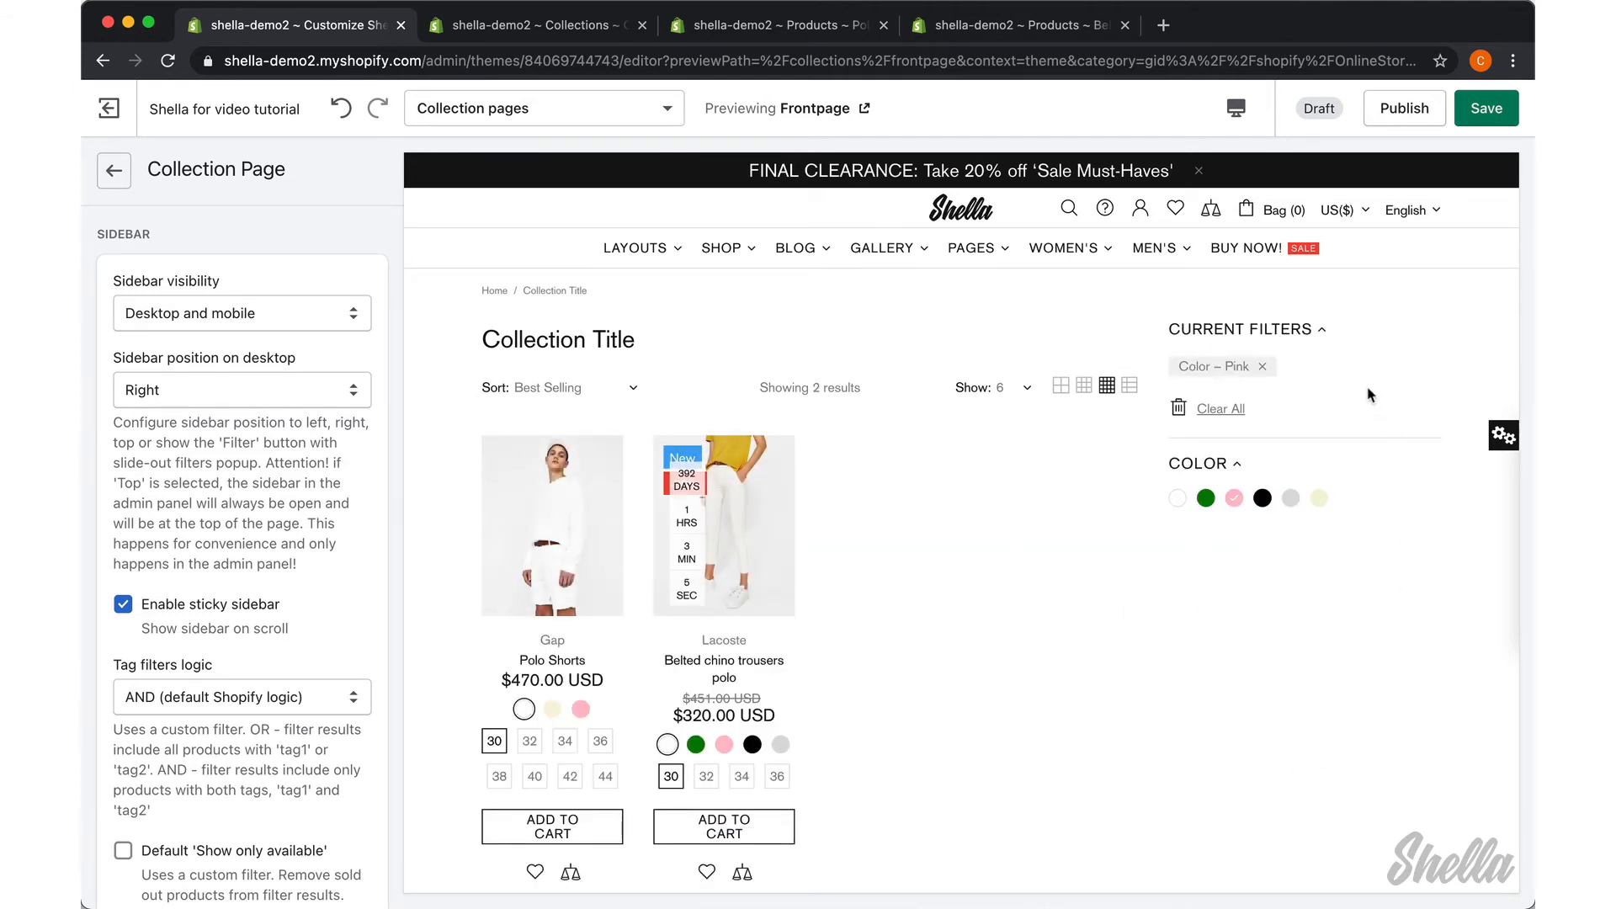
{"action": "left_click", "coordinate": [242, 390]}
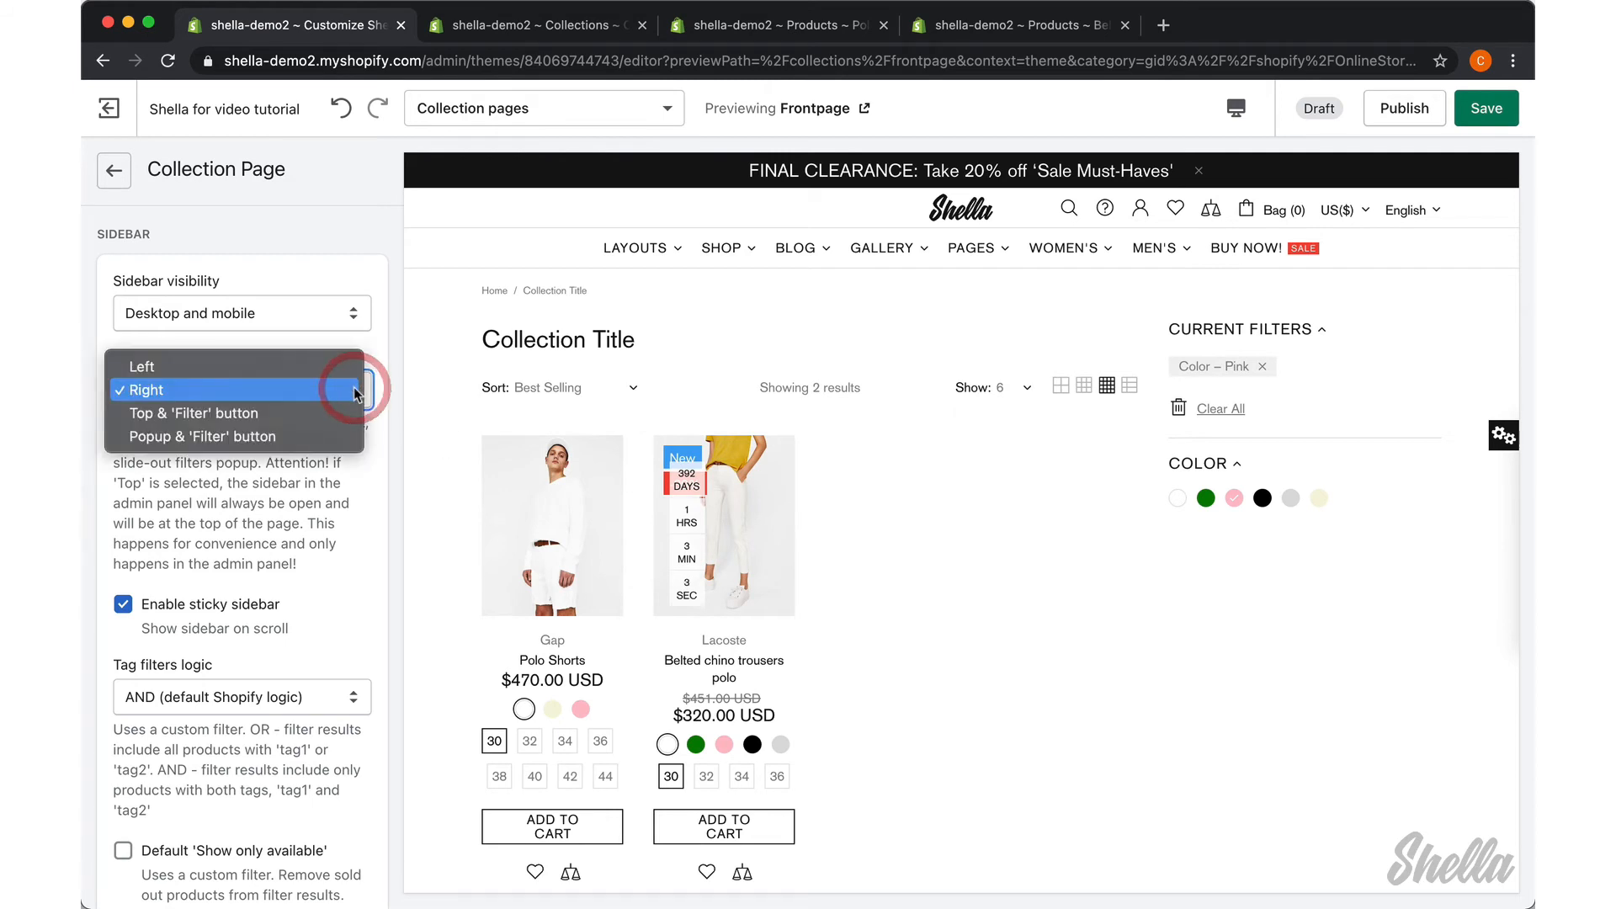
{"action": "left_click", "coordinate": [192, 413]}
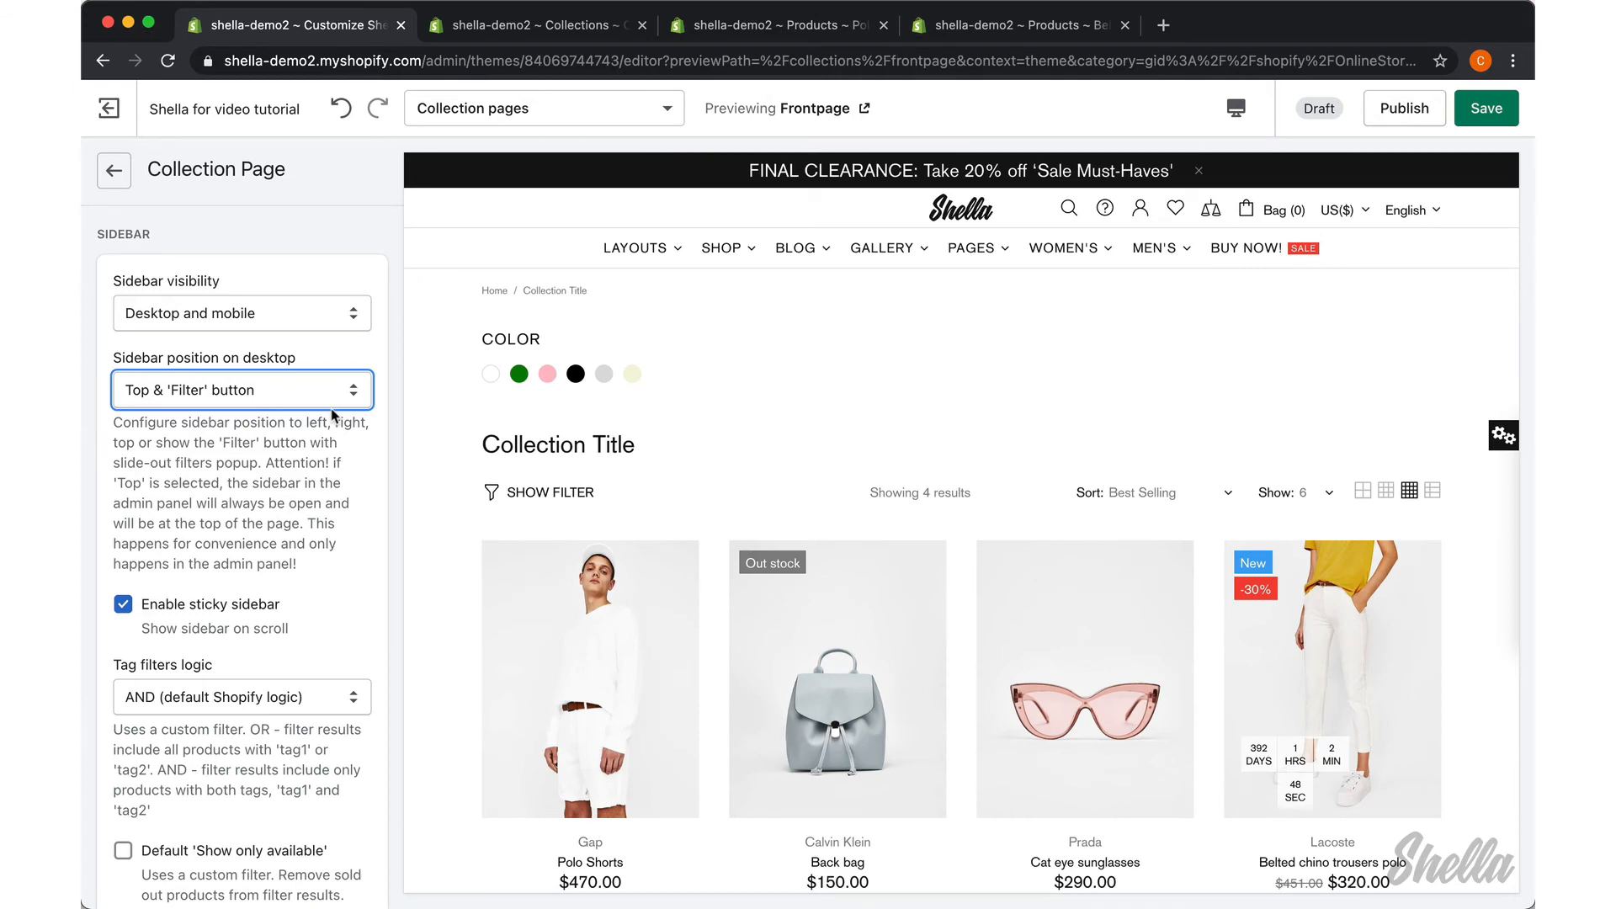
Step: Save the Top & 'Filter' button layout and open the theme in a live storefront preview
{"action": "left_click", "coordinate": [114, 170]}
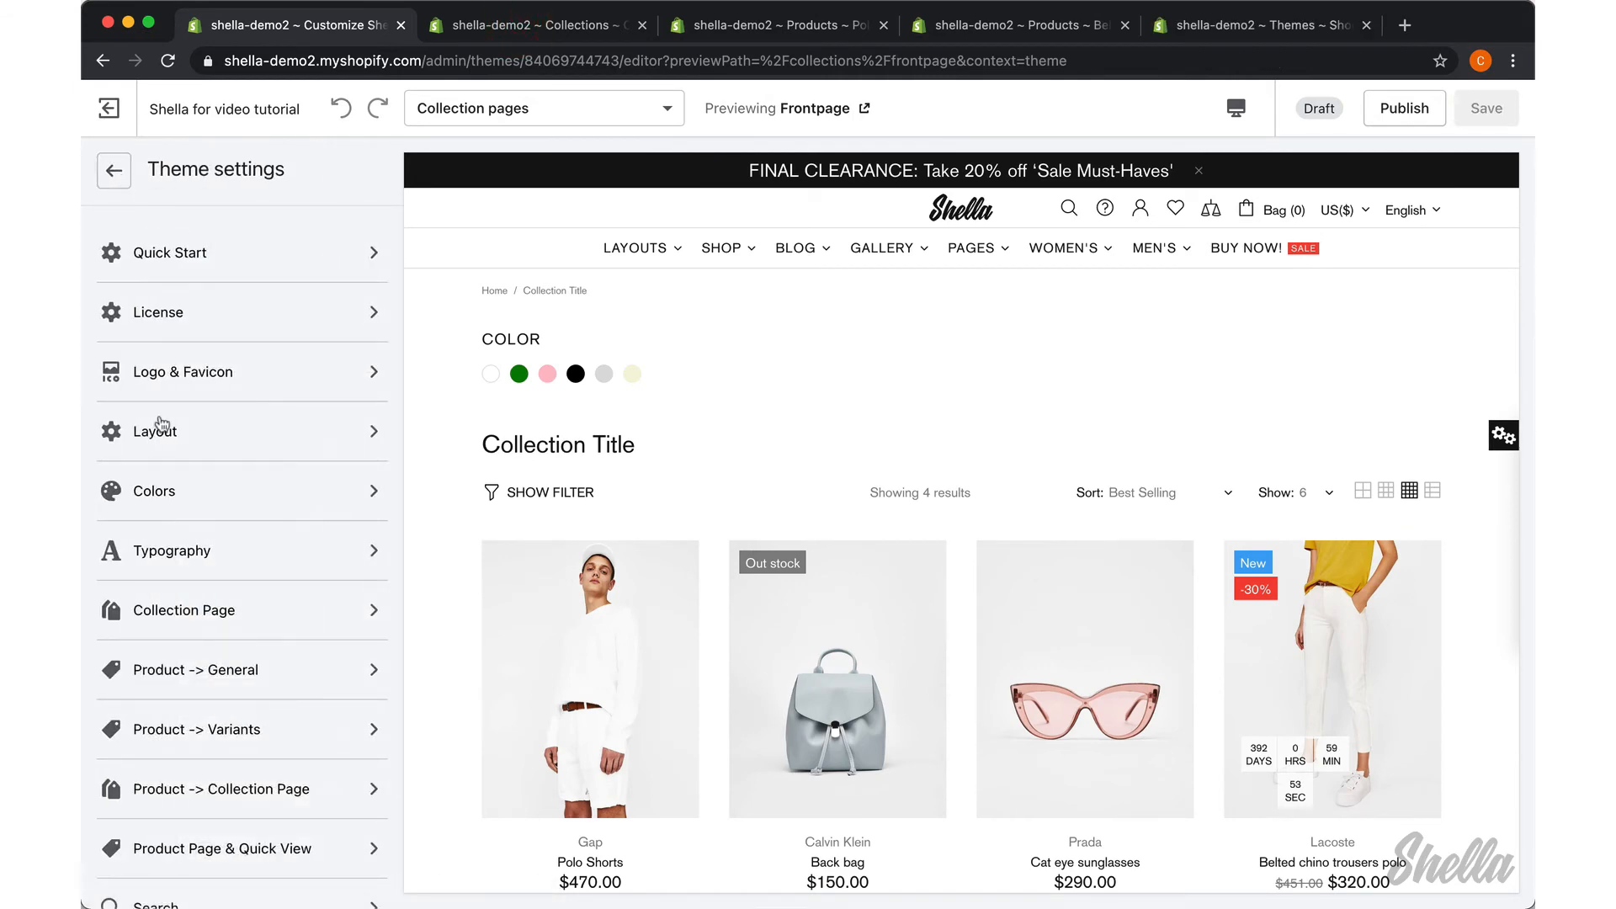
{"action": "scroll", "scroll_direction": "down", "scroll_amount": 3}
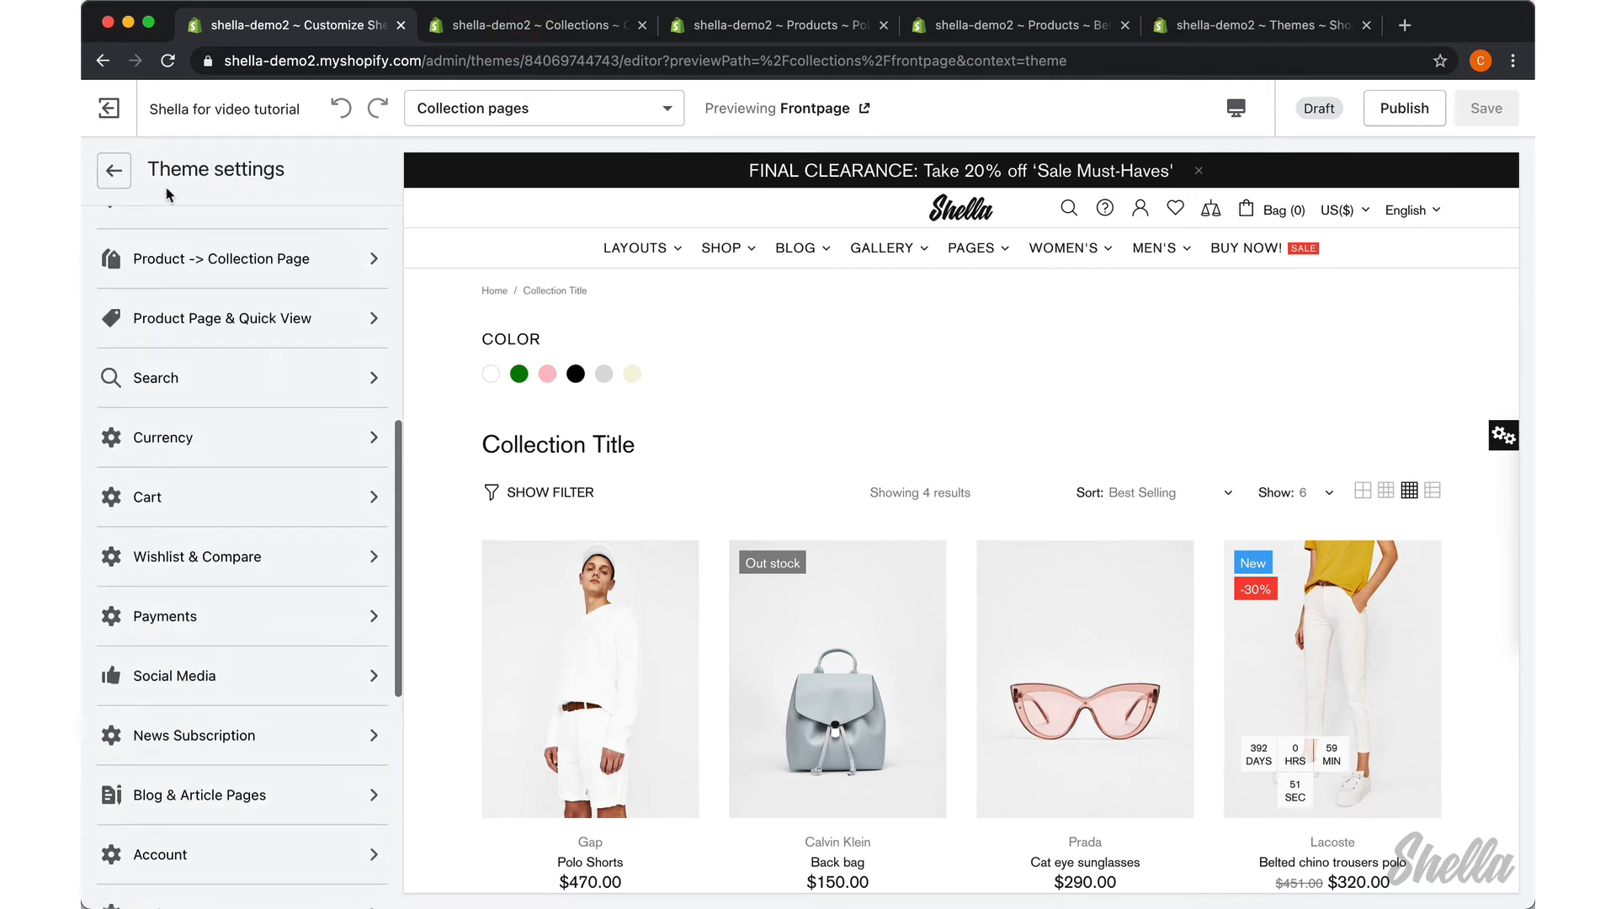
{"action": "left_click", "coordinate": [113, 170]}
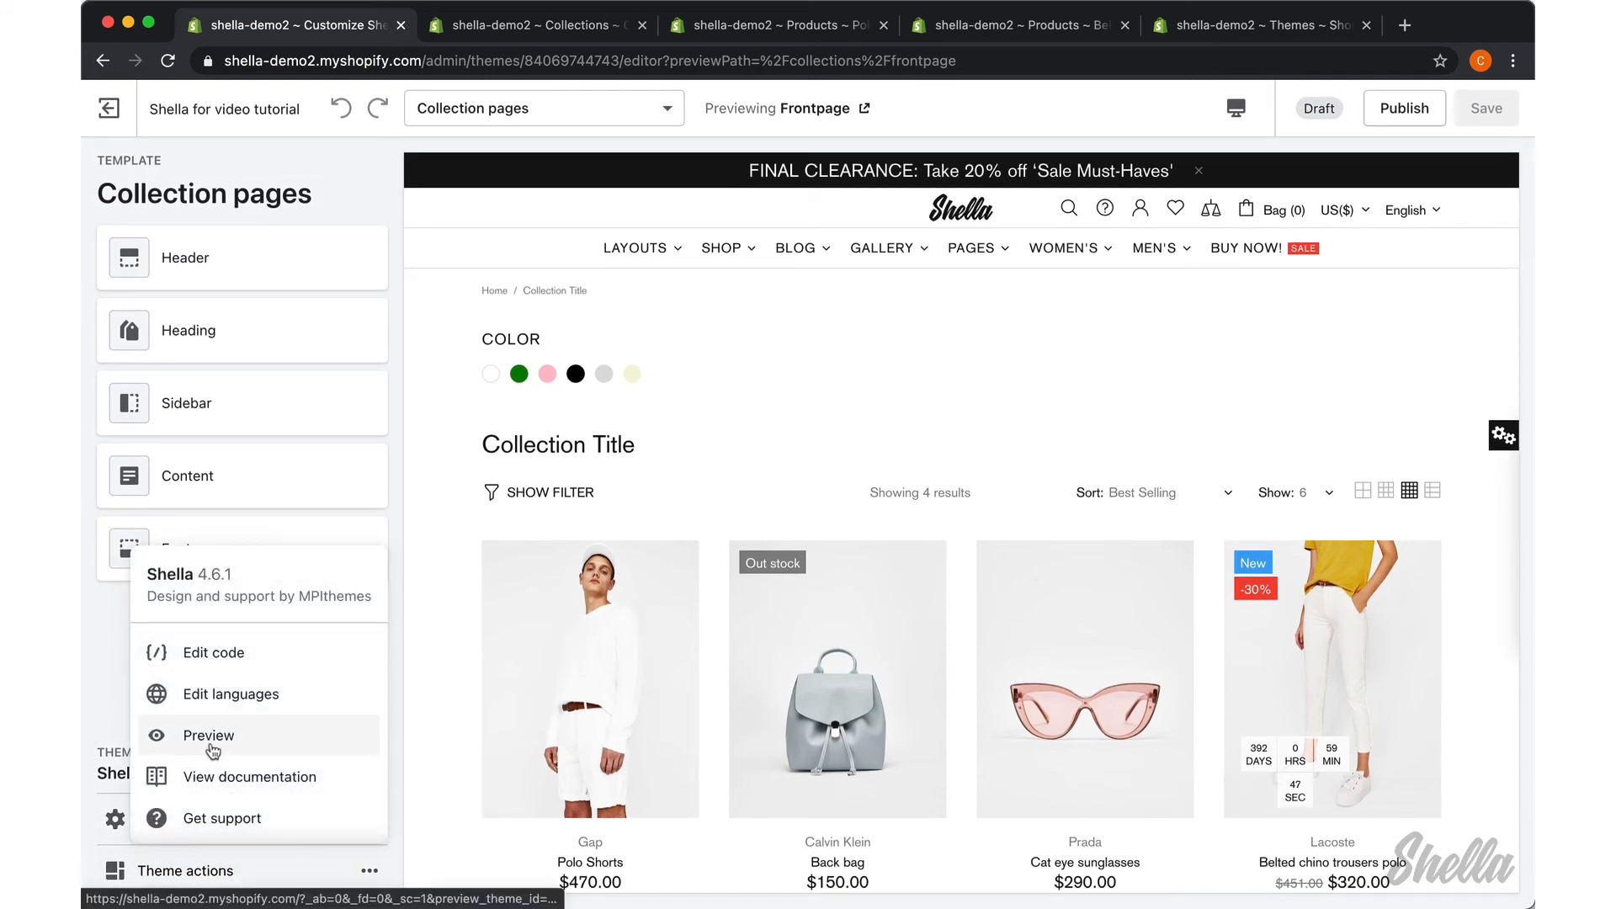
{"action": "left_click", "coordinate": [208, 735]}
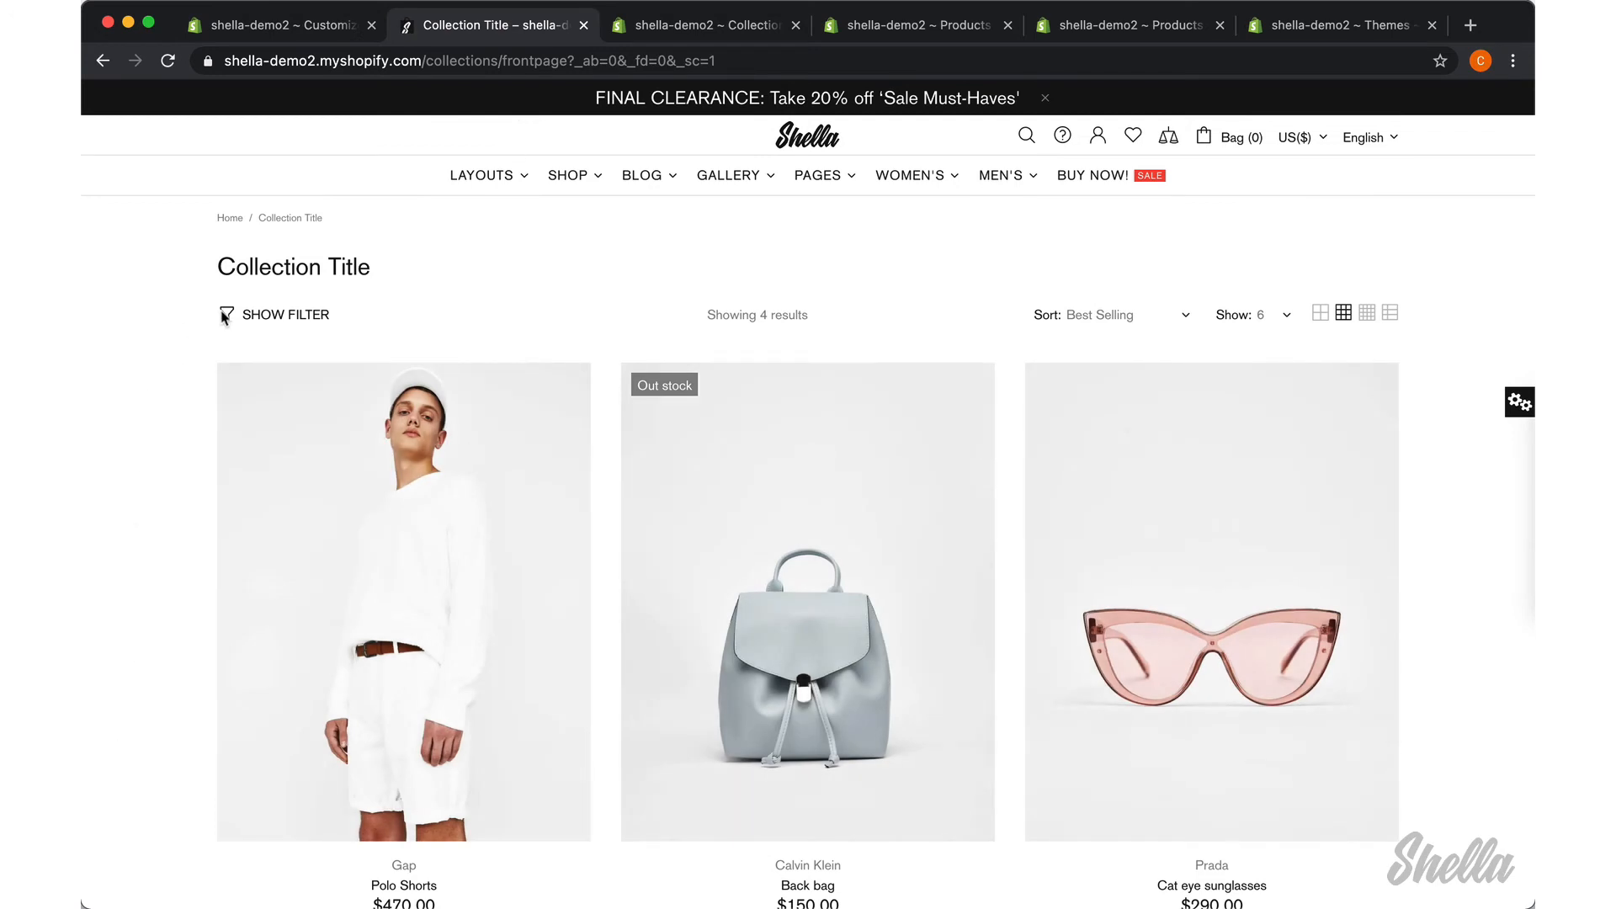
Step: Test the filter panel by selecting Green, then clearing all filters
{"action": "left_click", "coordinate": [286, 314]}
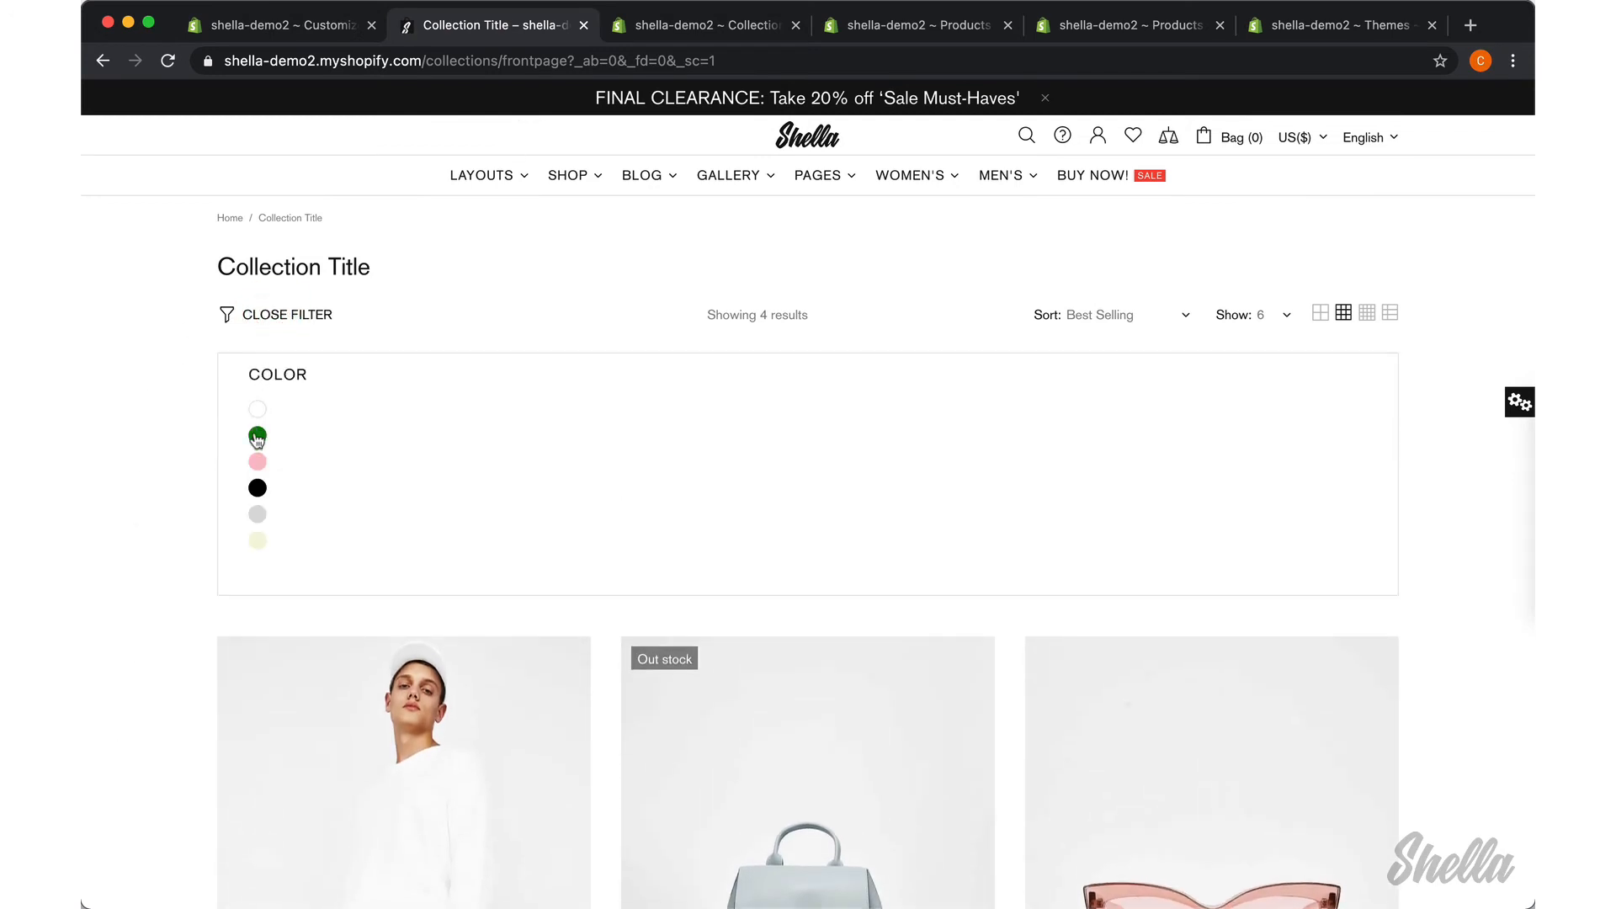
{"action": "left_click", "coordinate": [256, 437]}
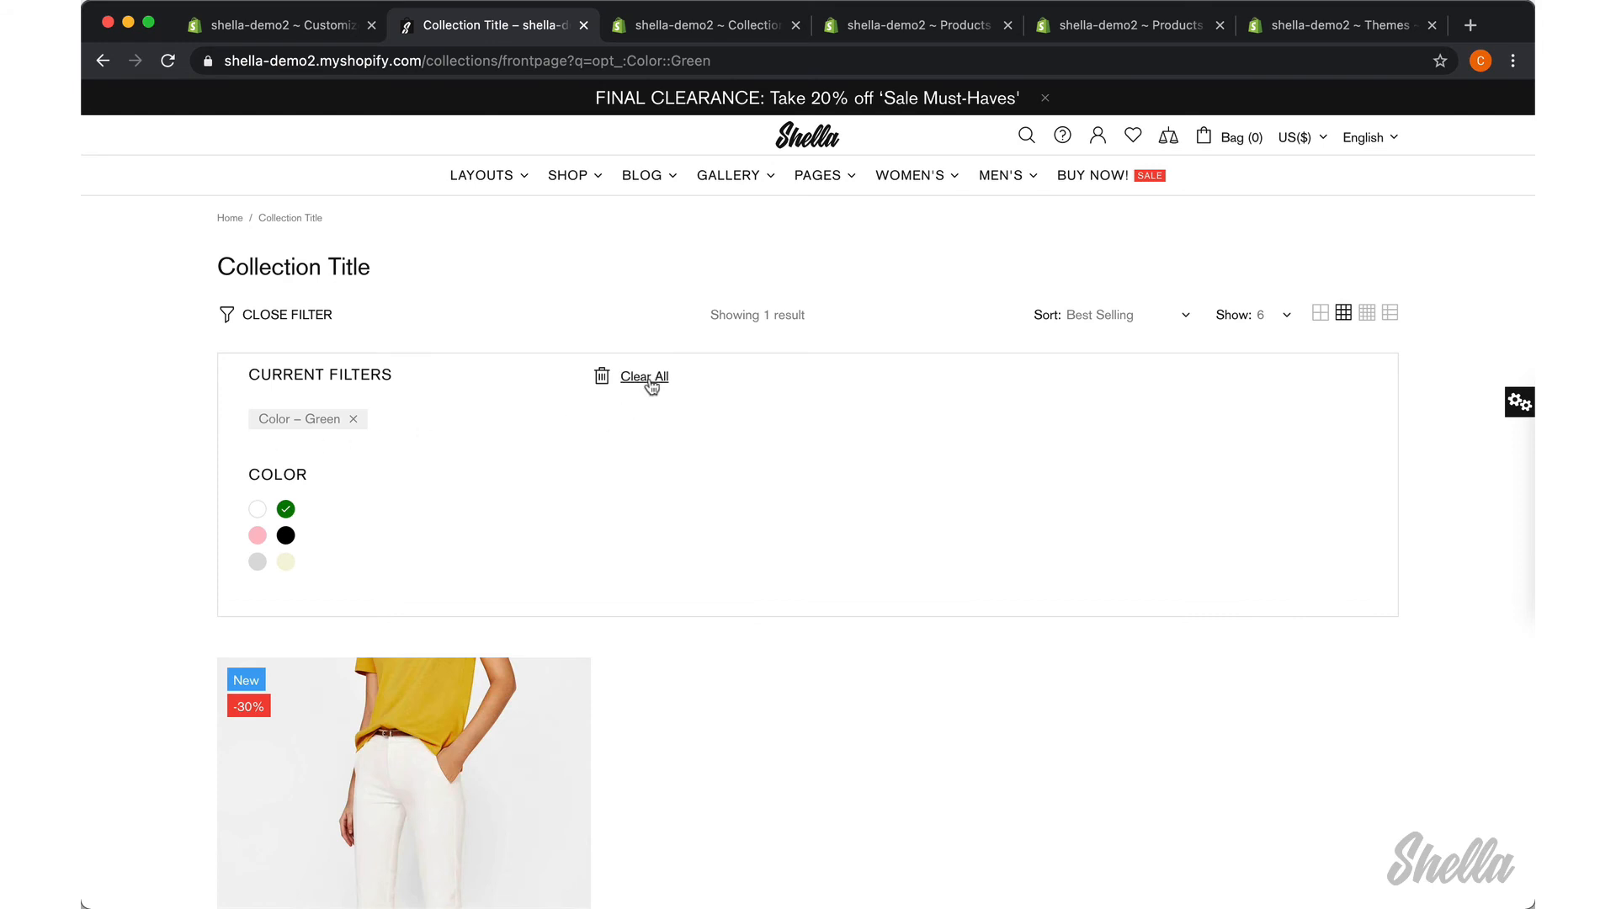
{"action": "left_click", "coordinate": [643, 377]}
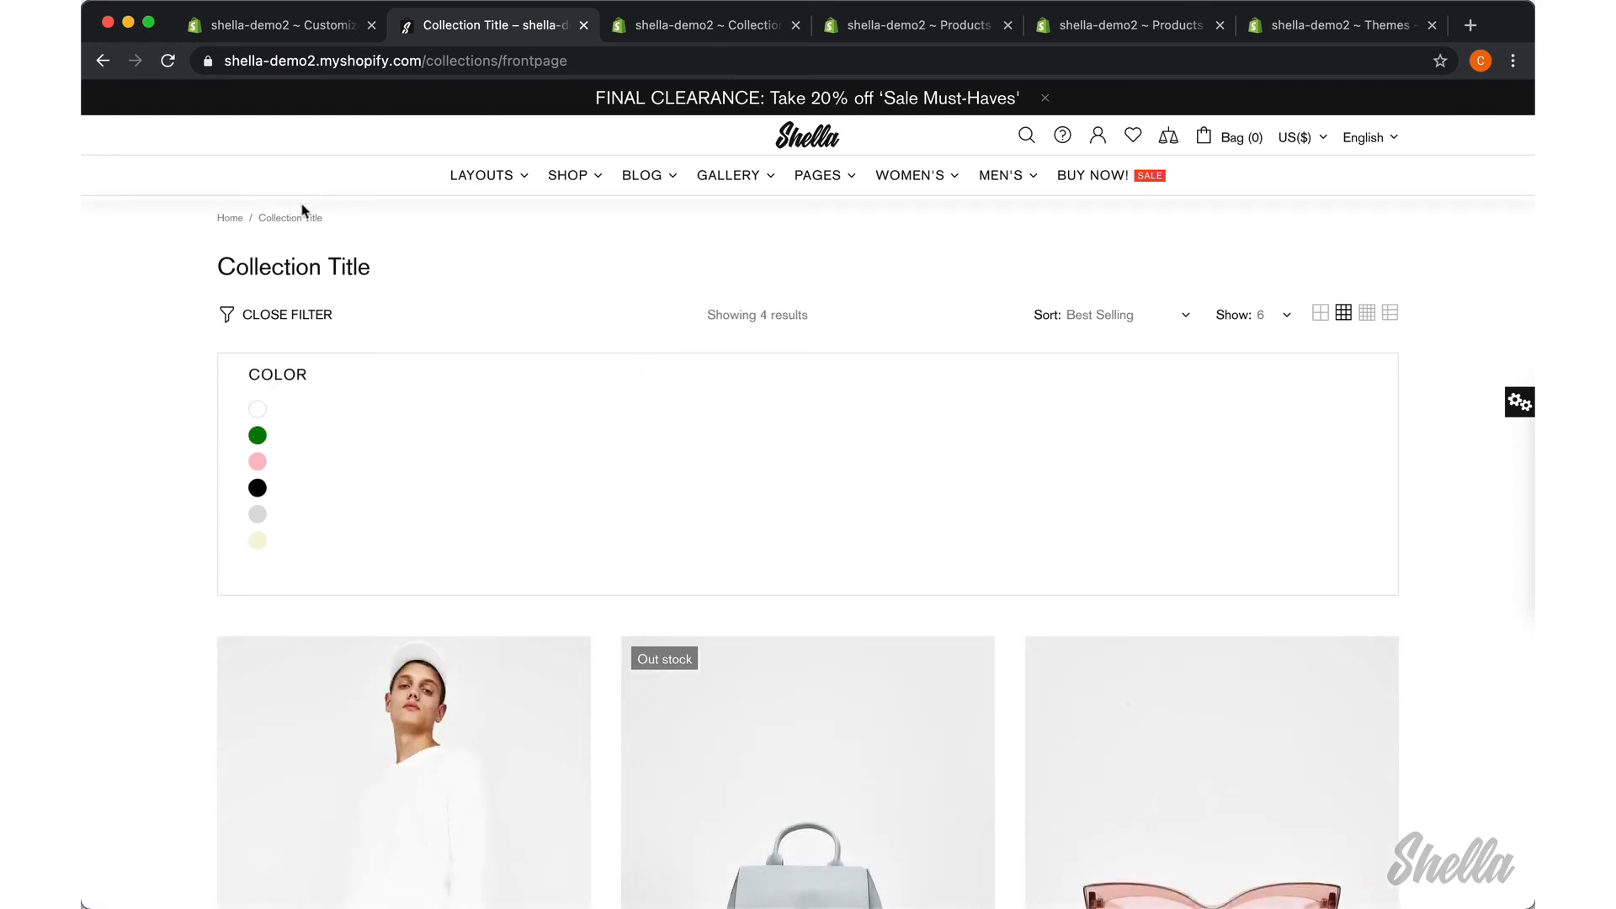
{"action": "left_click", "coordinate": [279, 24]}
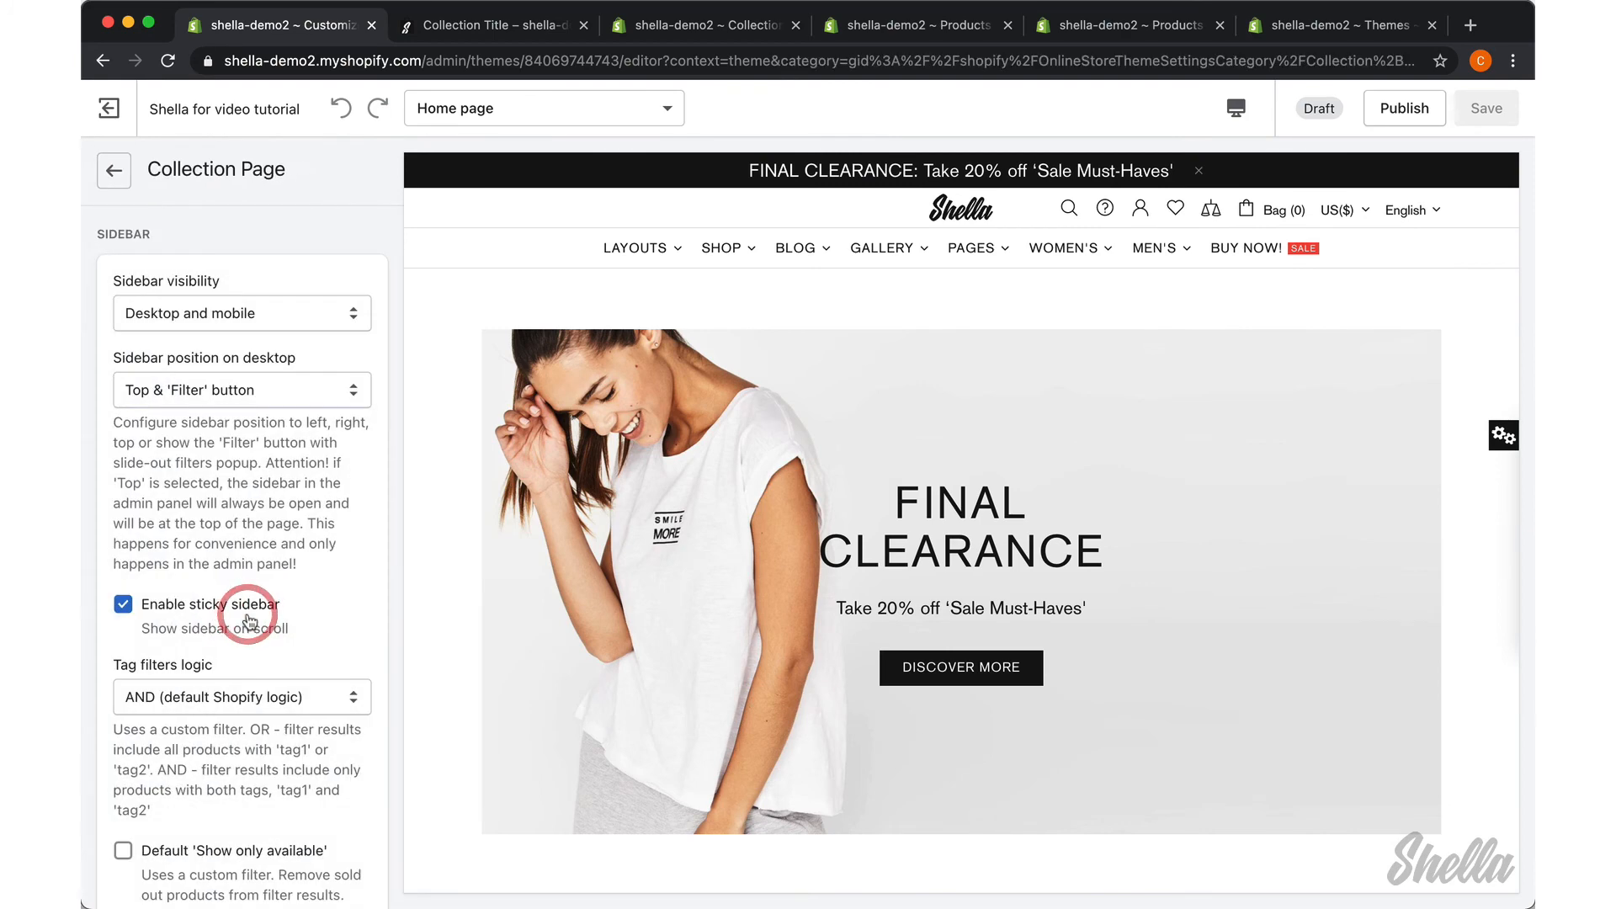
Step: Switch desktop sidebar position to Popup & 'Filter' button and filter the preview by Green
{"action": "left_click", "coordinate": [241, 390]}
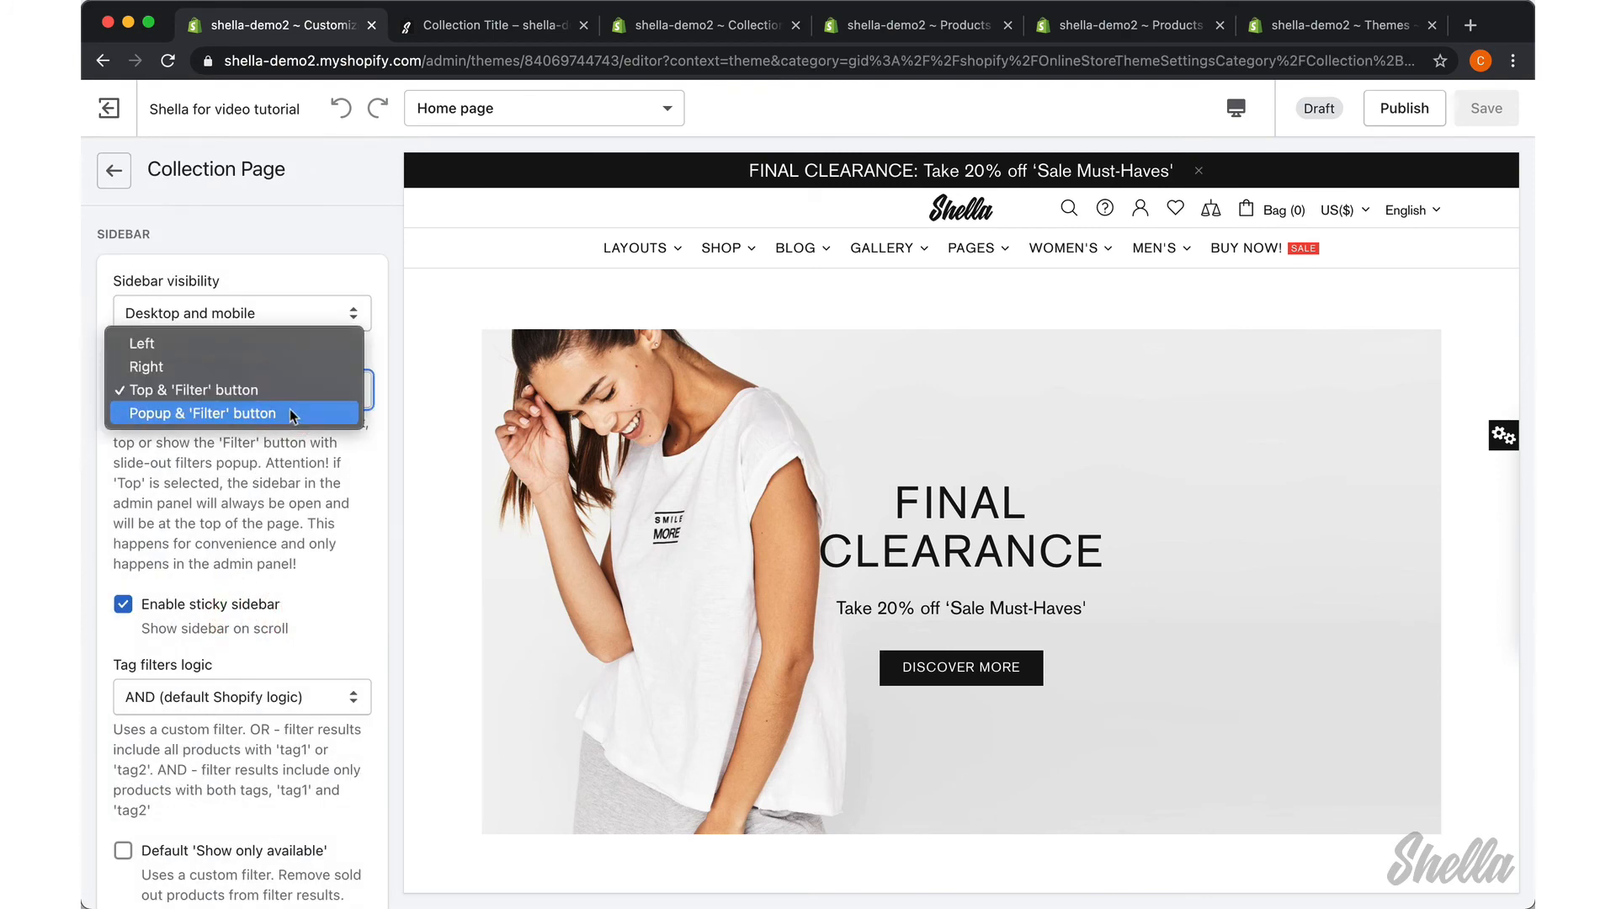
{"action": "left_click", "coordinate": [202, 413]}
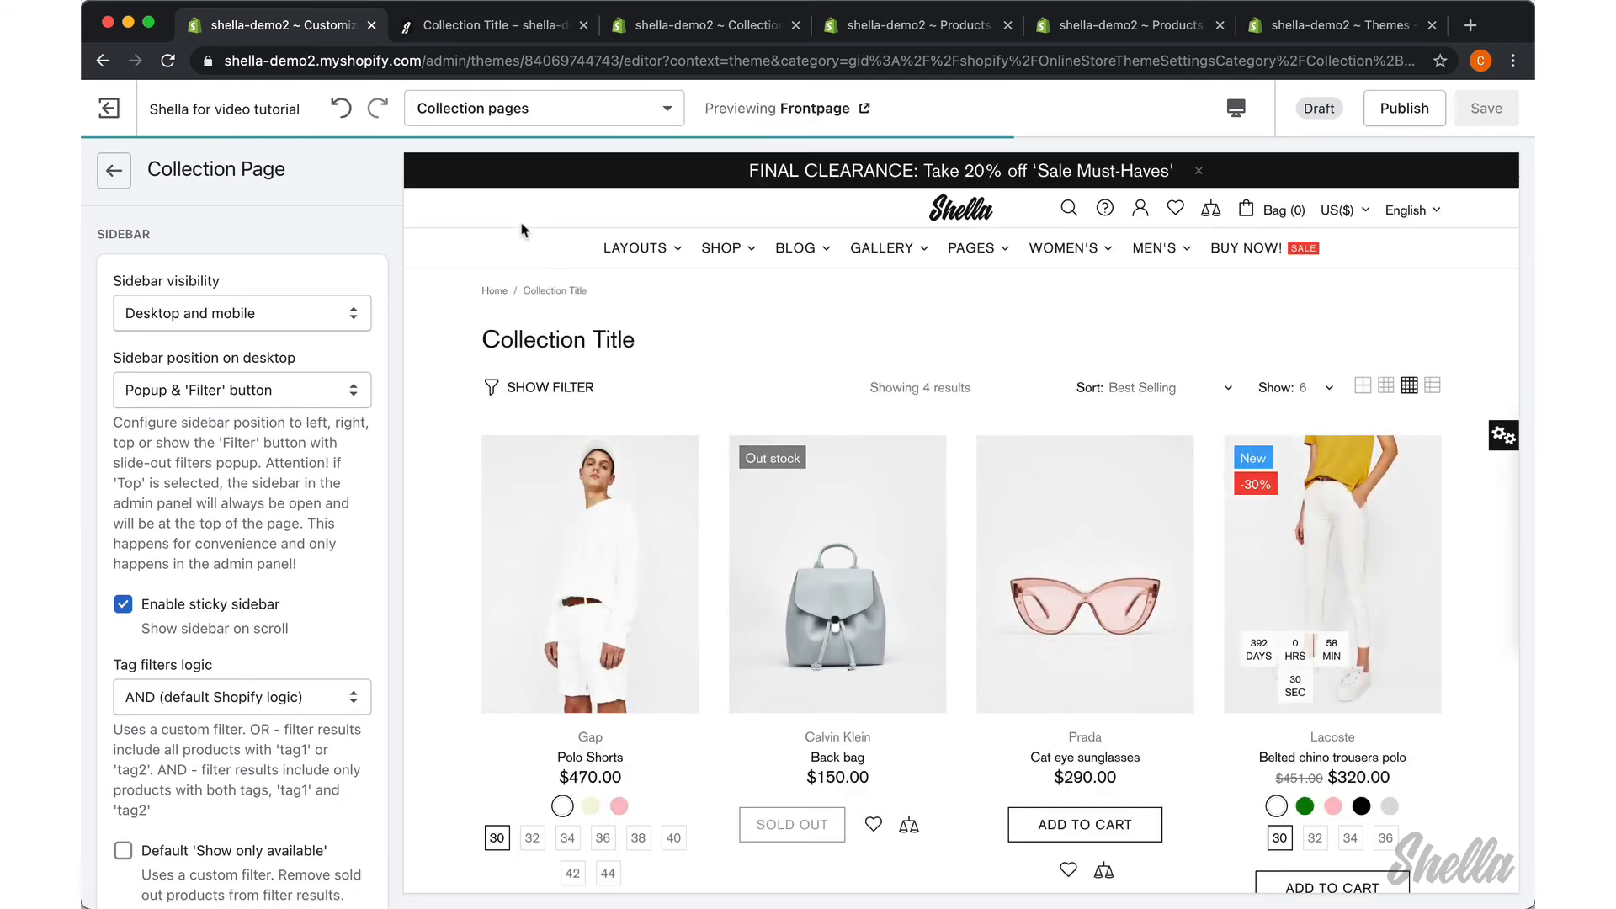
{"action": "mouse_move", "coordinate": [529, 394]}
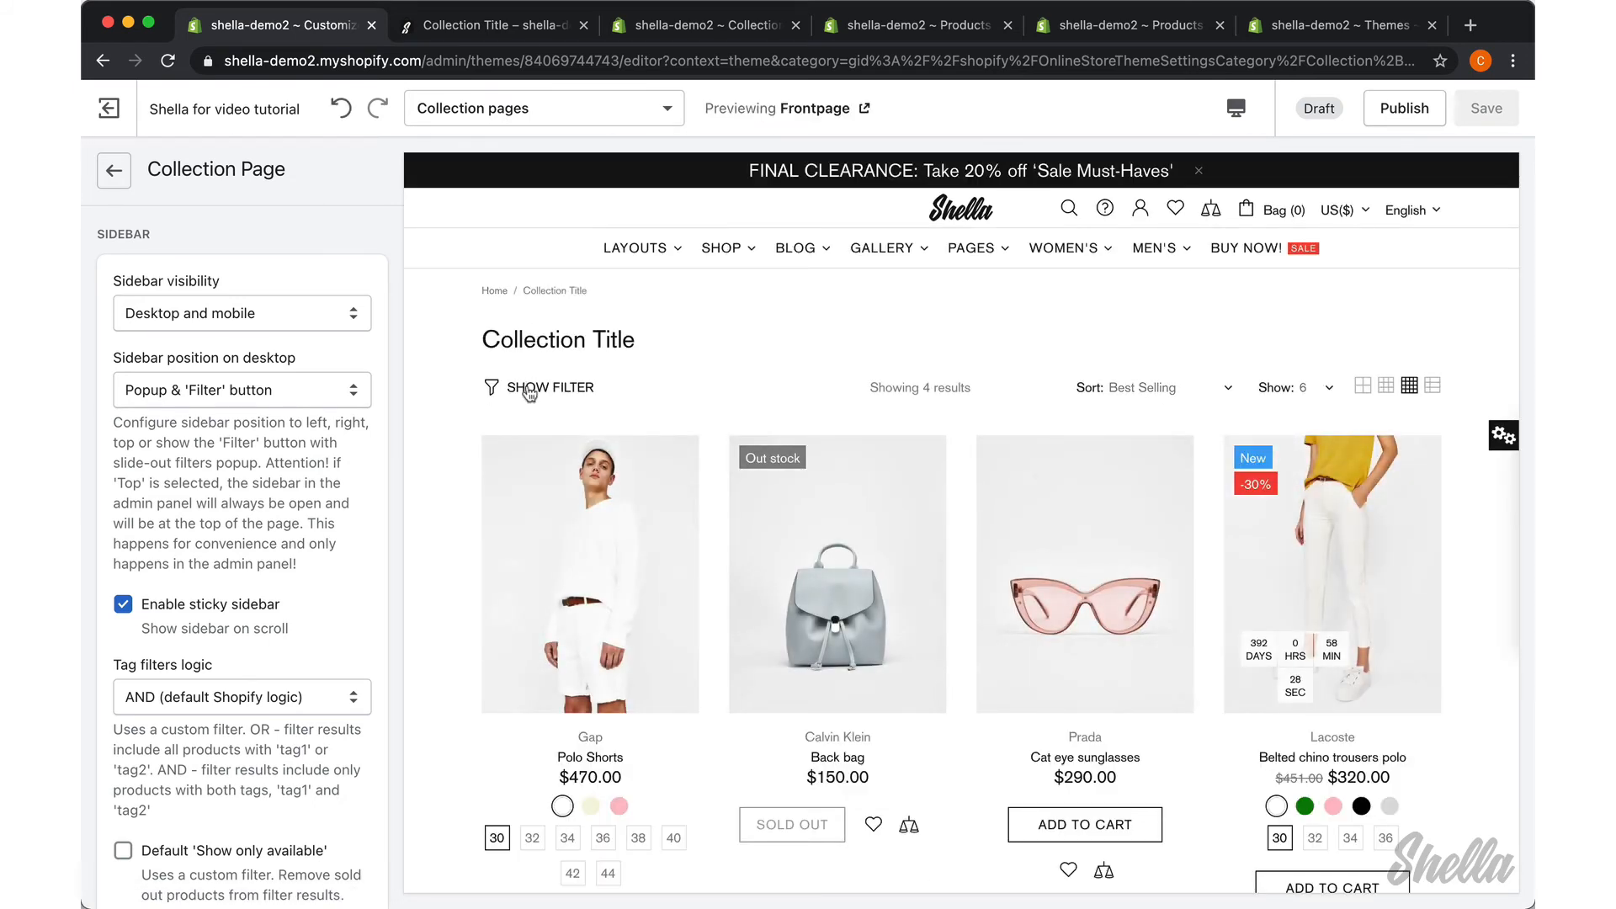
{"action": "left_click", "coordinate": [550, 387]}
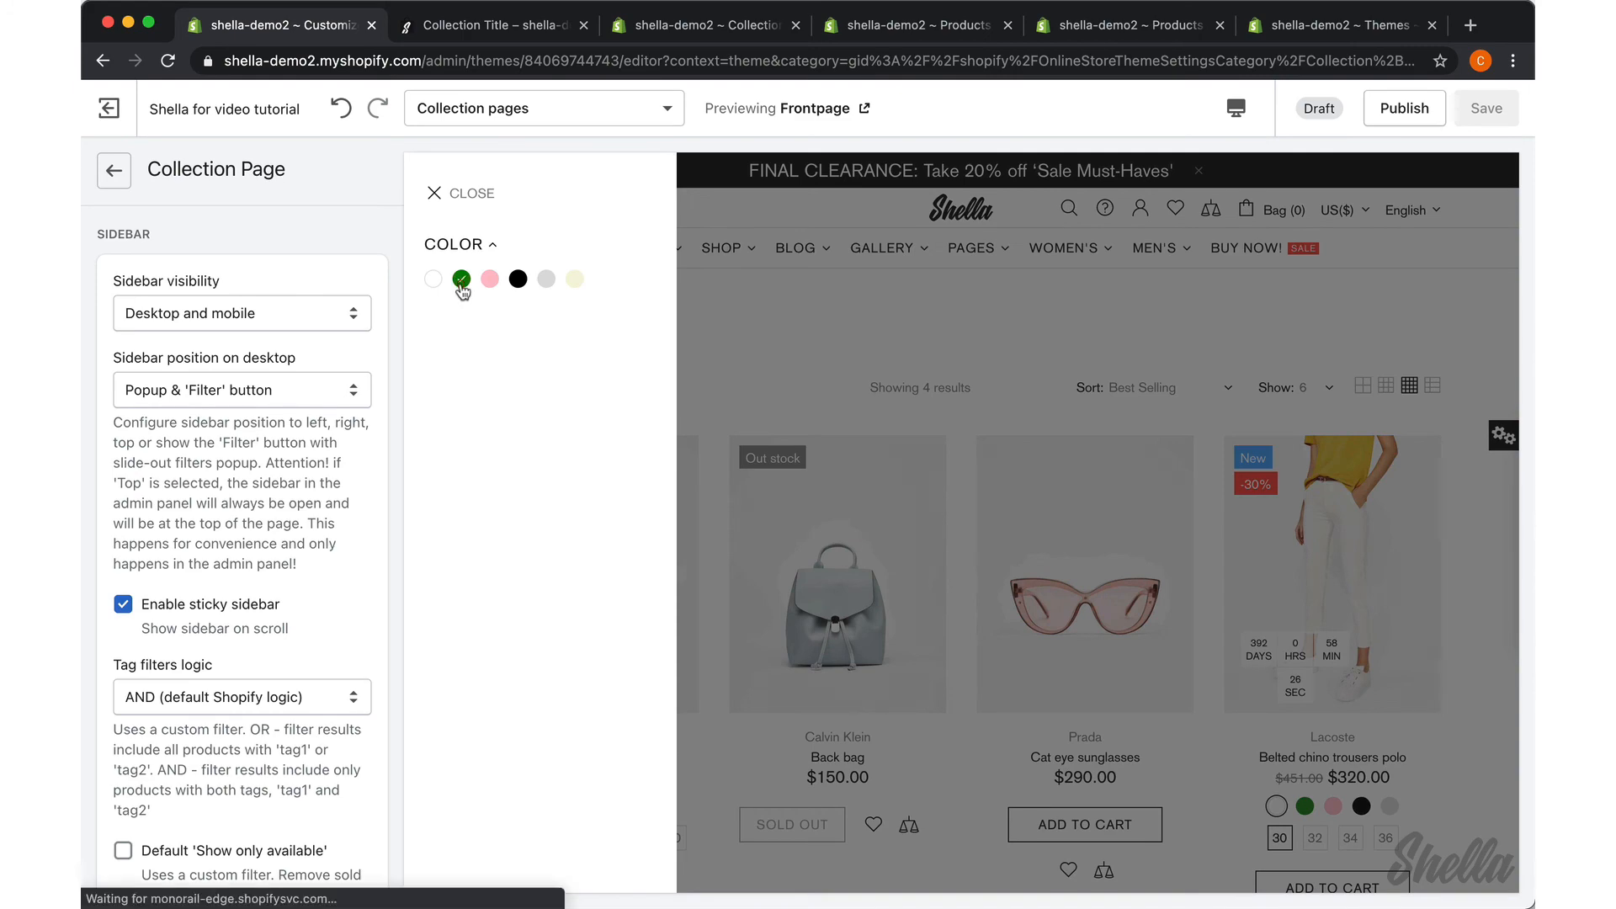
{"action": "left_click", "coordinate": [460, 280]}
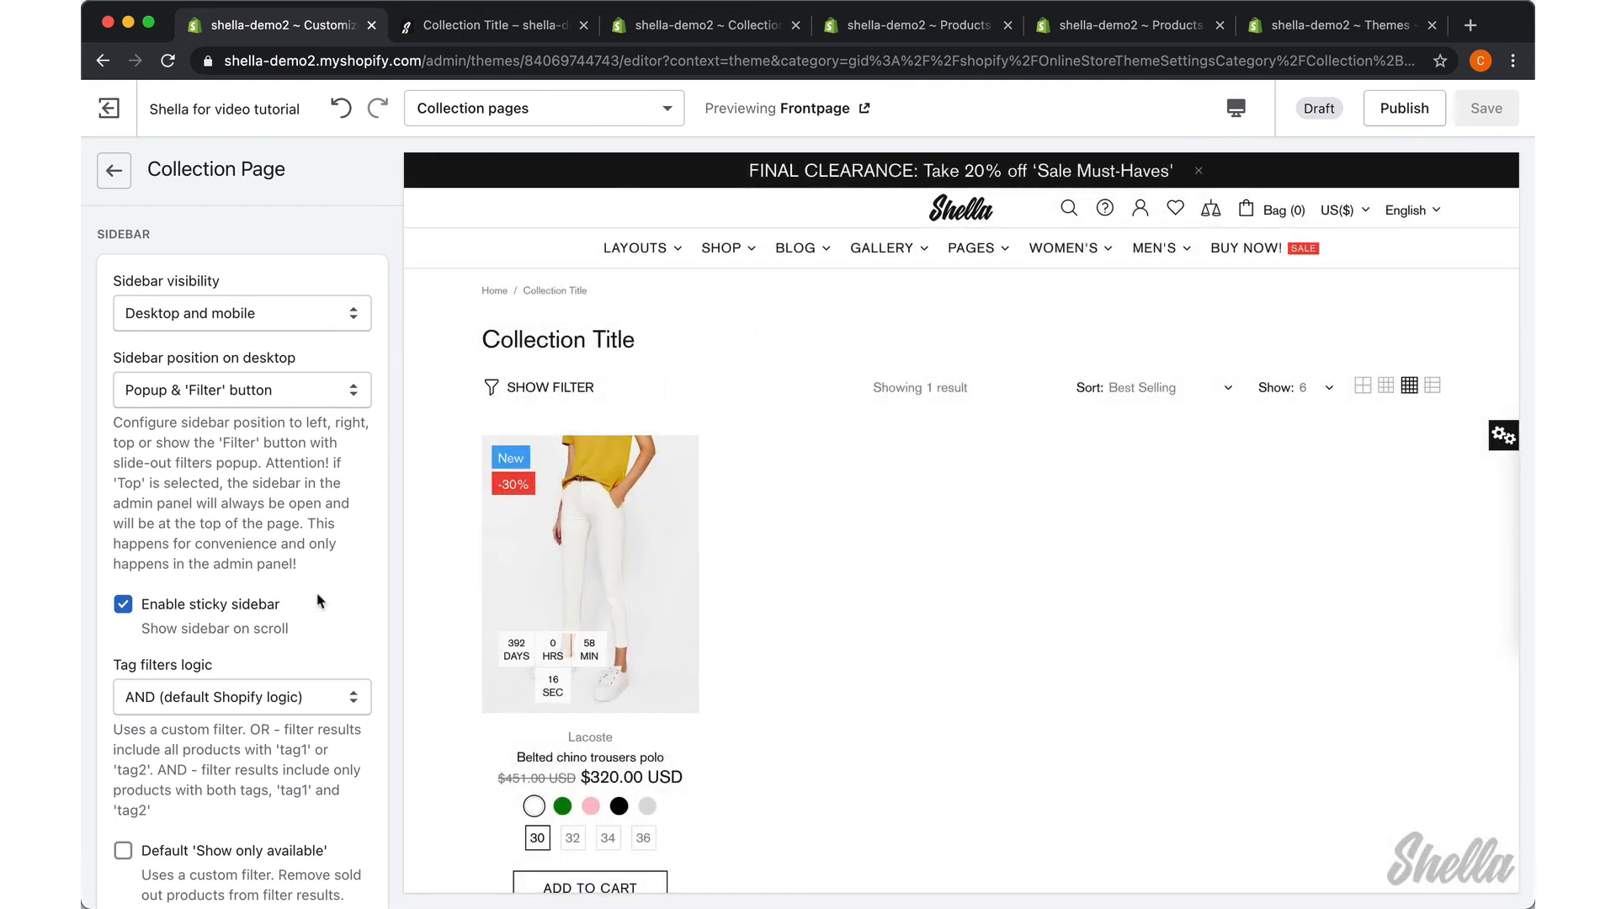
{"action": "left_click", "coordinate": [243, 390]}
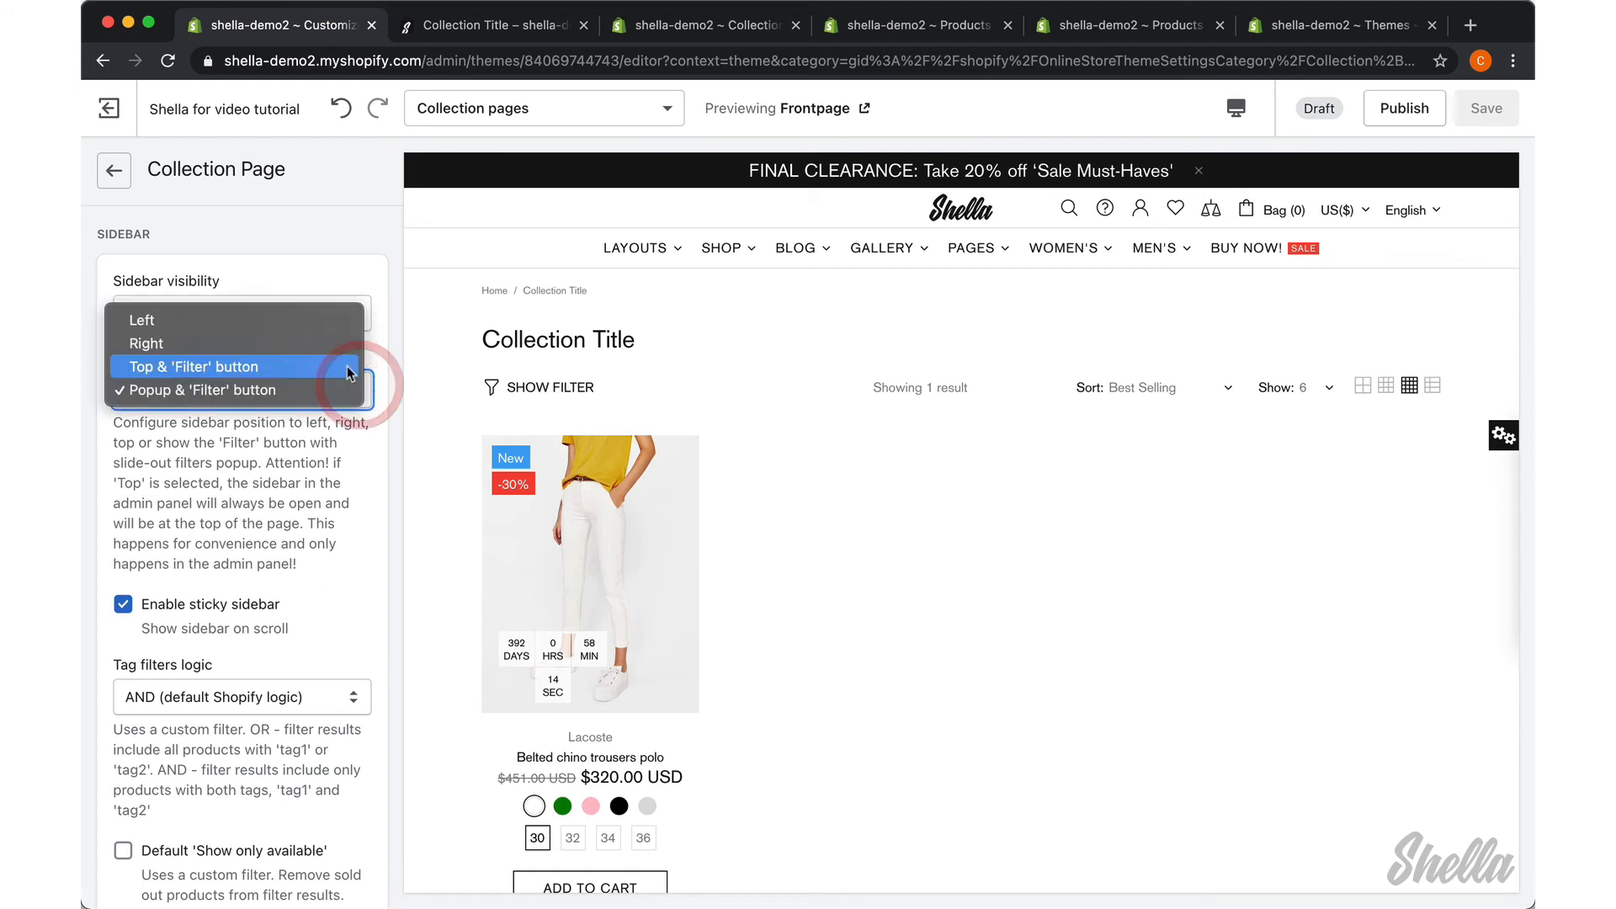
{"action": "mouse_move", "coordinate": [143, 318]}
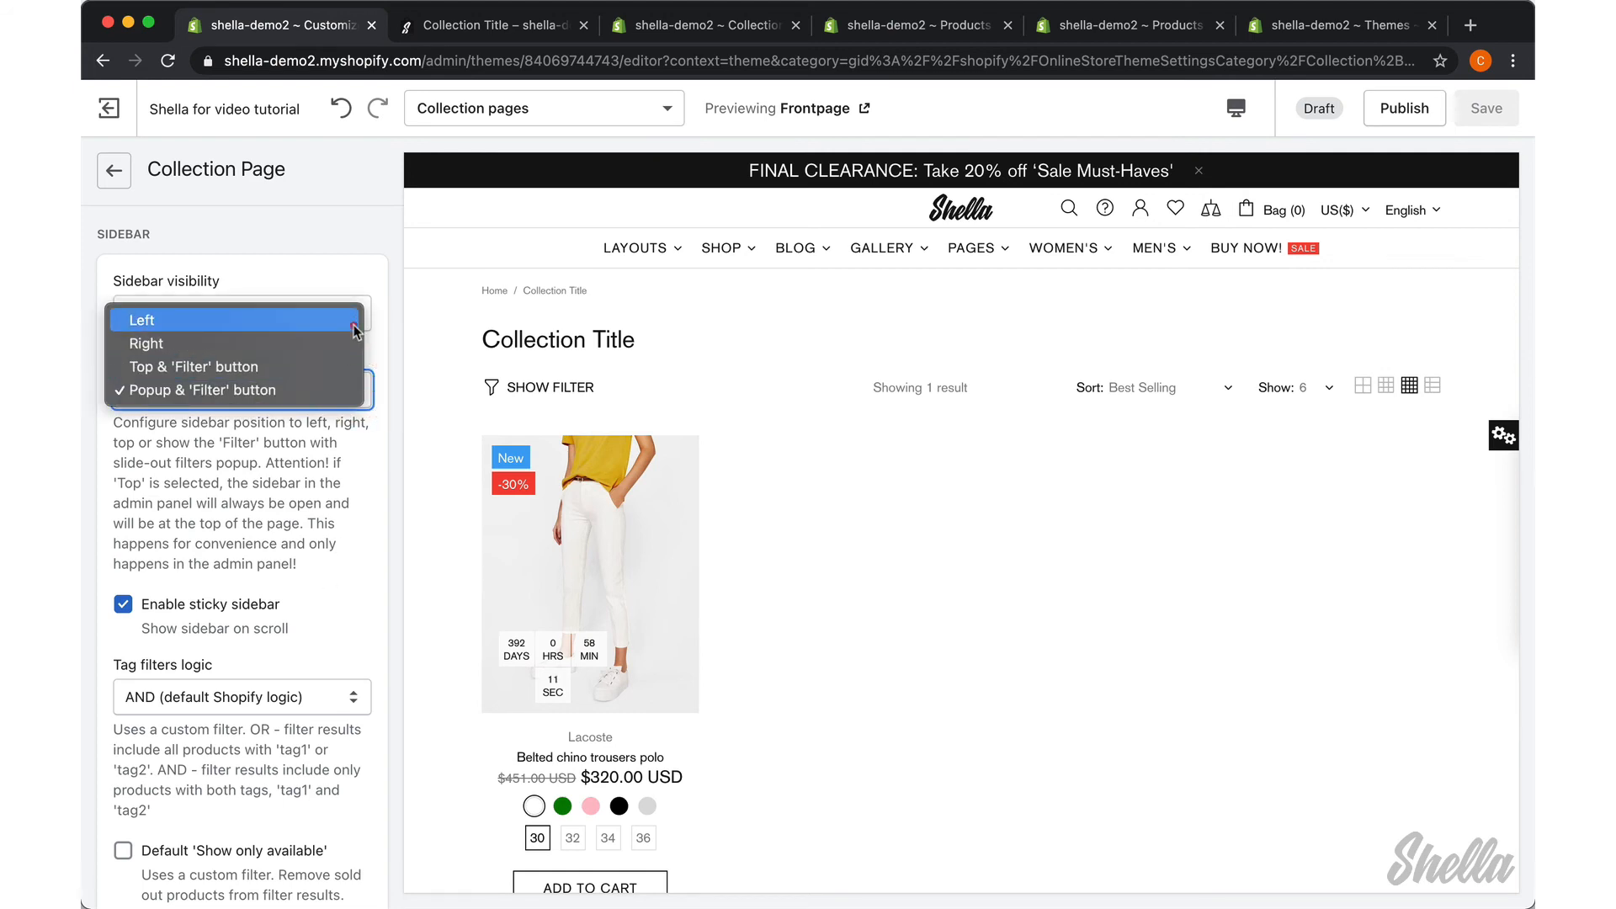
Step: Set the desktop sidebar position to Left and disable the sticky sidebar
{"action": "left_click", "coordinate": [141, 320]}
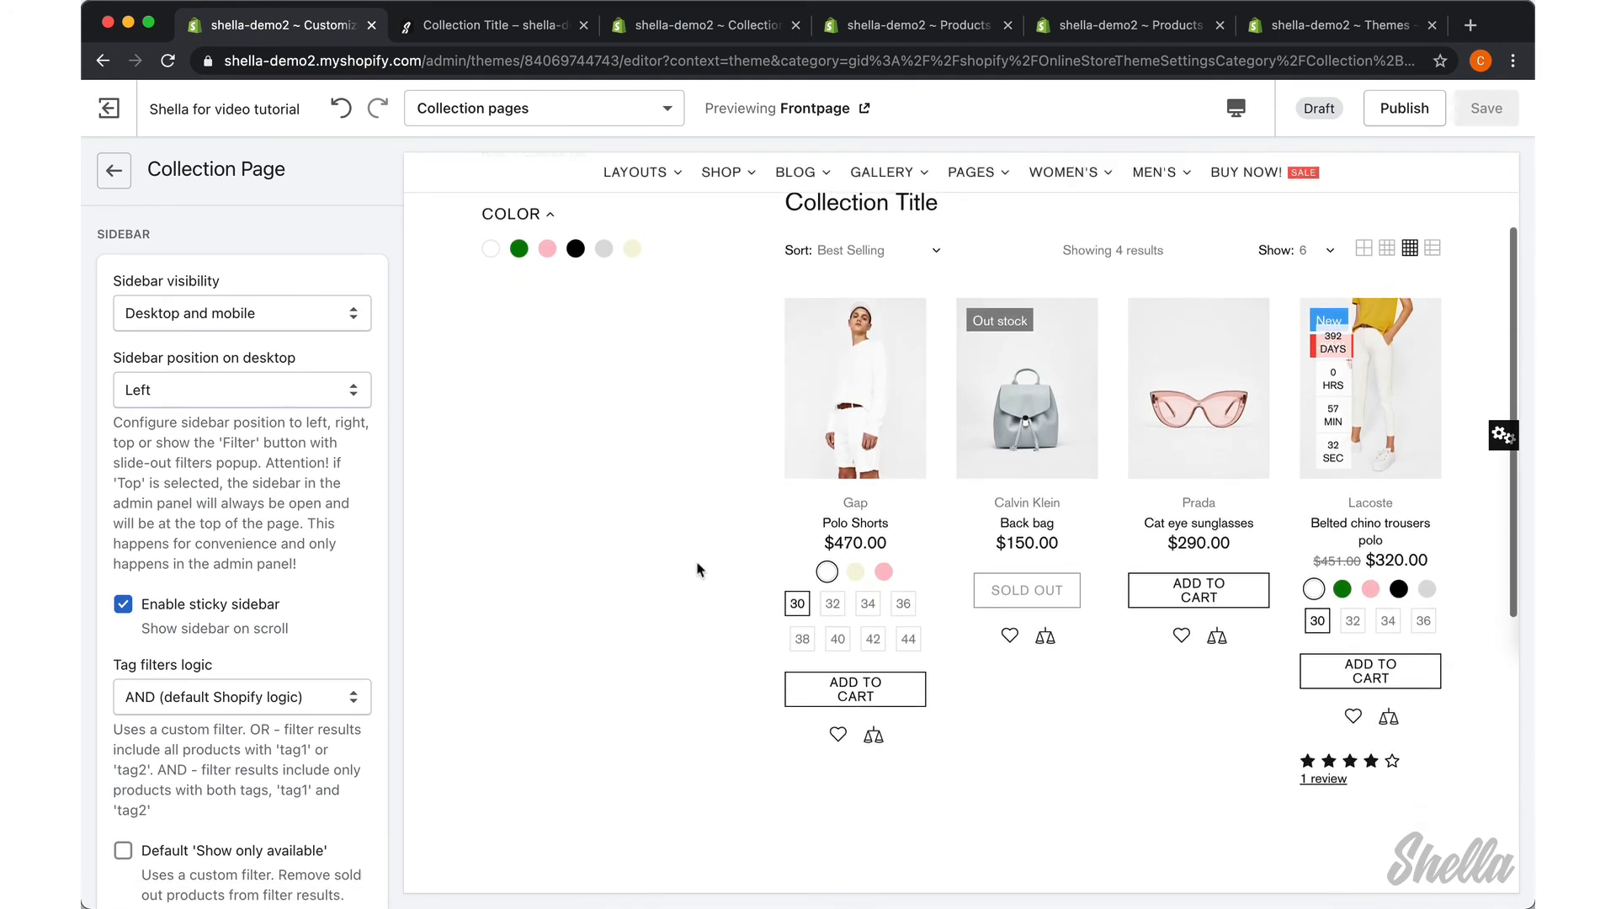
{"action": "scroll", "scroll_direction": "down", "scroll_amount": 3}
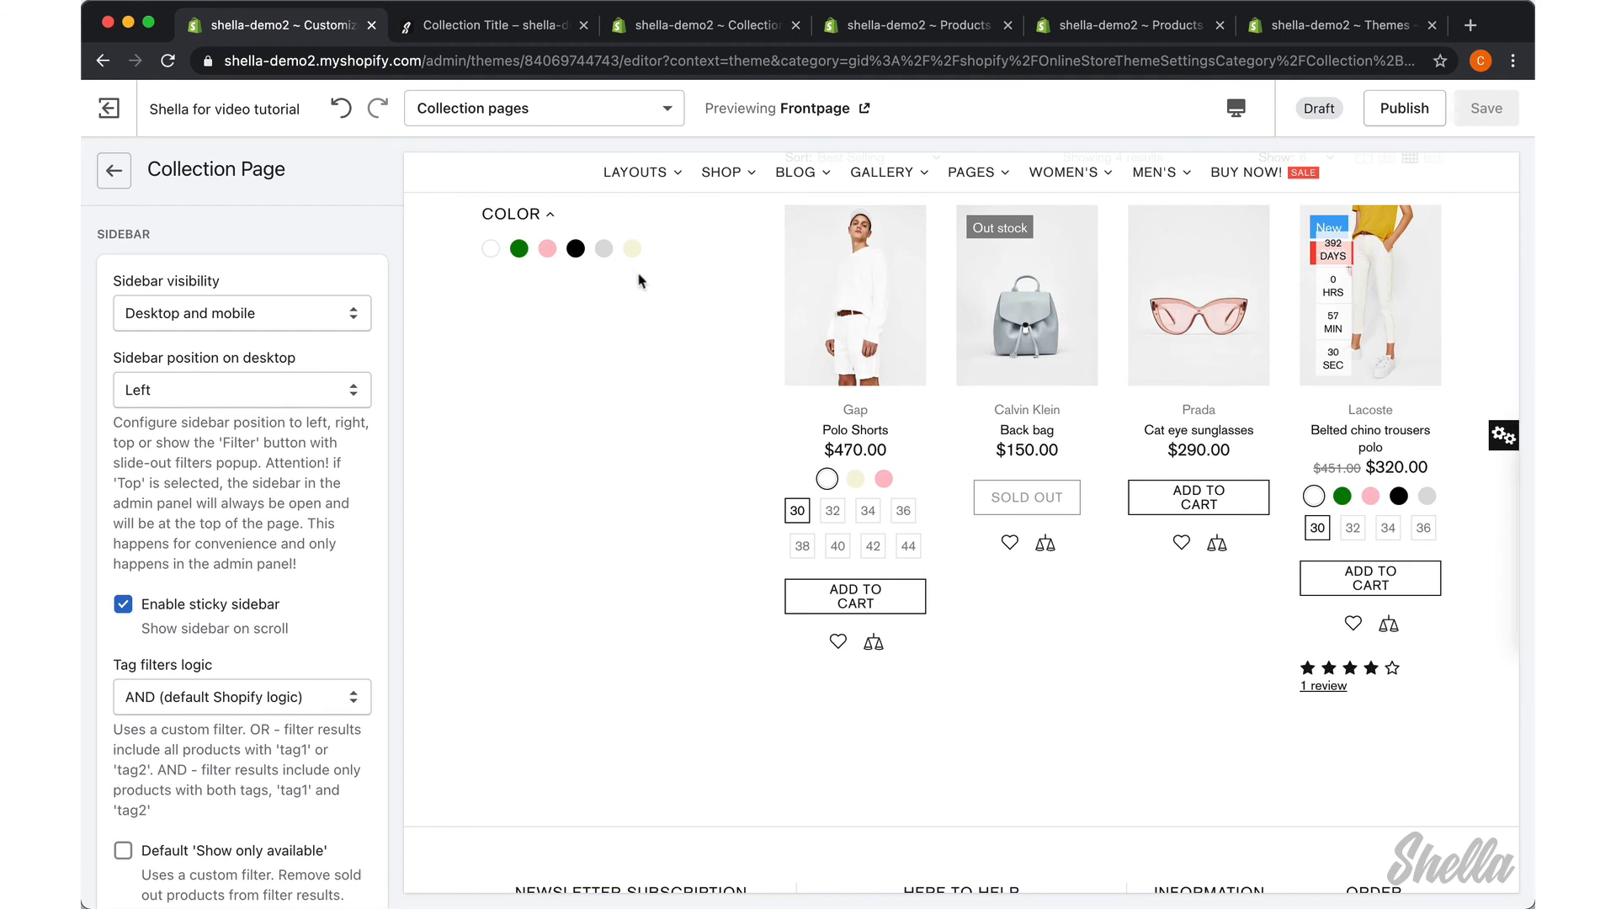
{"action": "scroll", "scroll_direction": "down", "scroll_amount": 3}
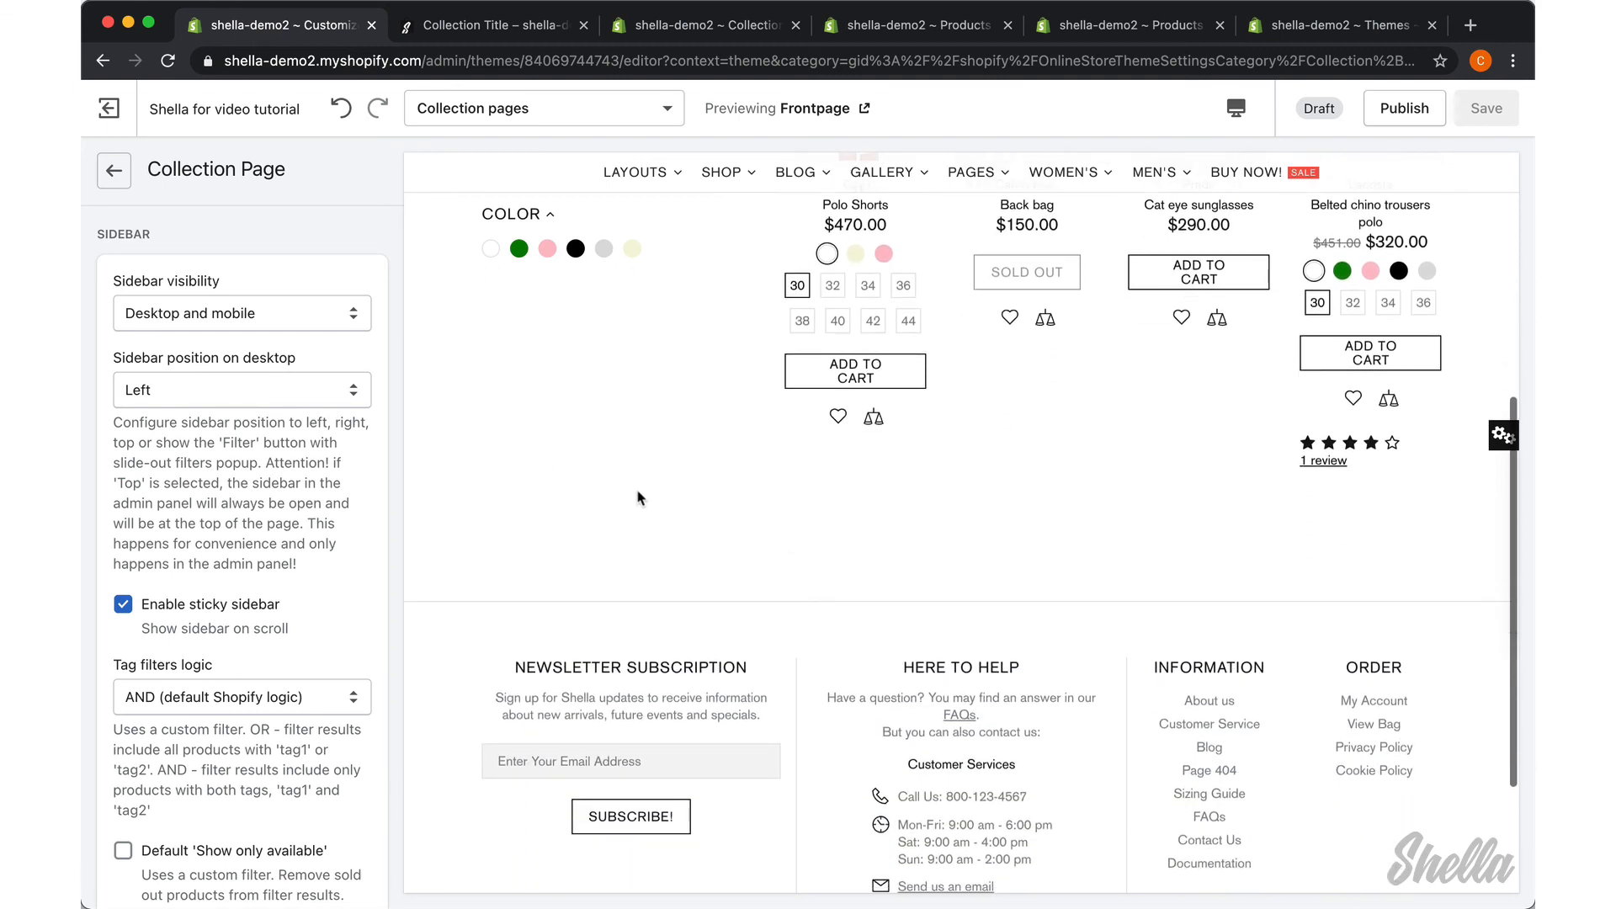
{"action": "left_click", "coordinate": [123, 604]}
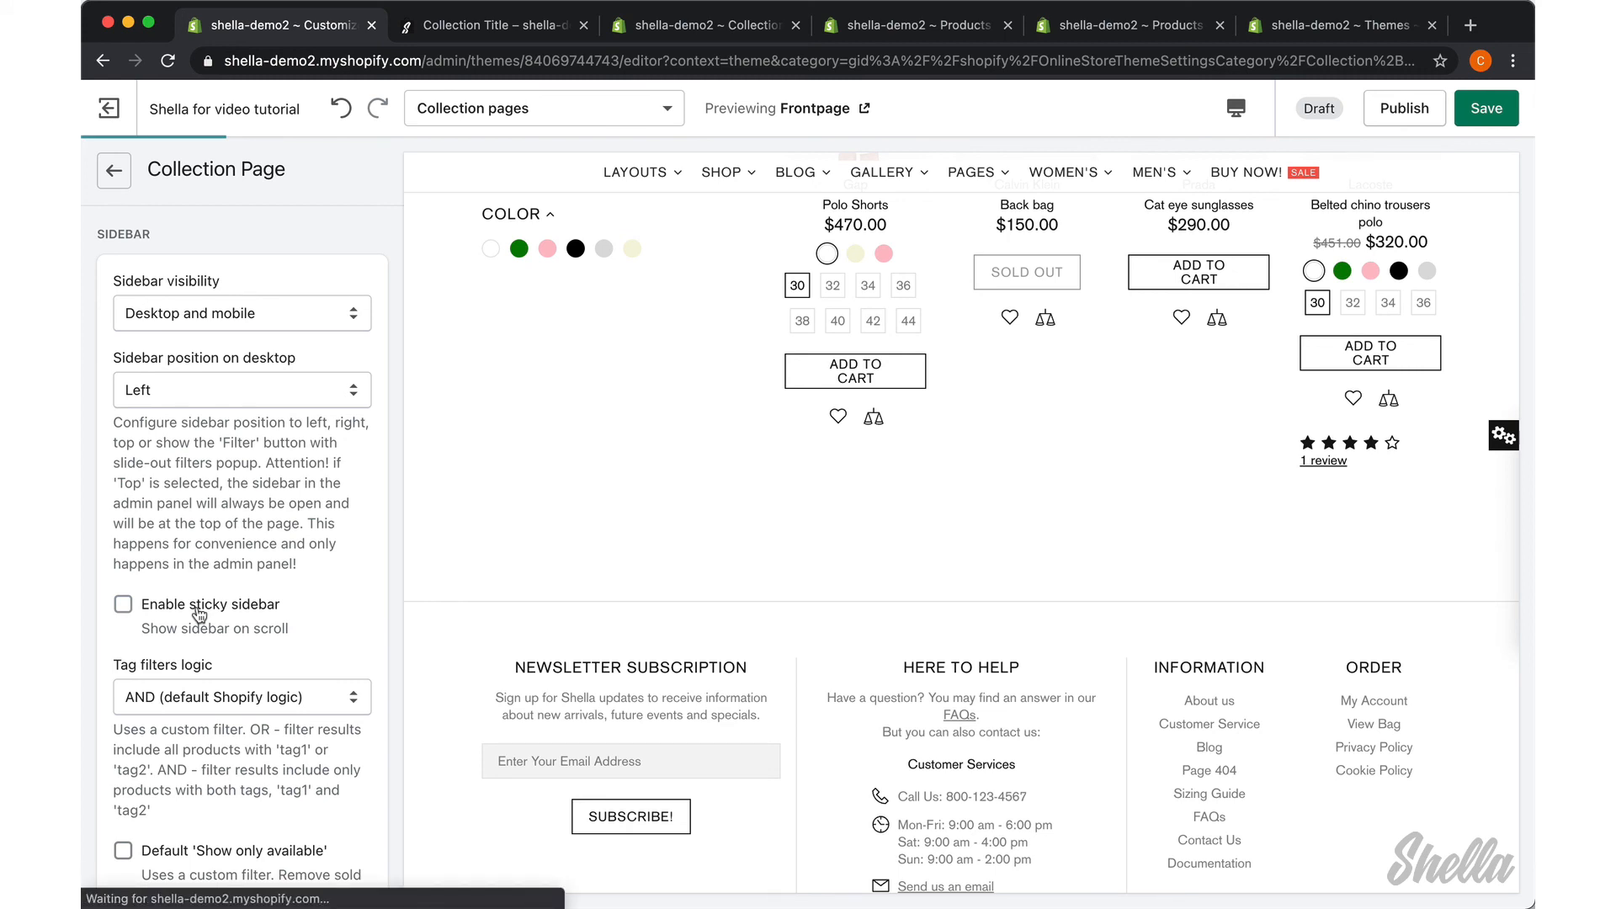
Step: Save the sidebar settings and check the left colour filter in the preview
{"action": "left_click", "coordinate": [1487, 107]}
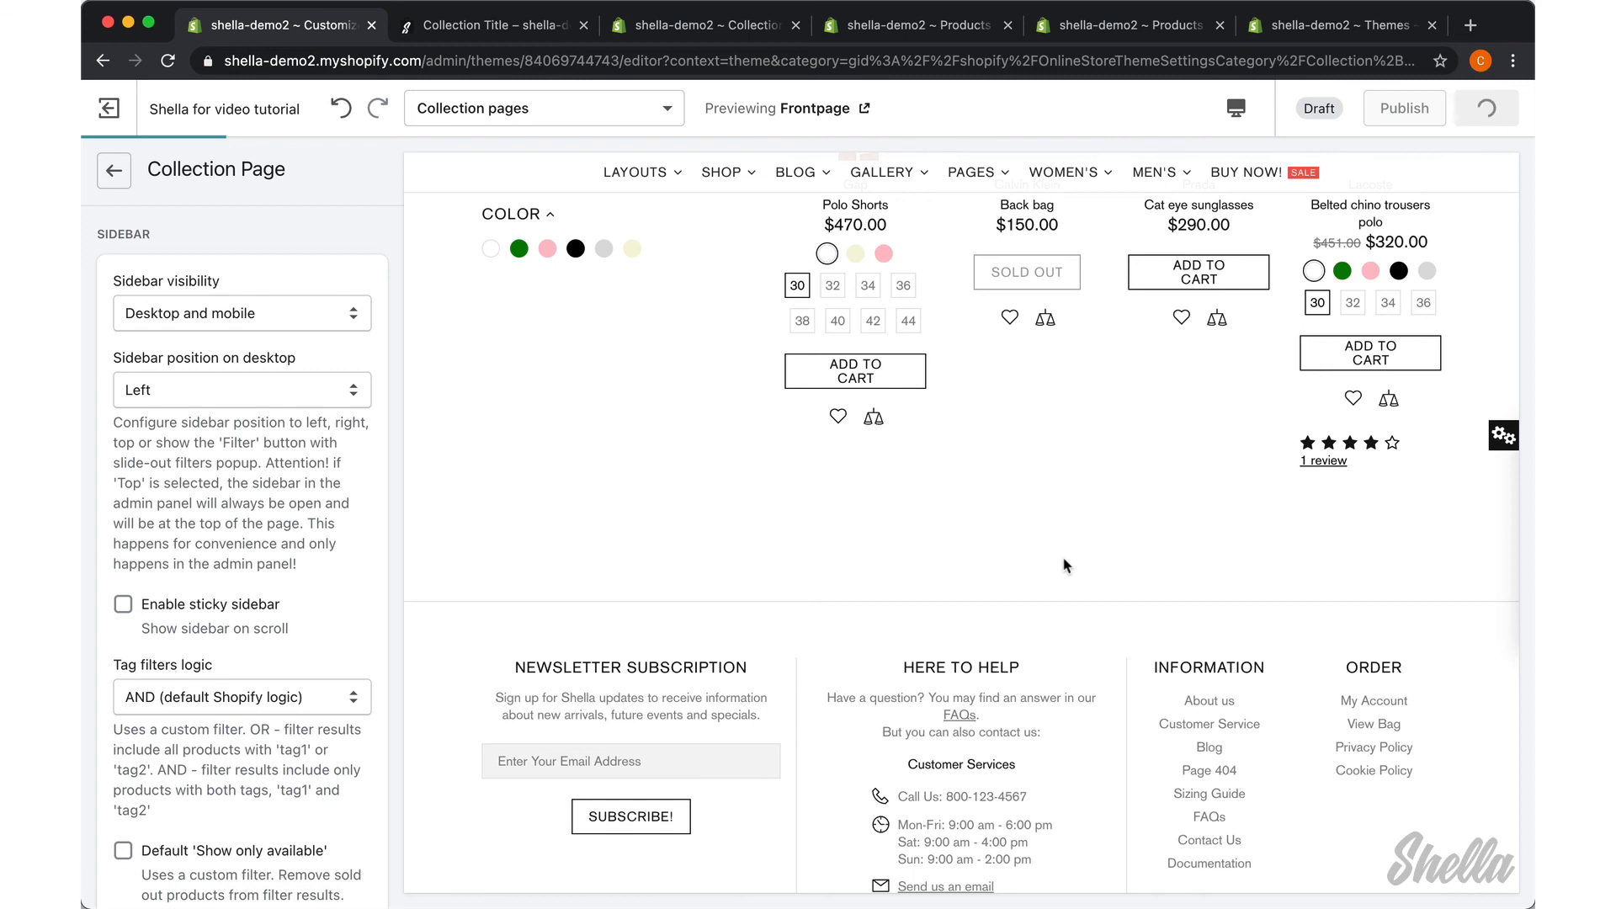
{"action": "left_click", "coordinate": [1485, 107]}
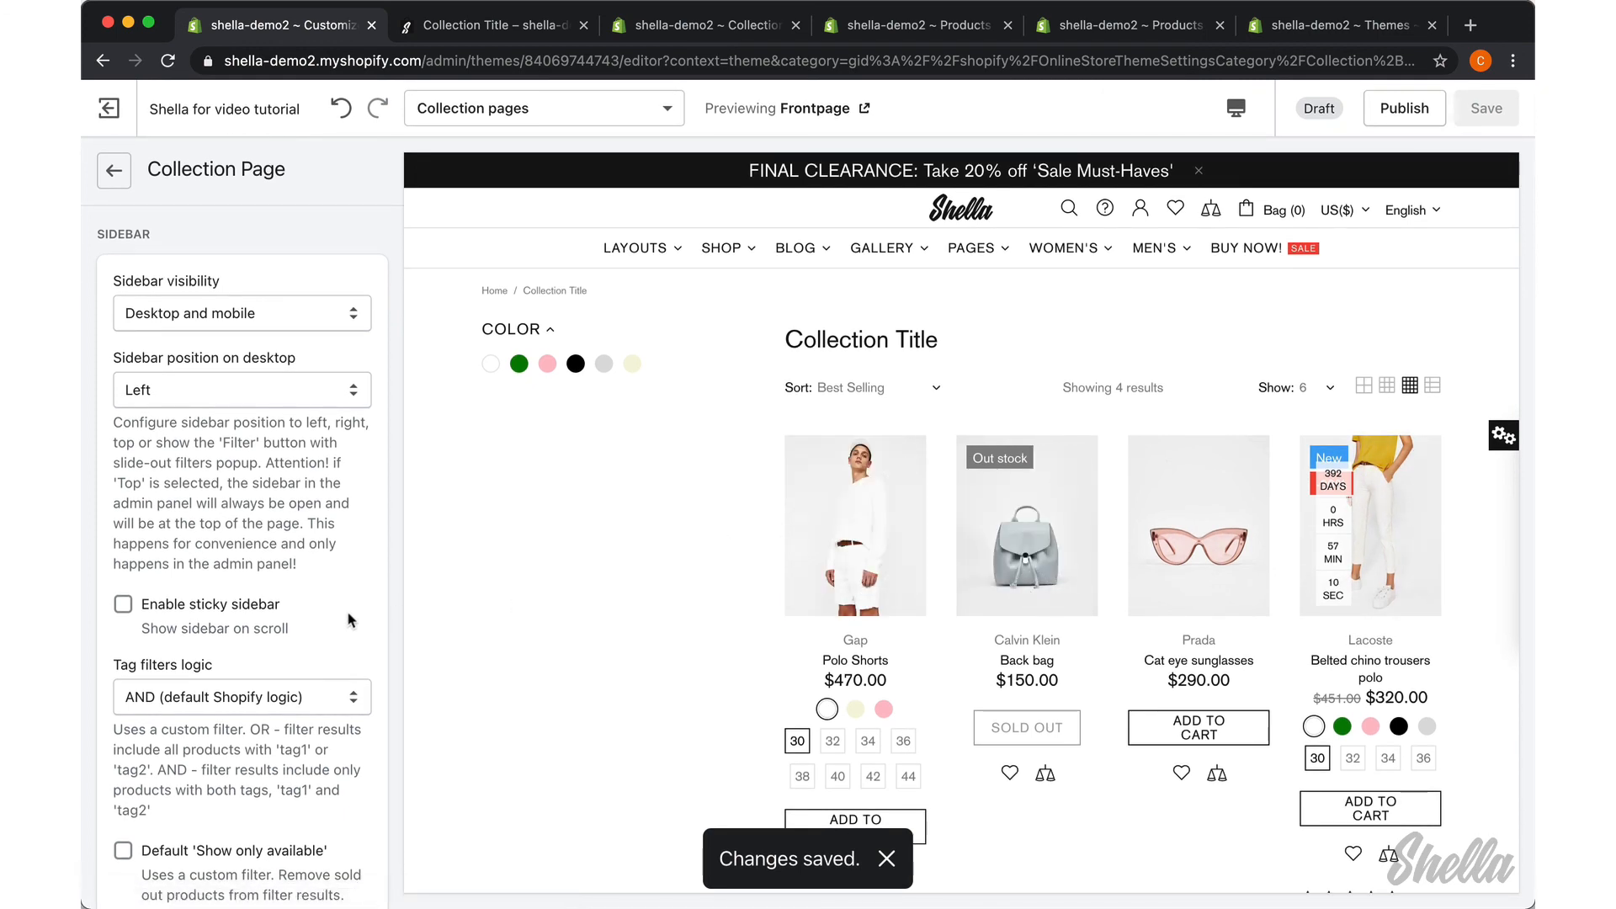
{"action": "mouse_move", "coordinate": [573, 573]}
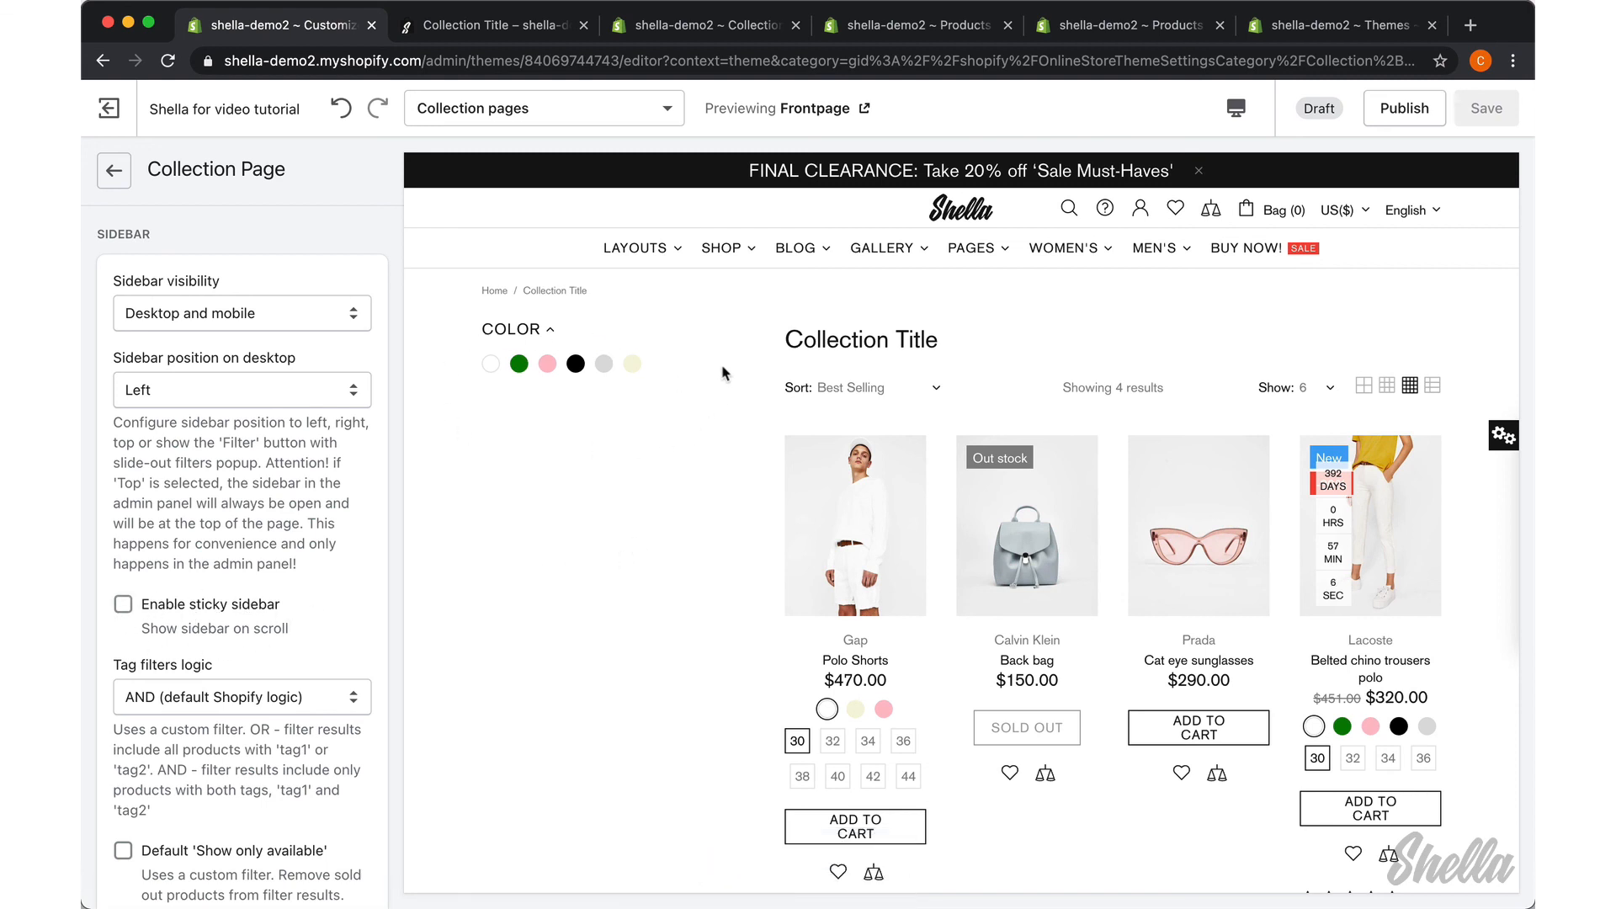
{"action": "scroll", "scroll_direction": "down", "scroll_amount": 3}
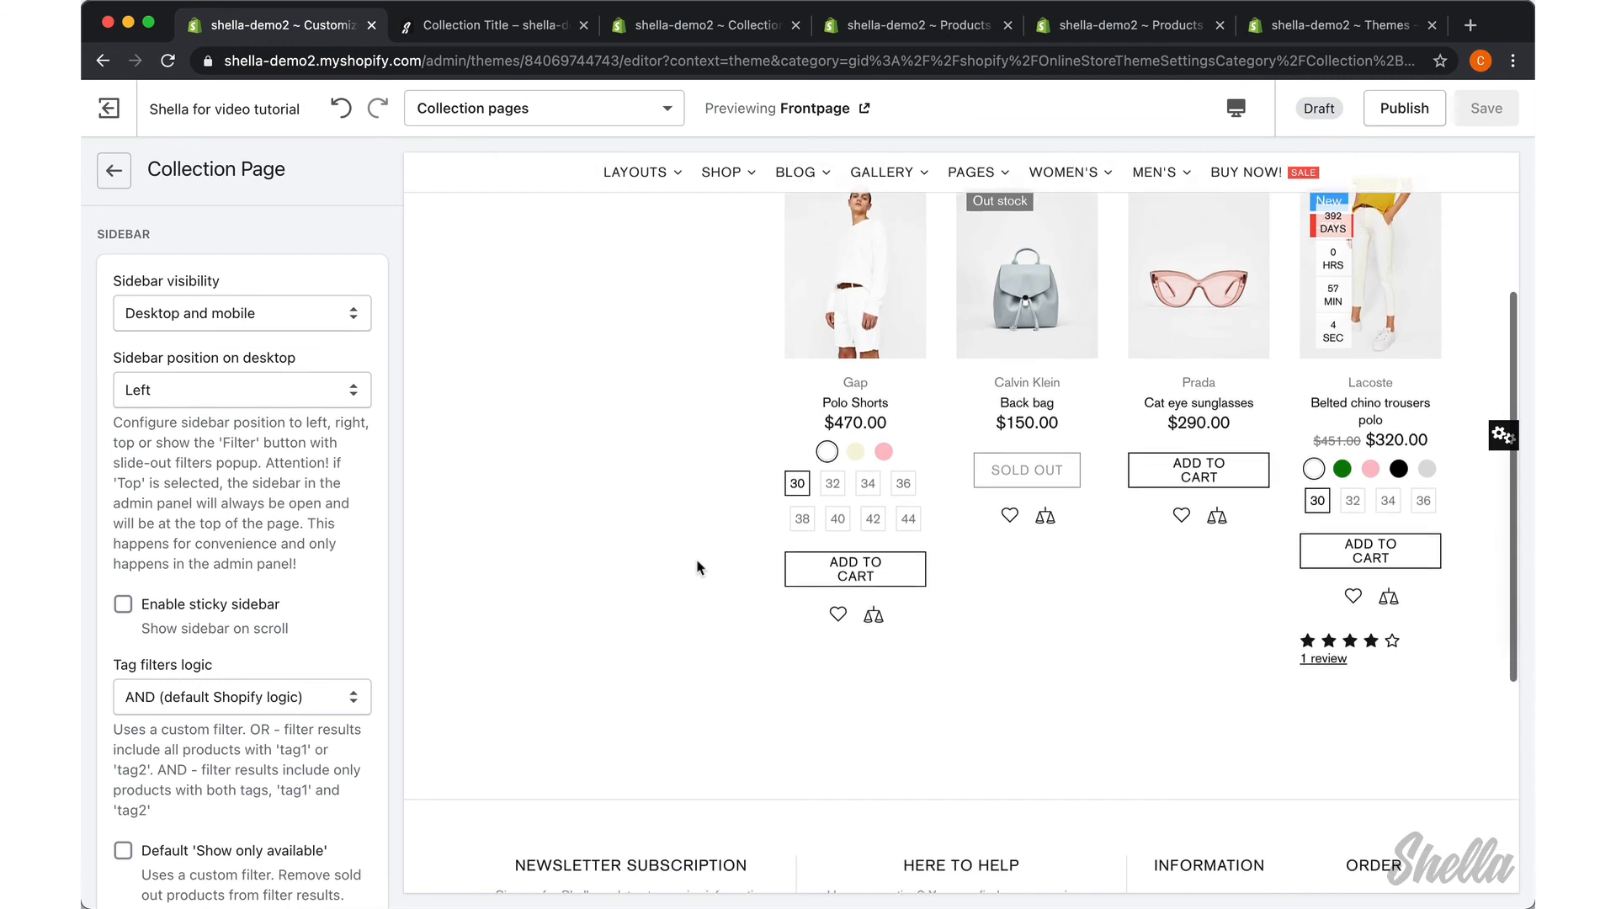
{"action": "scroll", "scroll_direction": "down", "scroll_amount": 3}
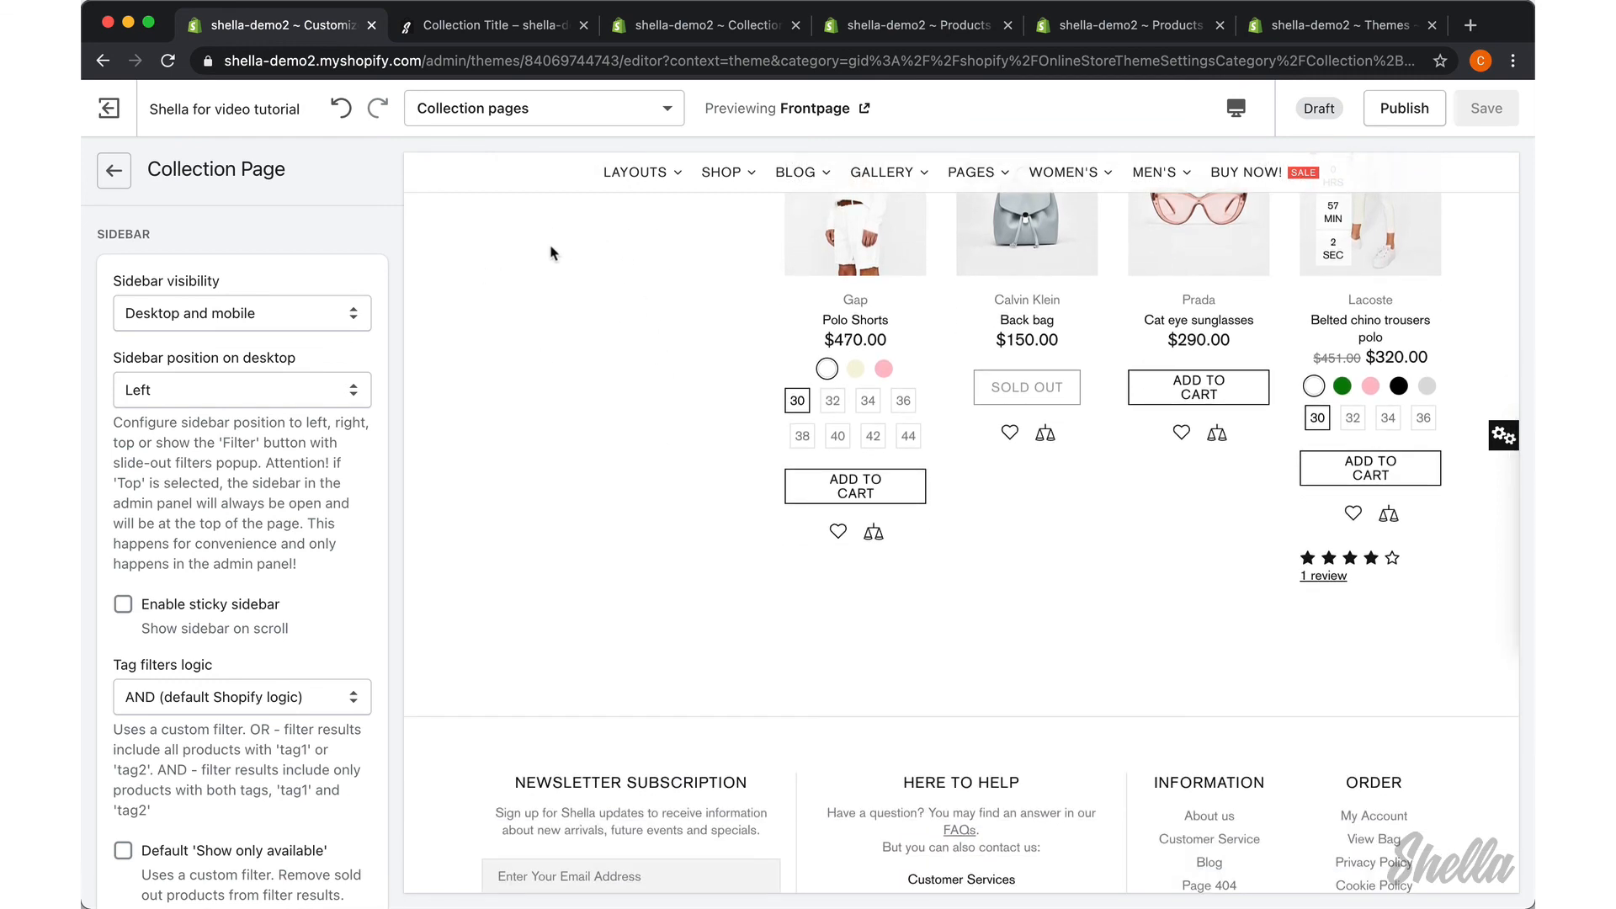
{"action": "scroll", "scroll_direction": "down", "scroll_amount": 3}
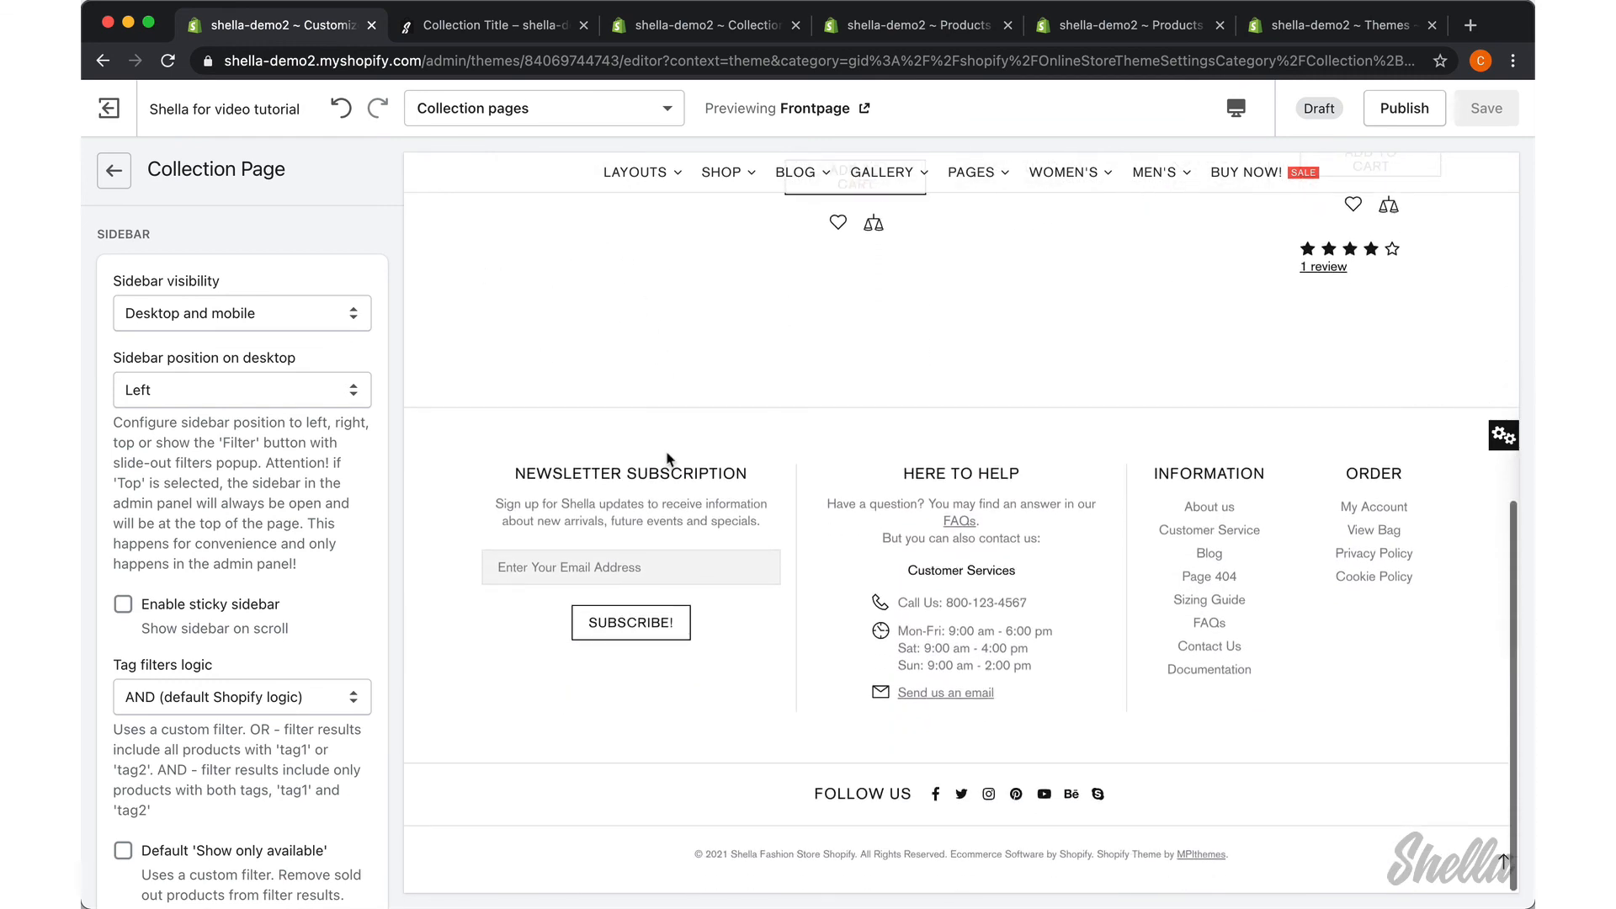
{"action": "scroll", "scroll_direction": "up", "scroll_amount": 3}
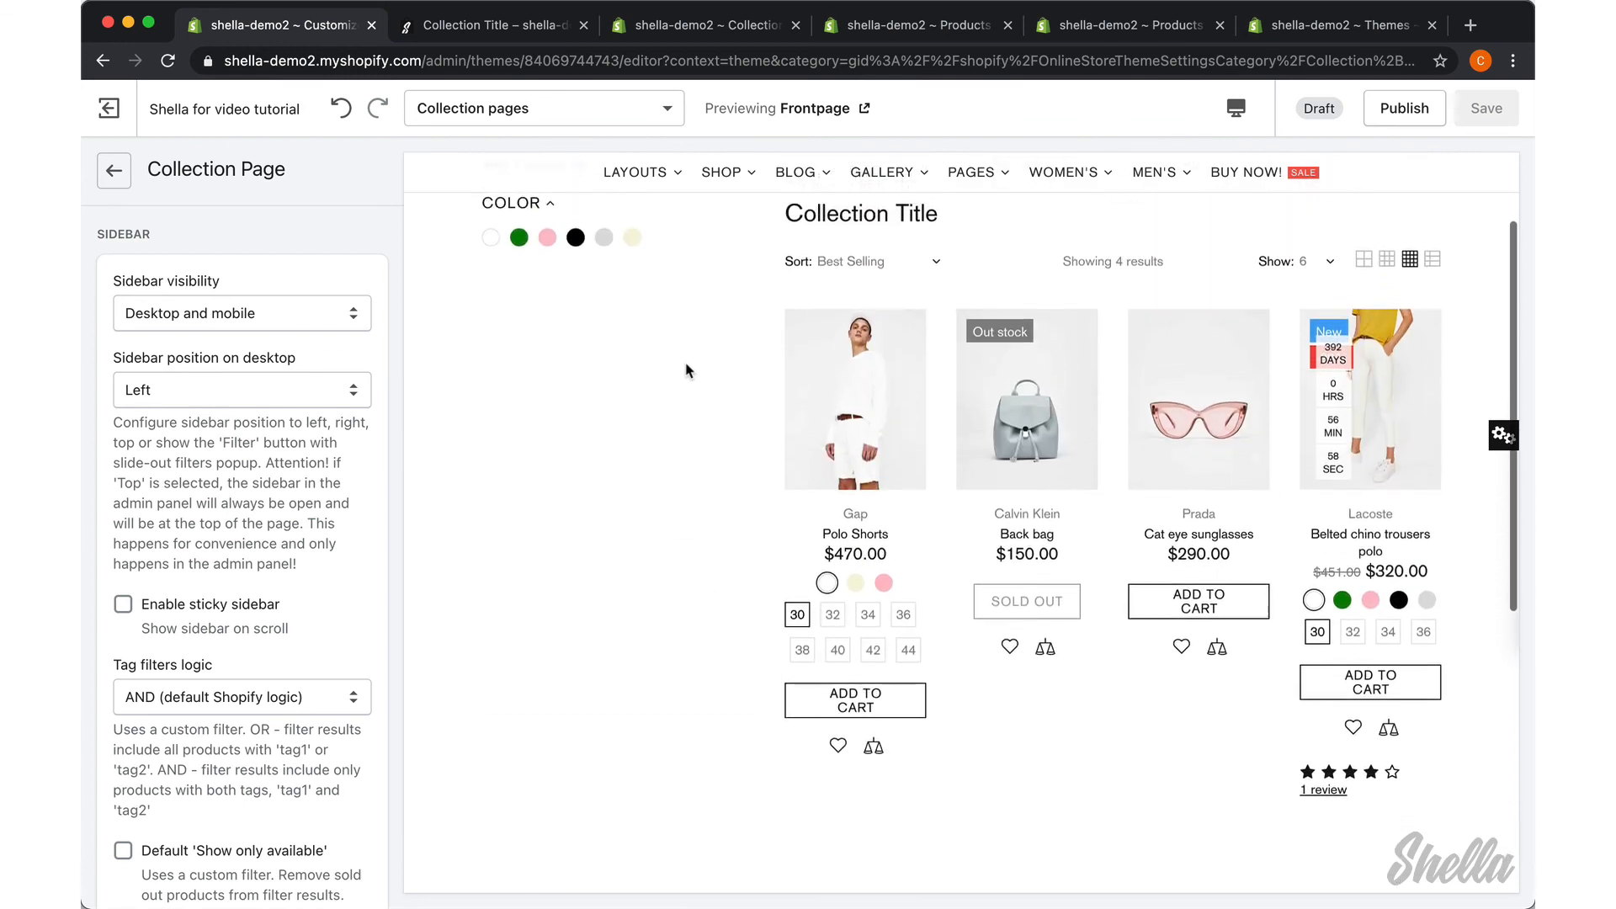